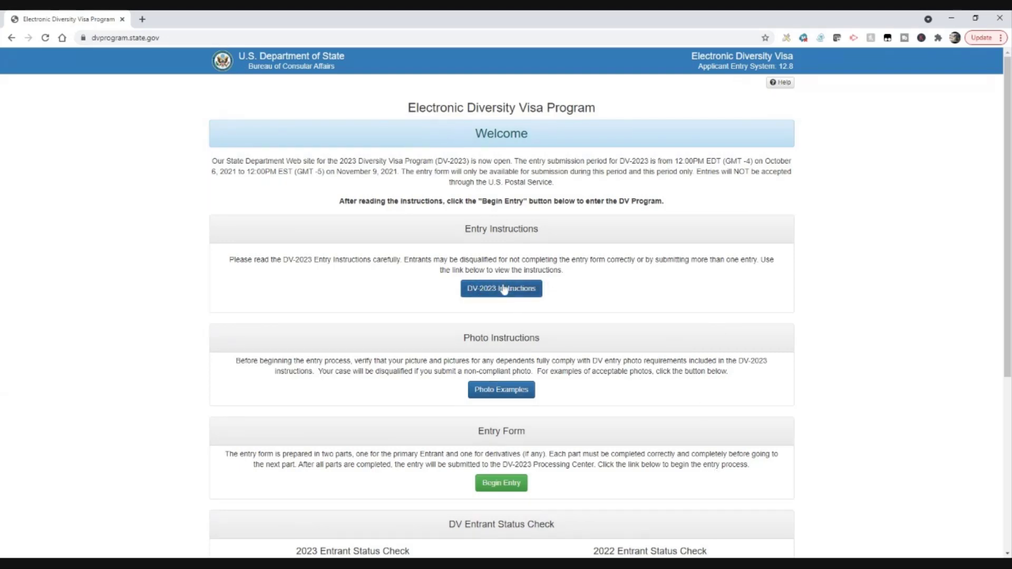
mouse_move(501, 389)
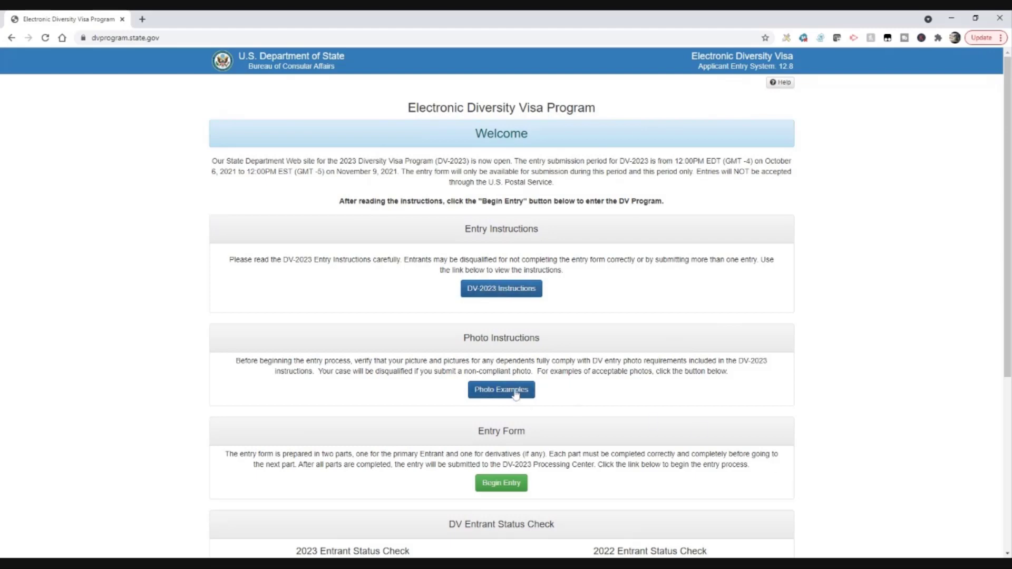
mouse_move(501, 483)
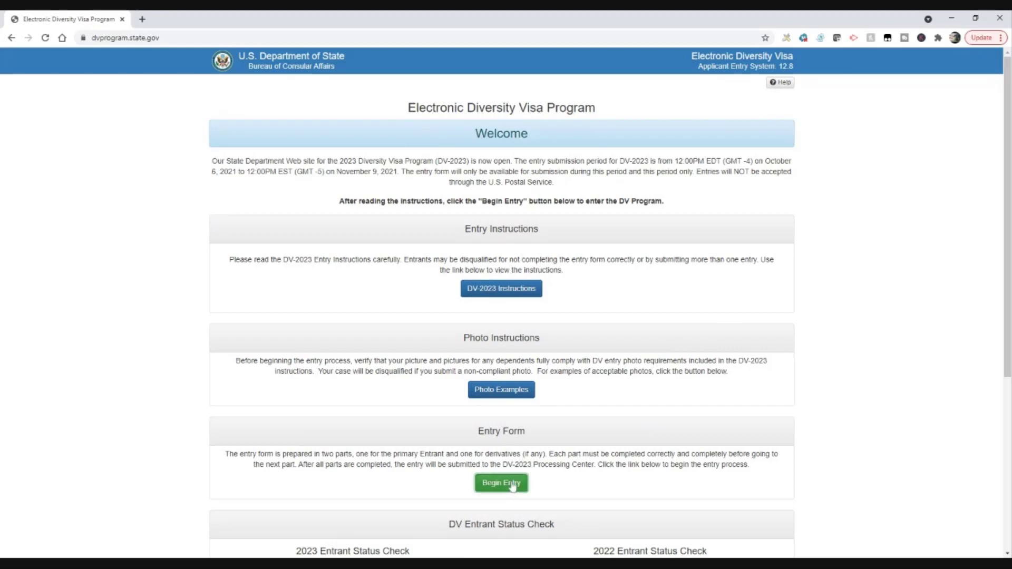
Begin a new DV-2023 entry and start typing the verification code JT3WWD
click(501, 483)
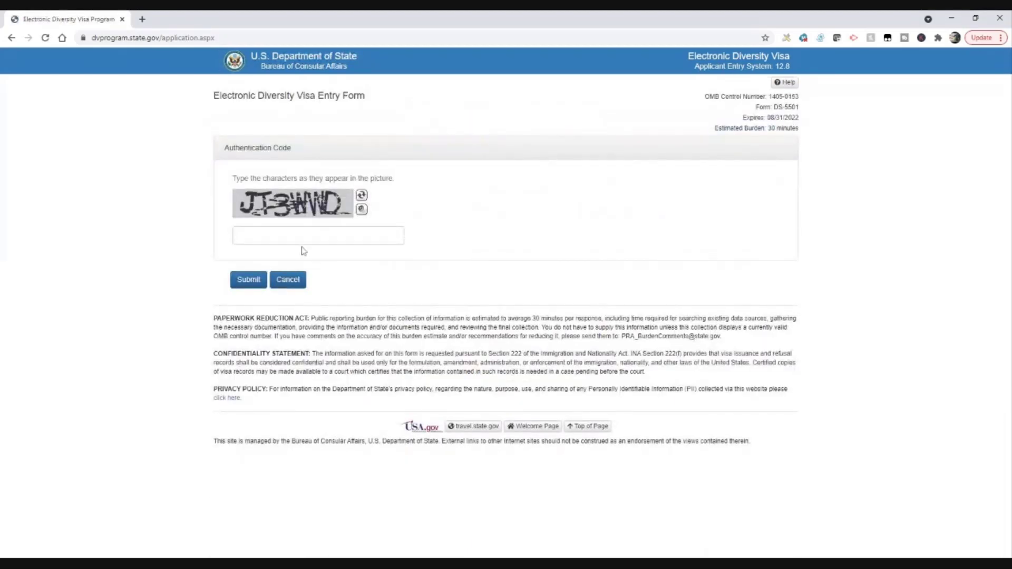
click(318, 235)
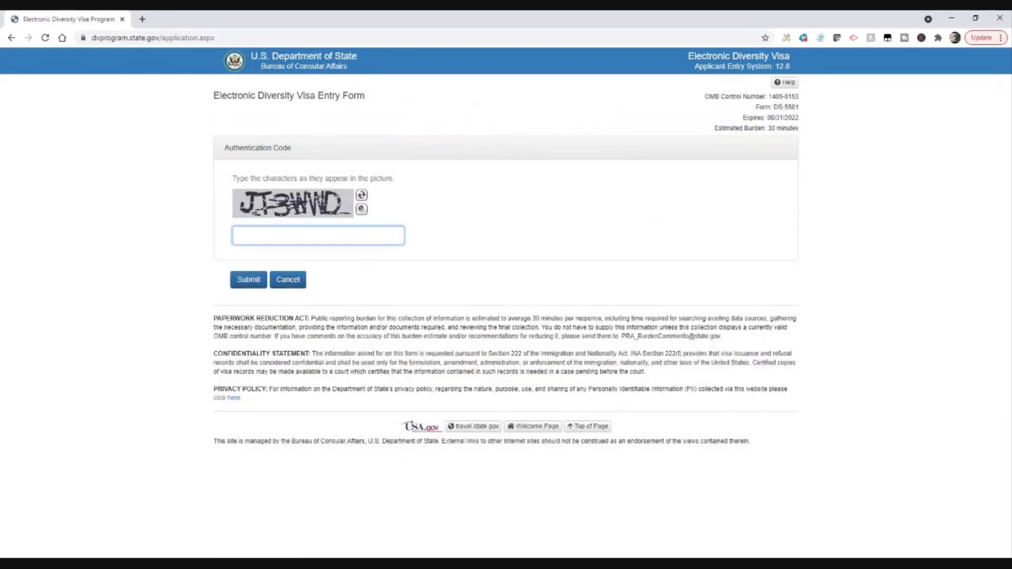
text(JT3)
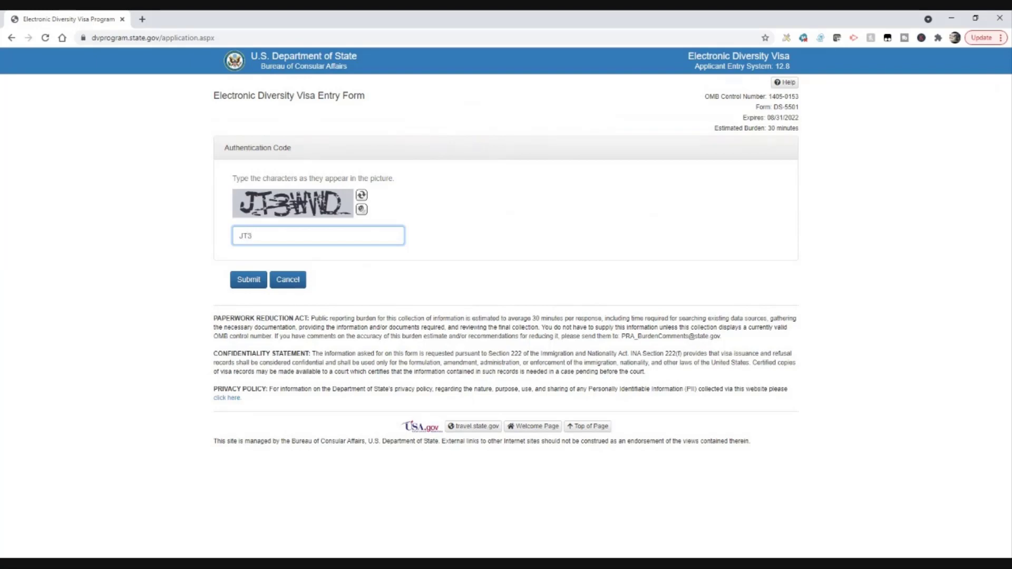
Submit the verification code and enter Britain as the last/family name, correcting typos
text(WWD)
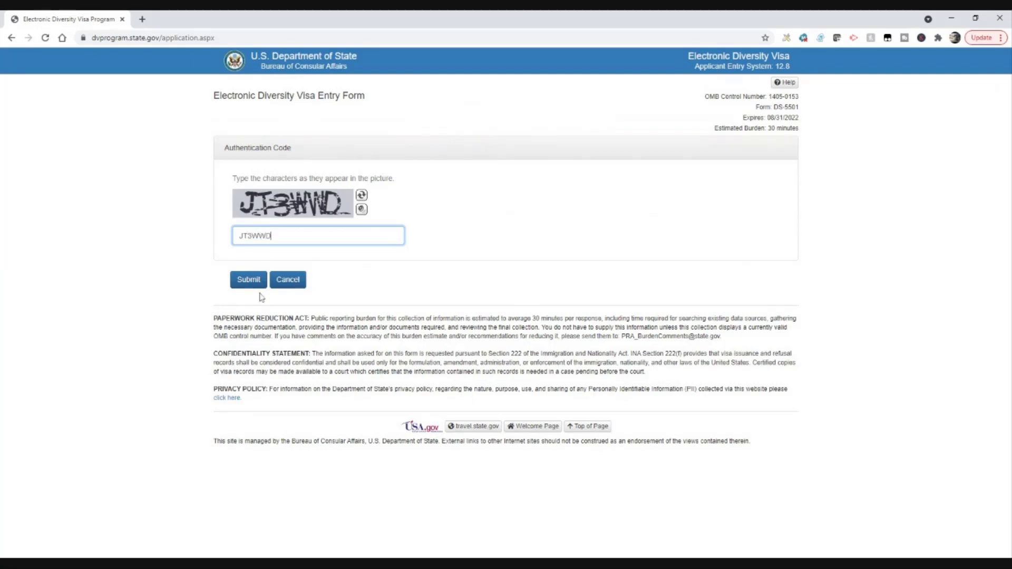
click(247, 279)
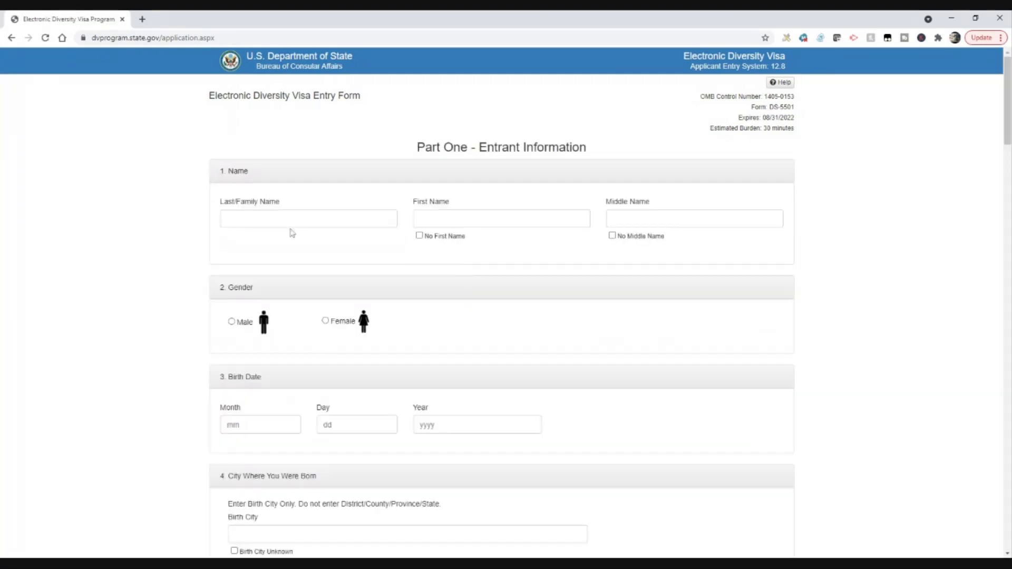
click(307, 218)
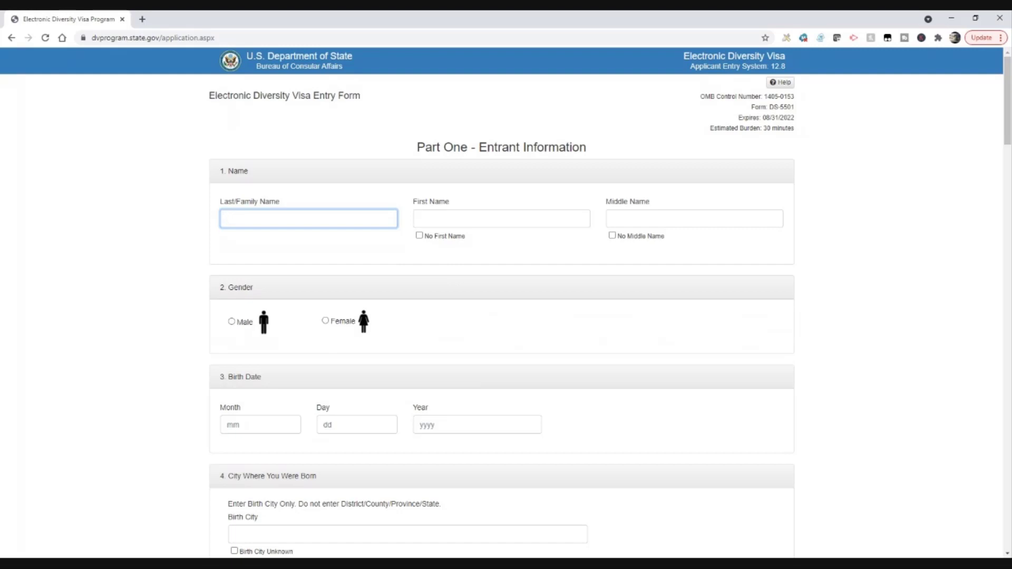
click(308, 218)
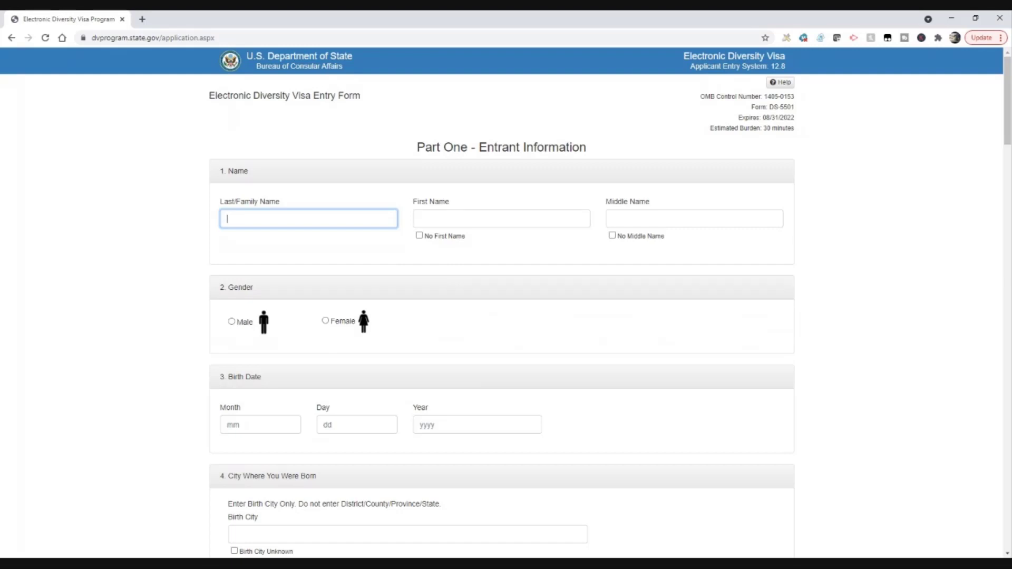
text(bRITAIN)
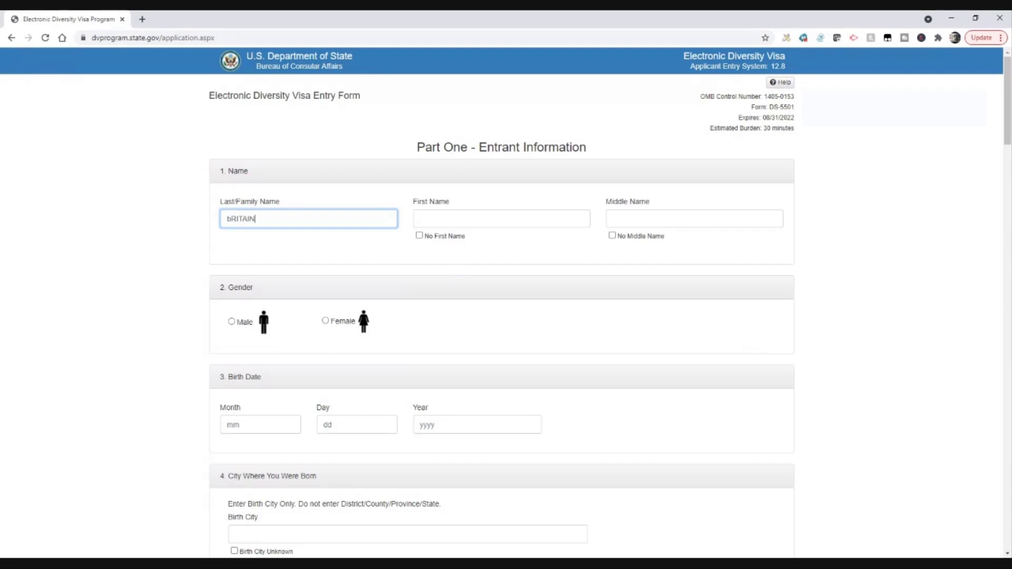
key(ctrl+a)
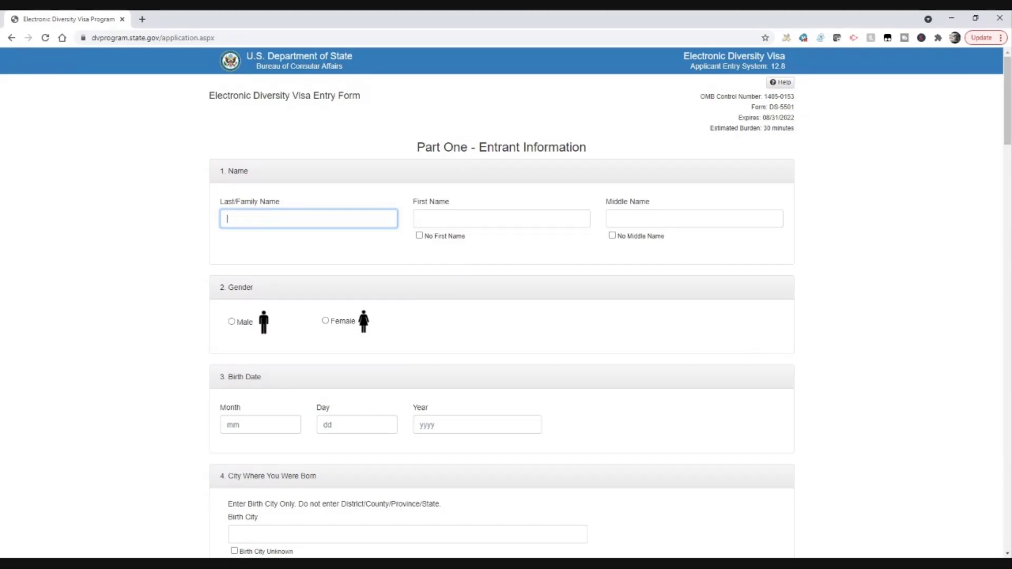
text(Broita)
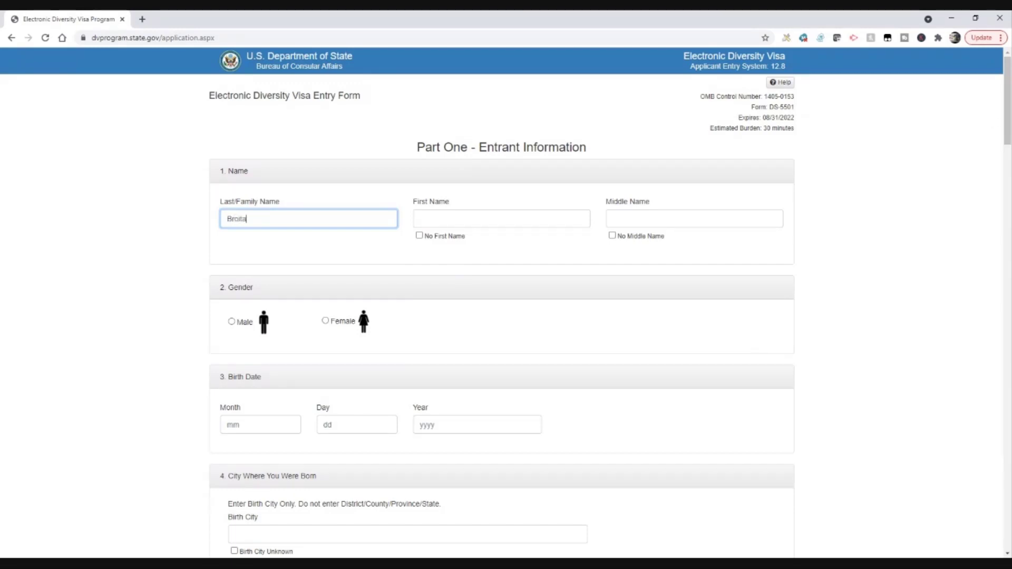
key(Backspace)
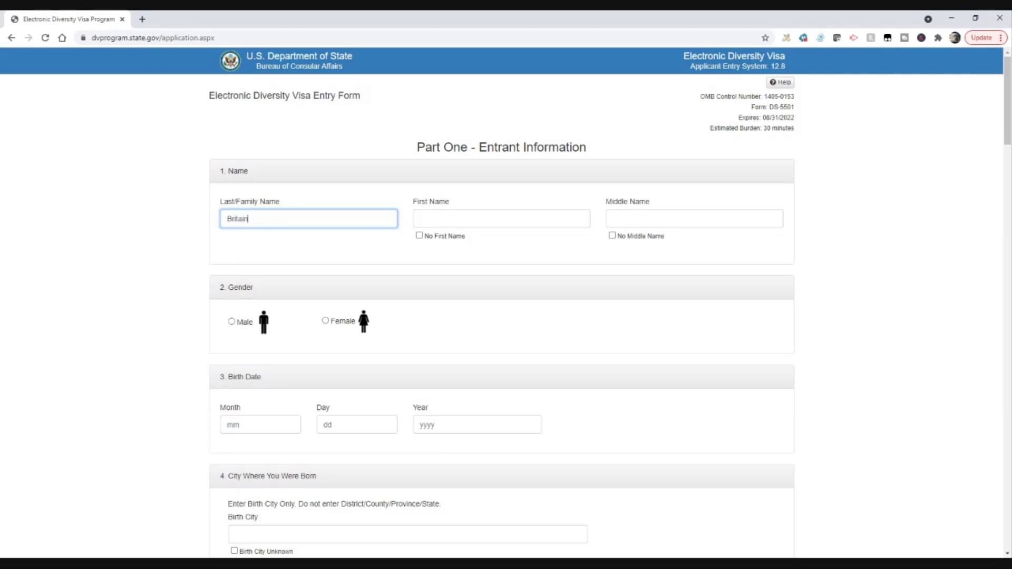
Enter Simon as the first name and mark that there is no middle name
click(500, 218)
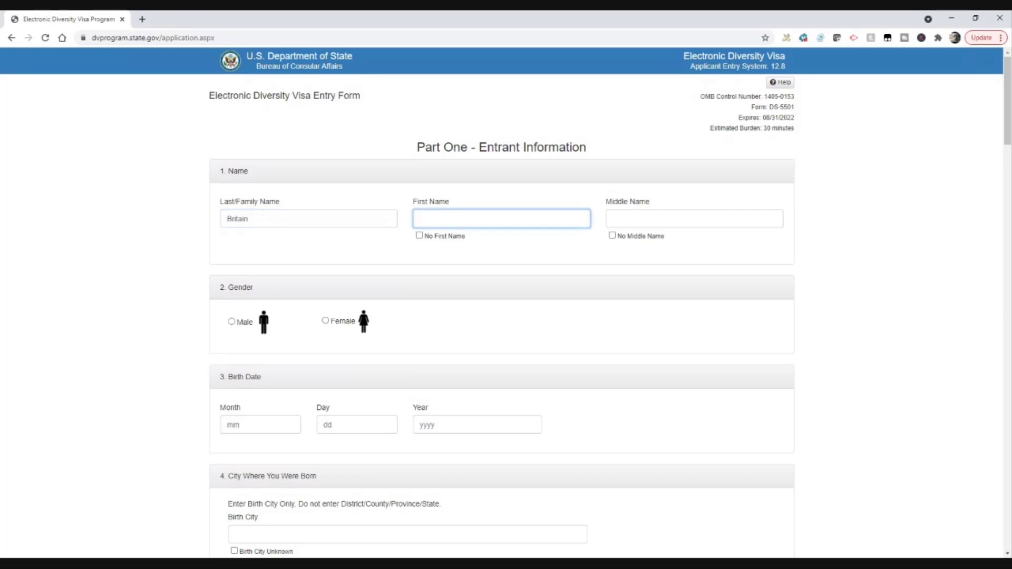
text(Simon)
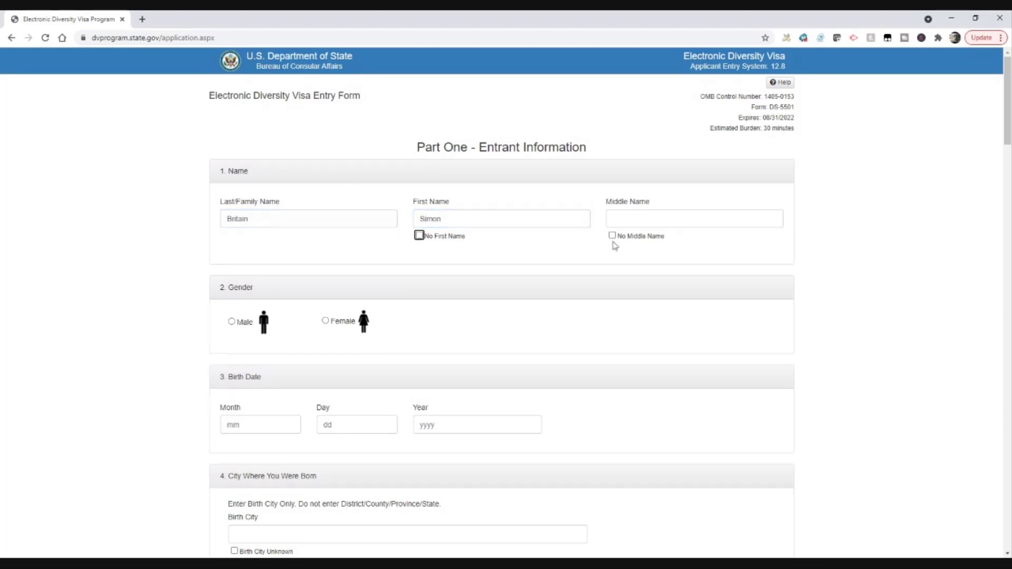
click(611, 235)
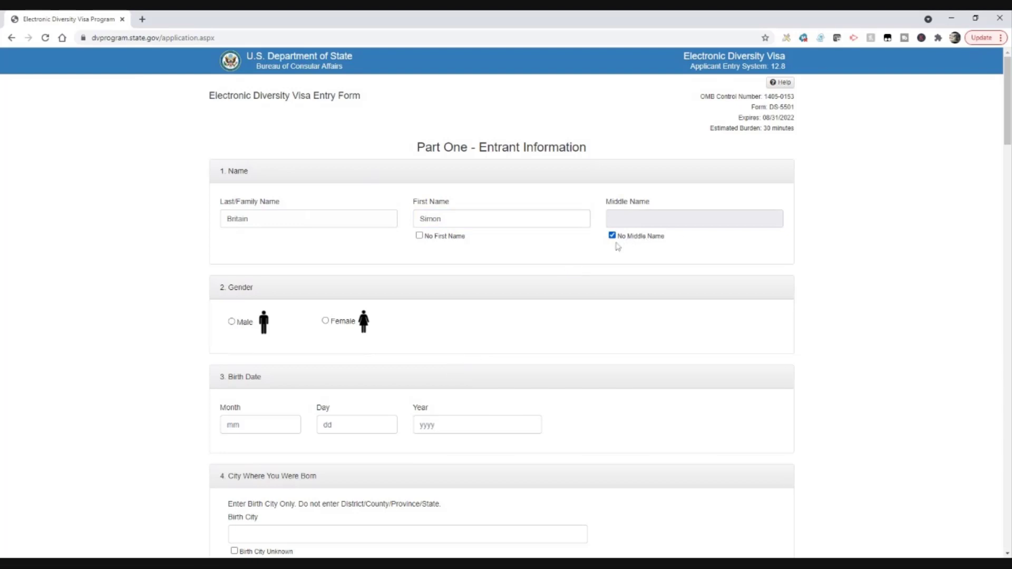
click(612, 235)
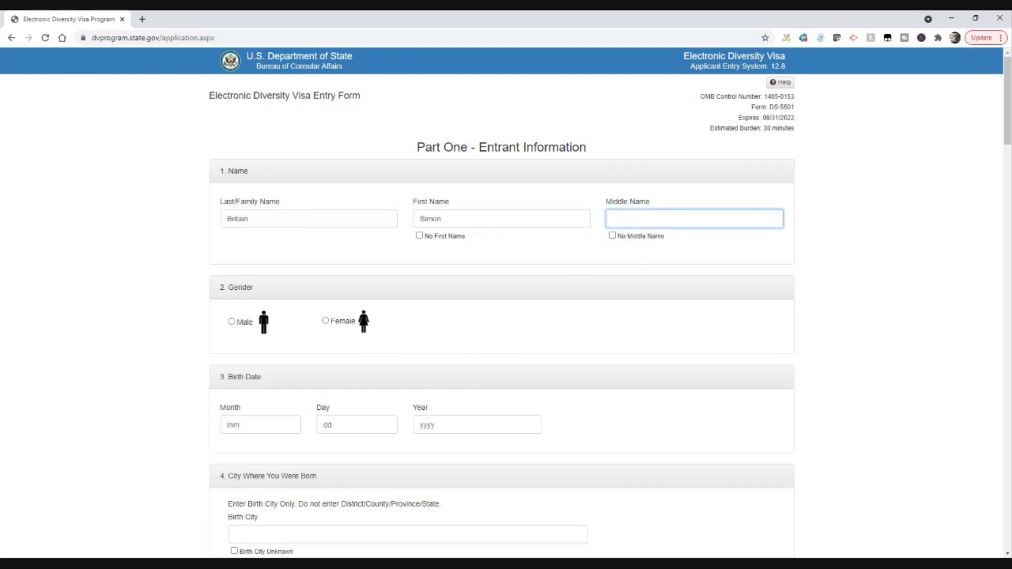
text(kbkjbj)
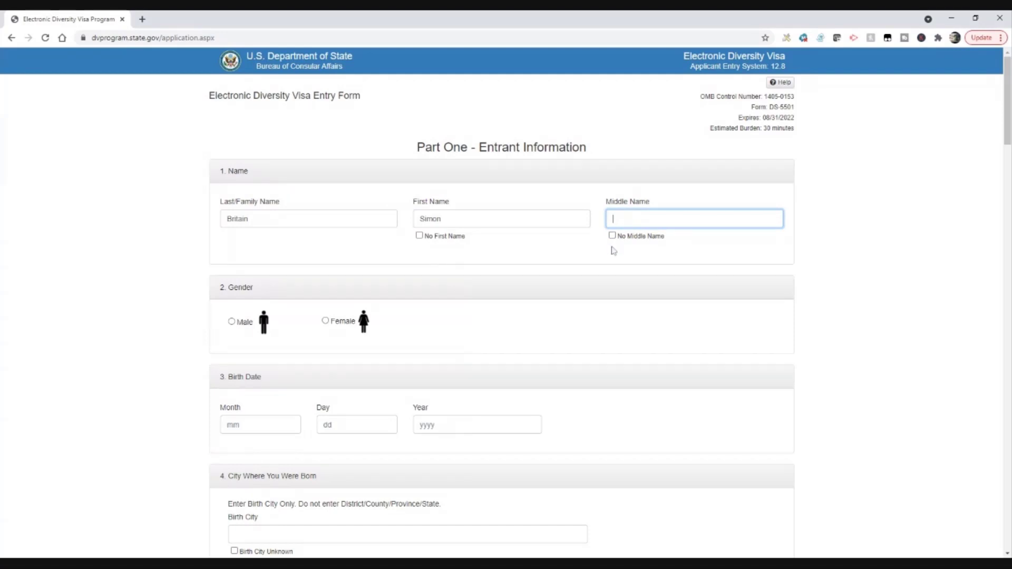
click(611, 235)
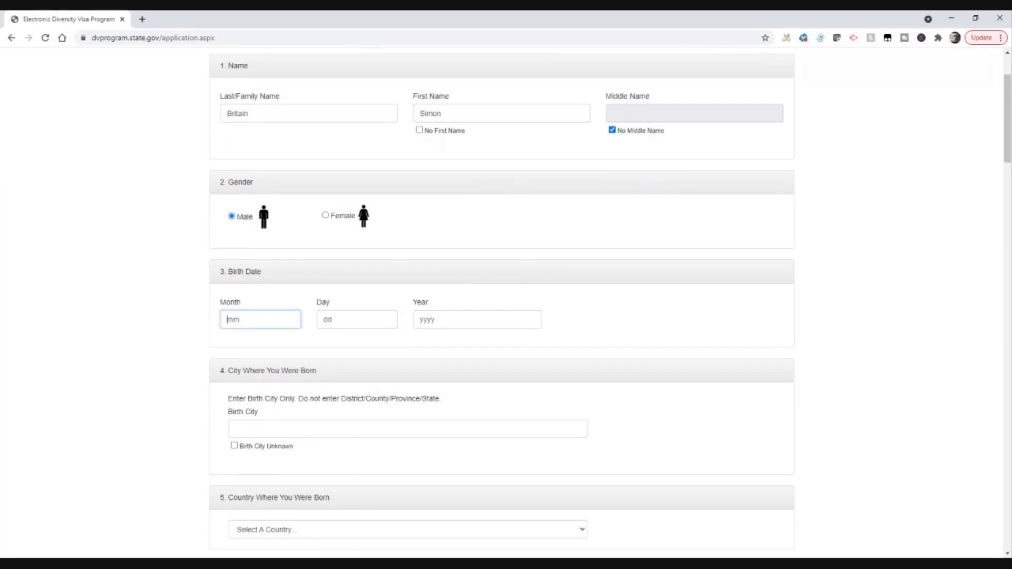
click(259, 319)
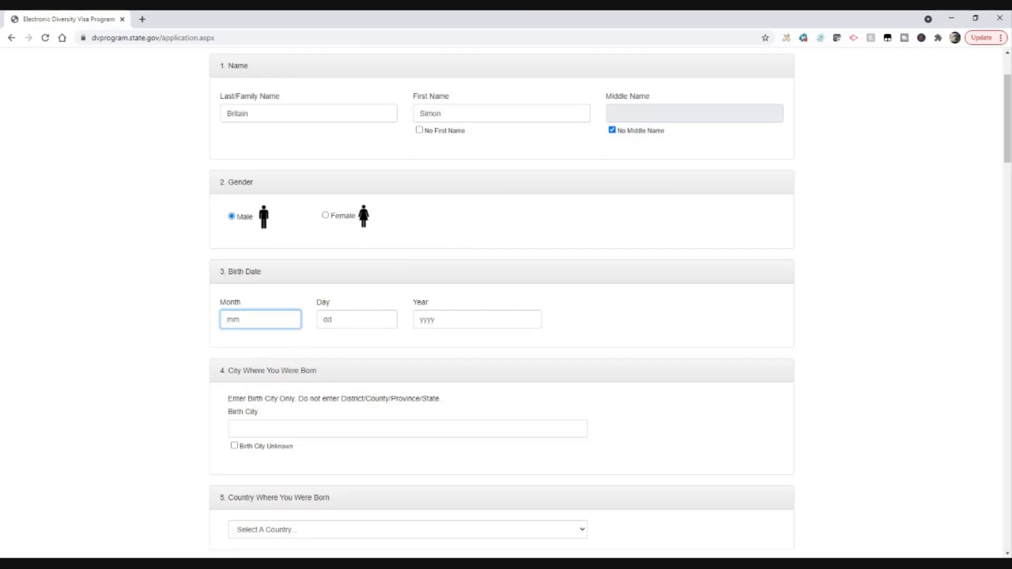
text(05)
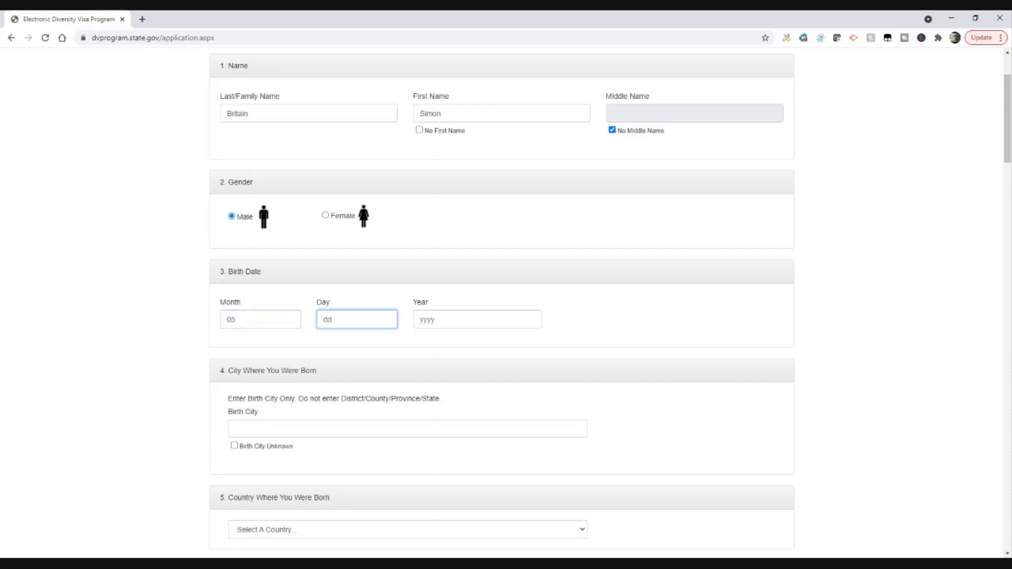
text(26)
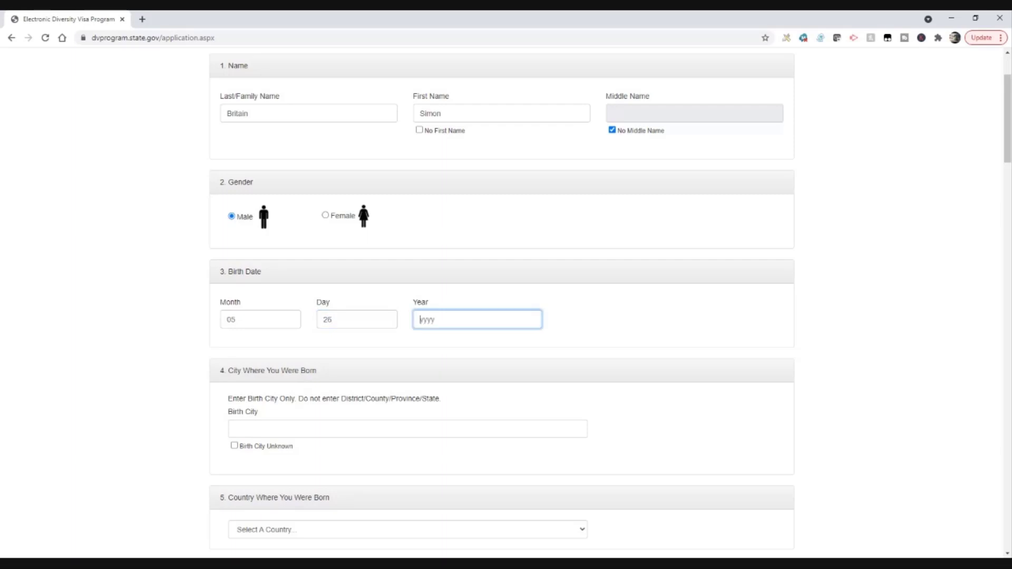
text(1984)
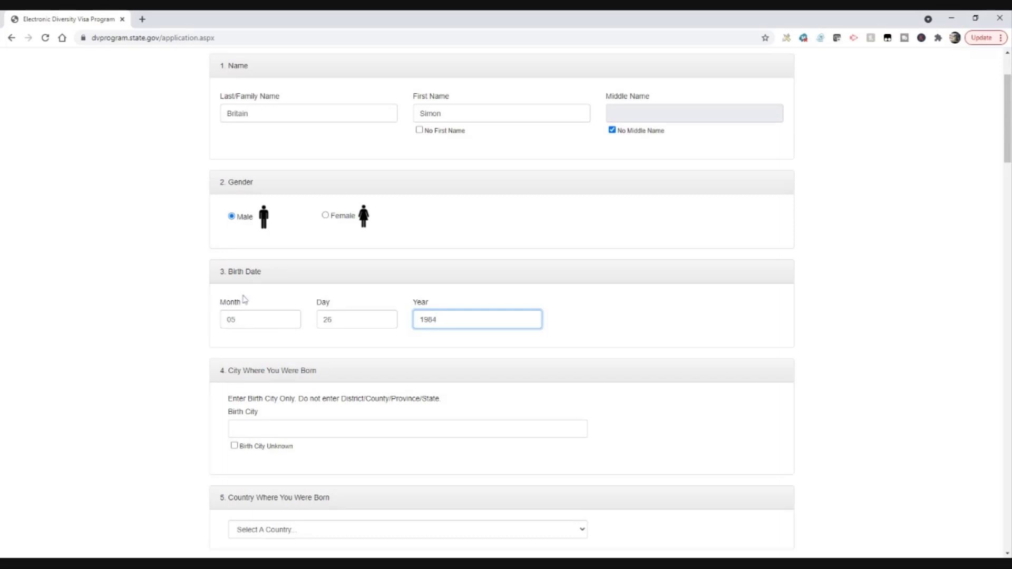
click(407, 429)
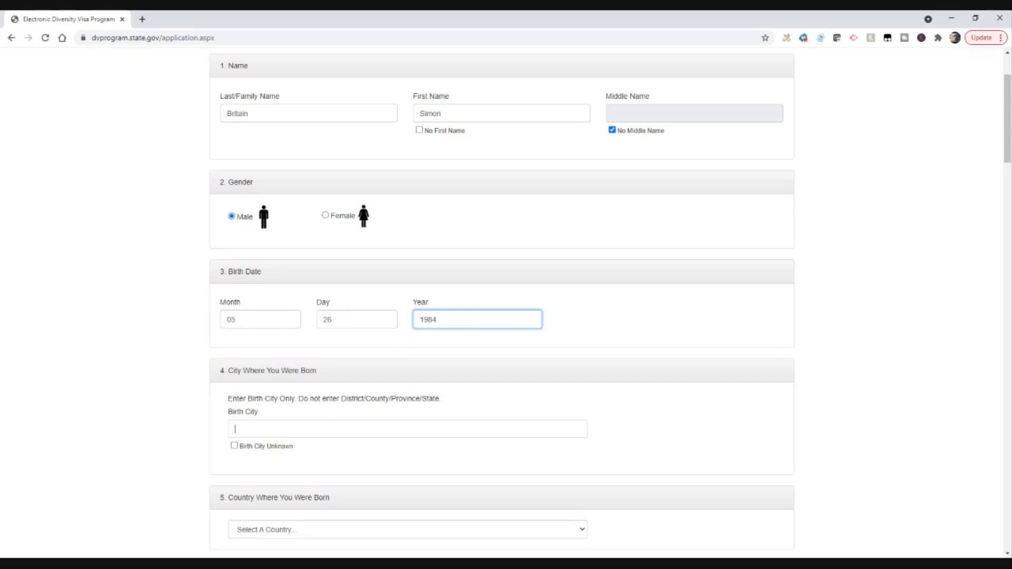
Enter Paris as the city where the entrant was born
text(Paris)
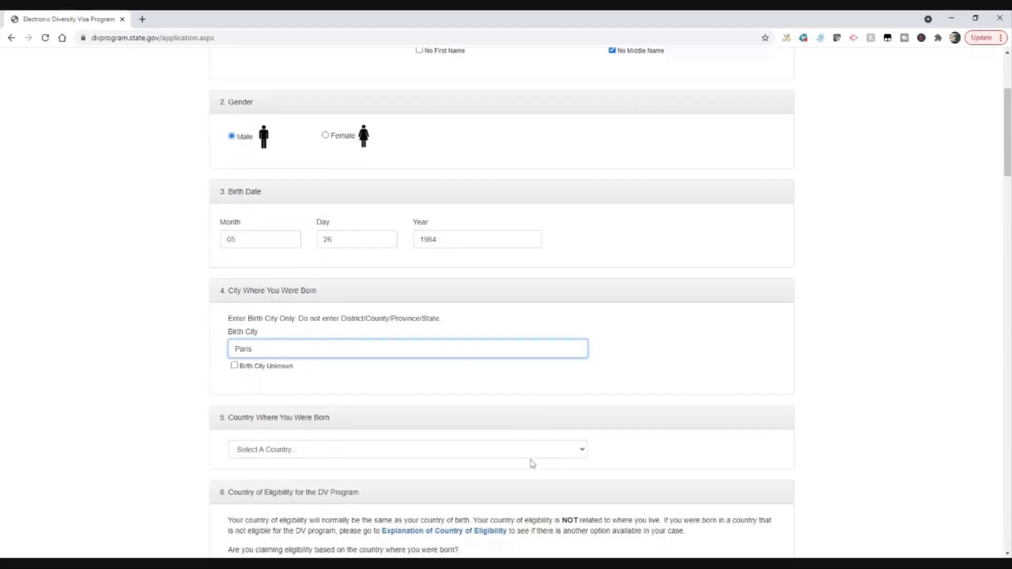
scroll(down, 3)
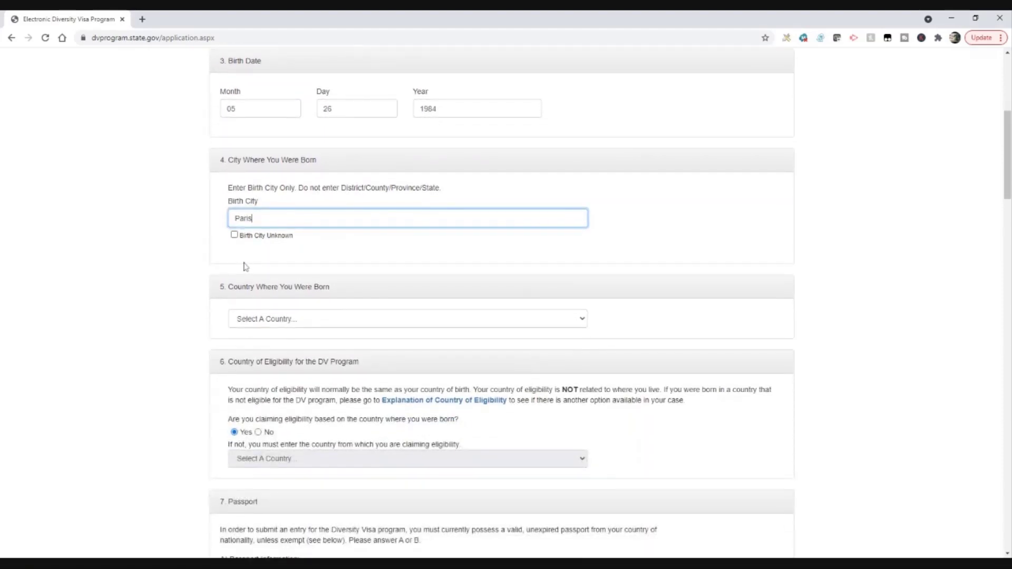
mouse_move(307, 251)
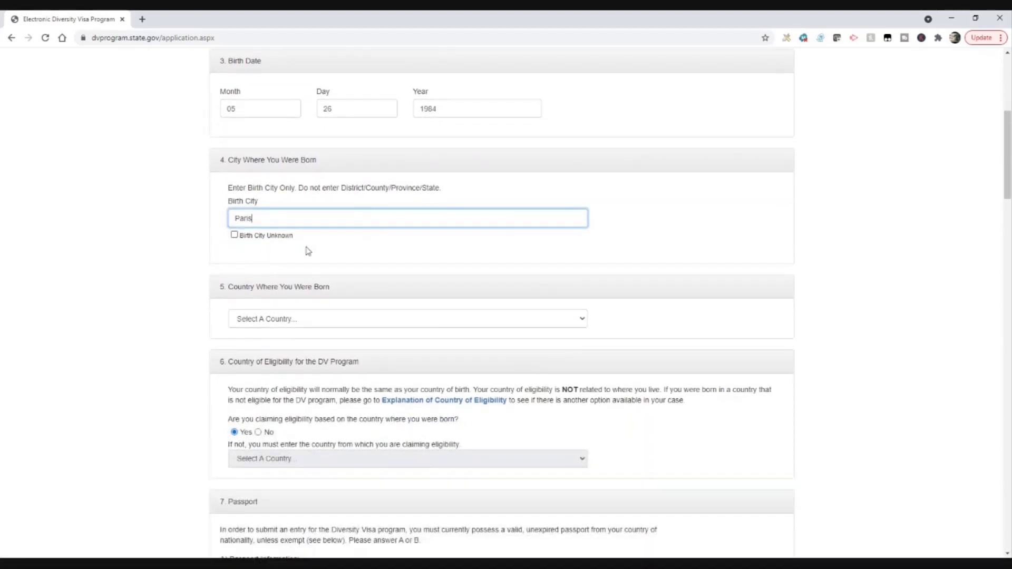
mouse_move(308, 254)
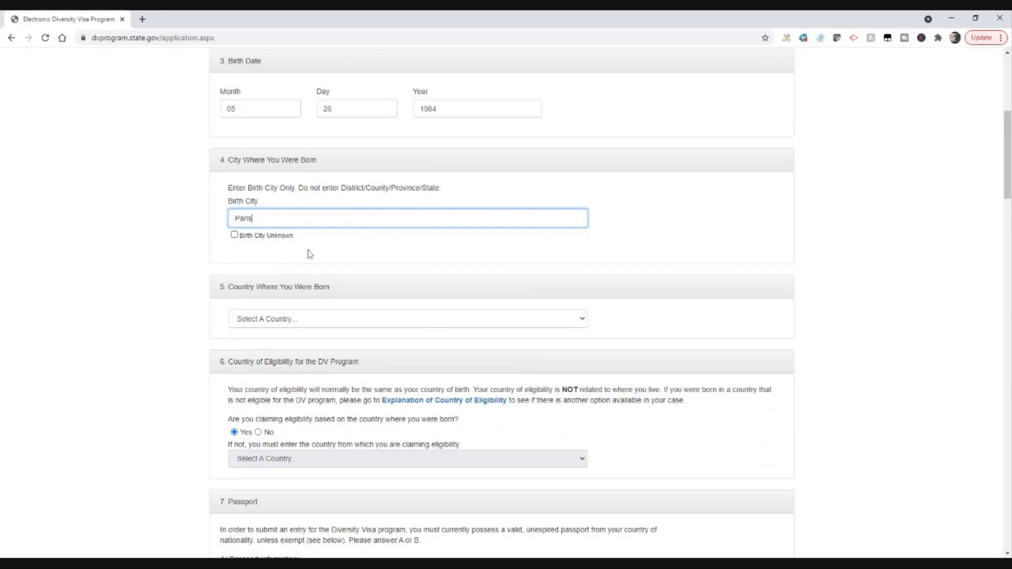
mouse_move(470, 276)
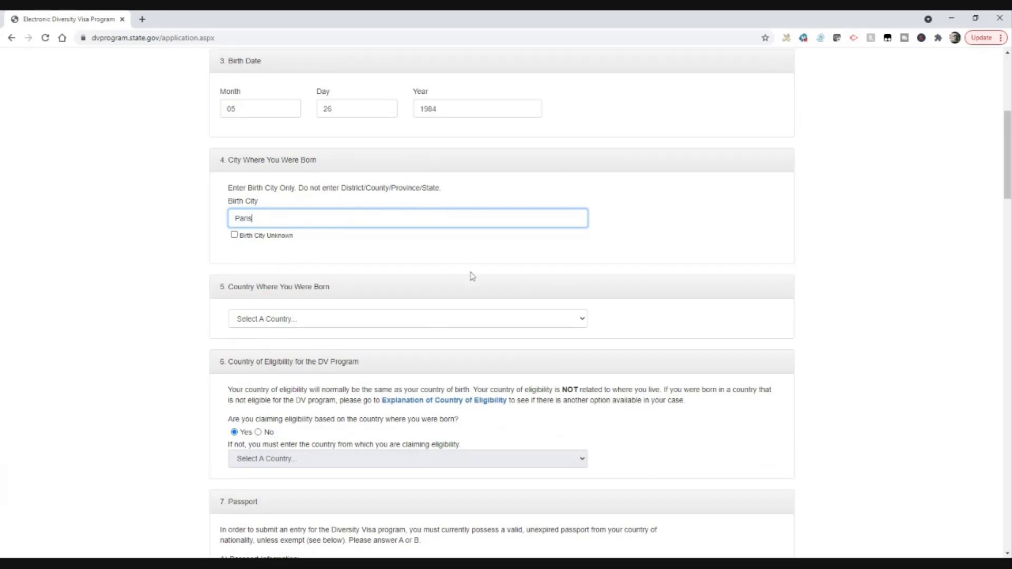
mouse_move(579, 318)
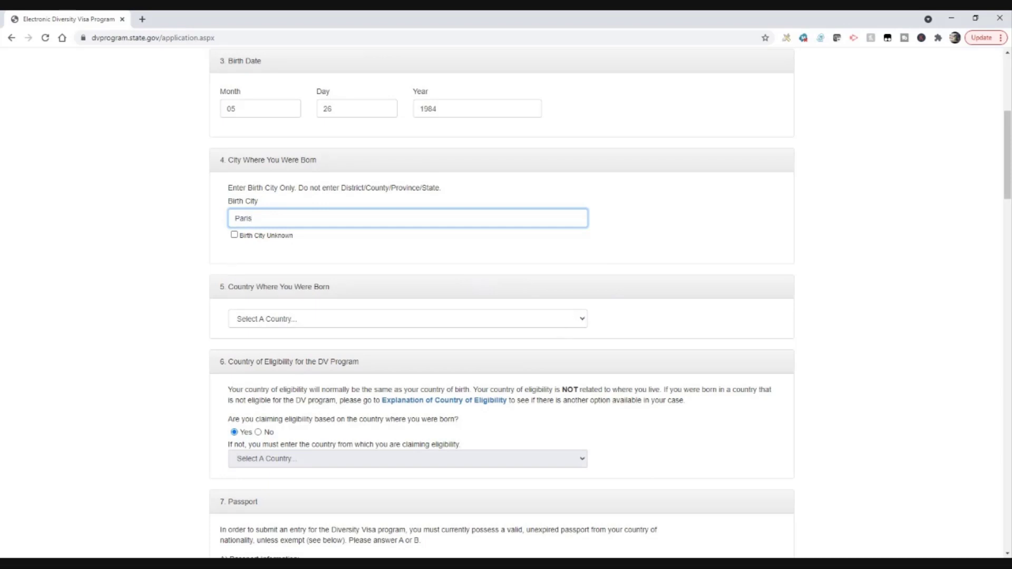
mouse_move(588, 323)
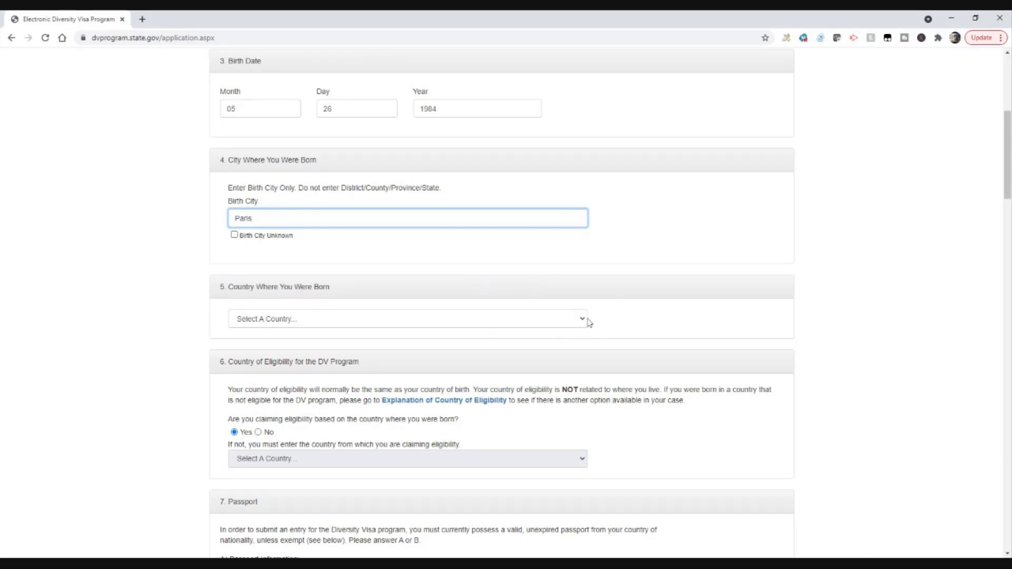
Choose France from the country-of-birth list
click(407, 318)
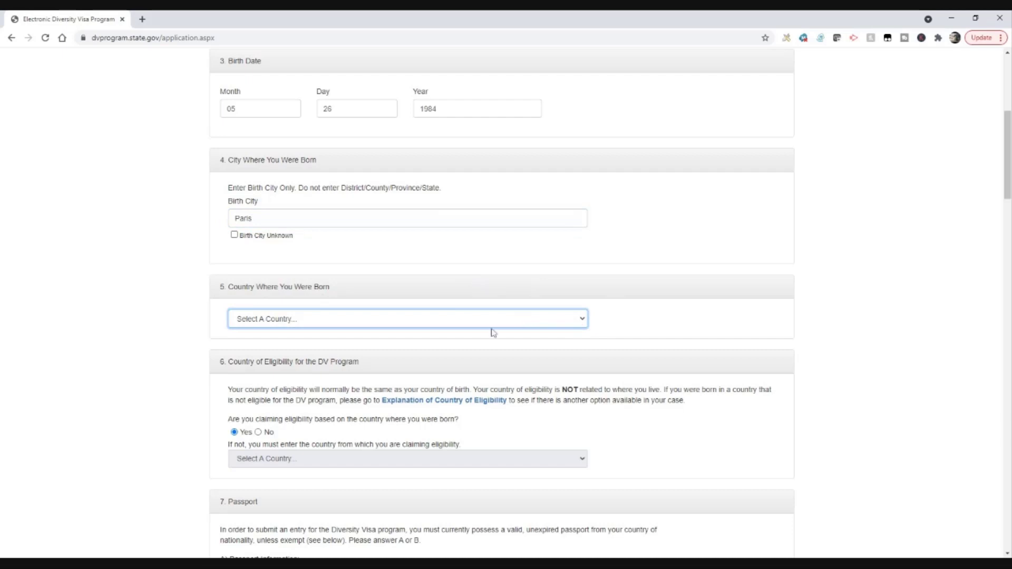
click(407, 318)
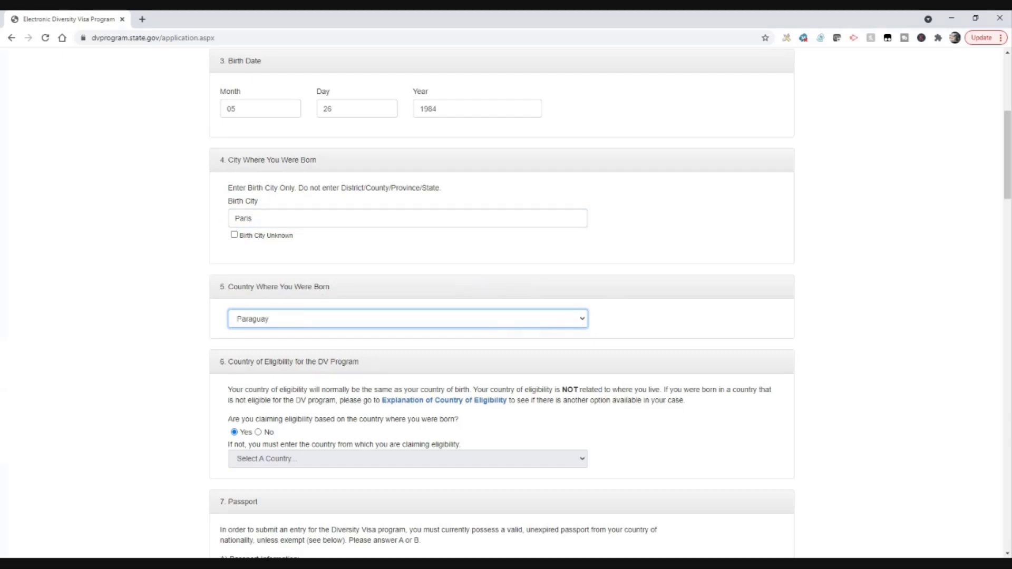
click(407, 319)
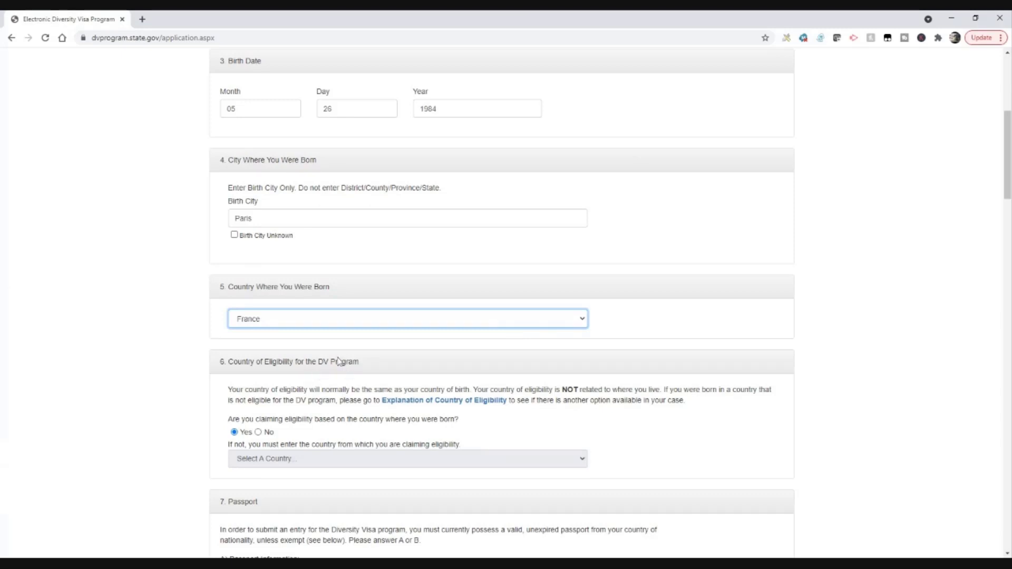
mouse_move(349, 346)
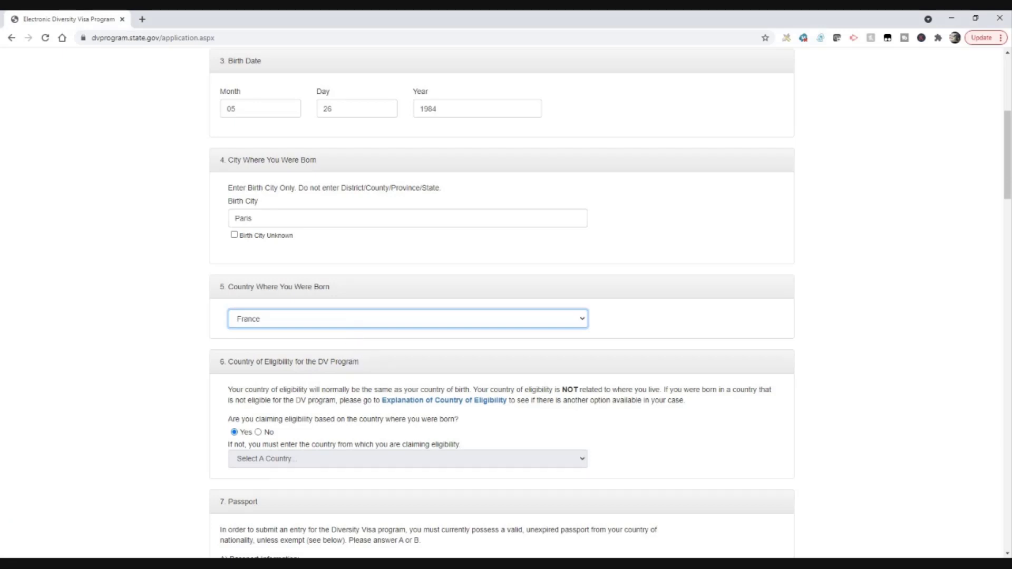
mouse_move(360, 366)
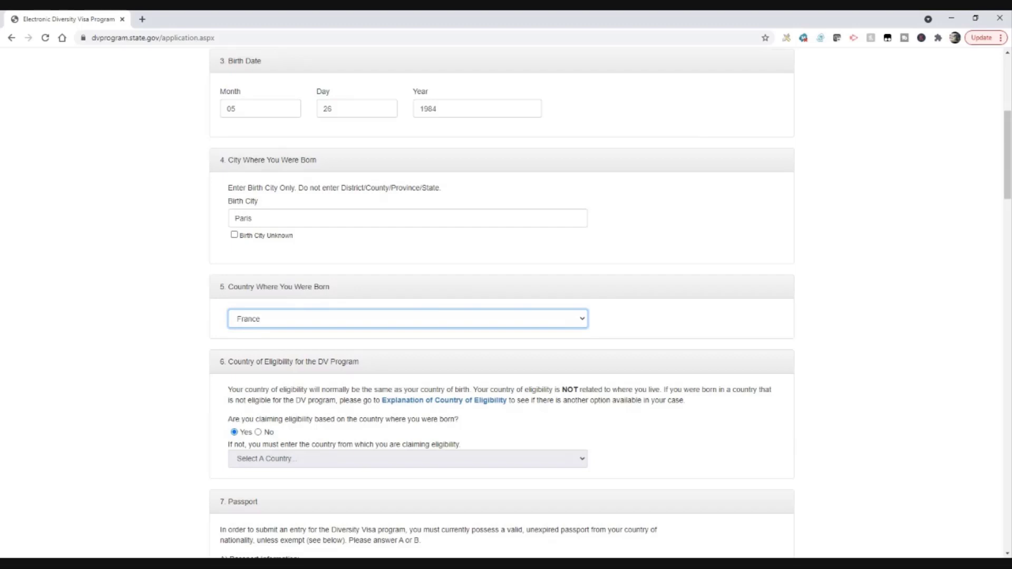
mouse_move(280, 433)
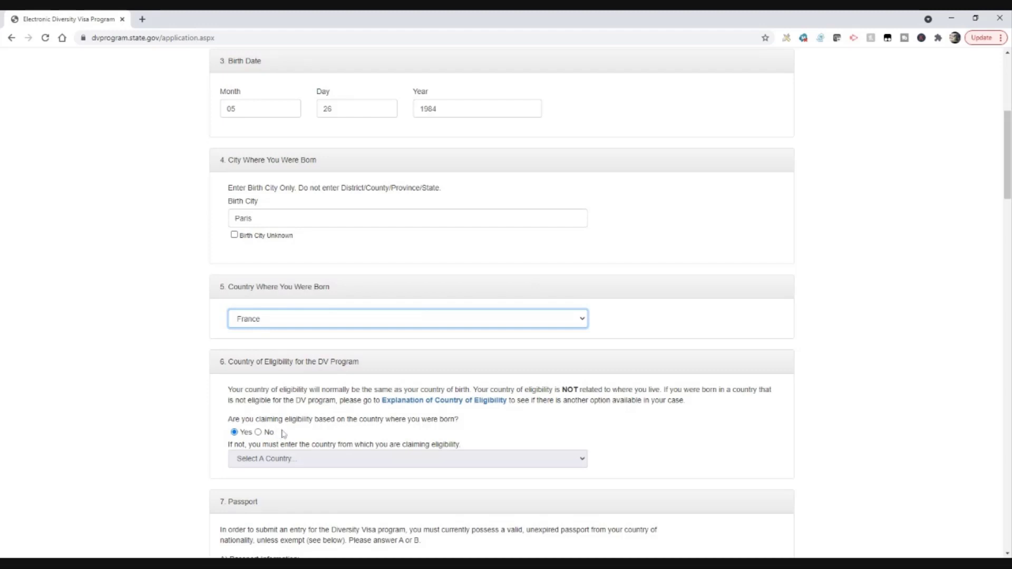
mouse_move(278, 432)
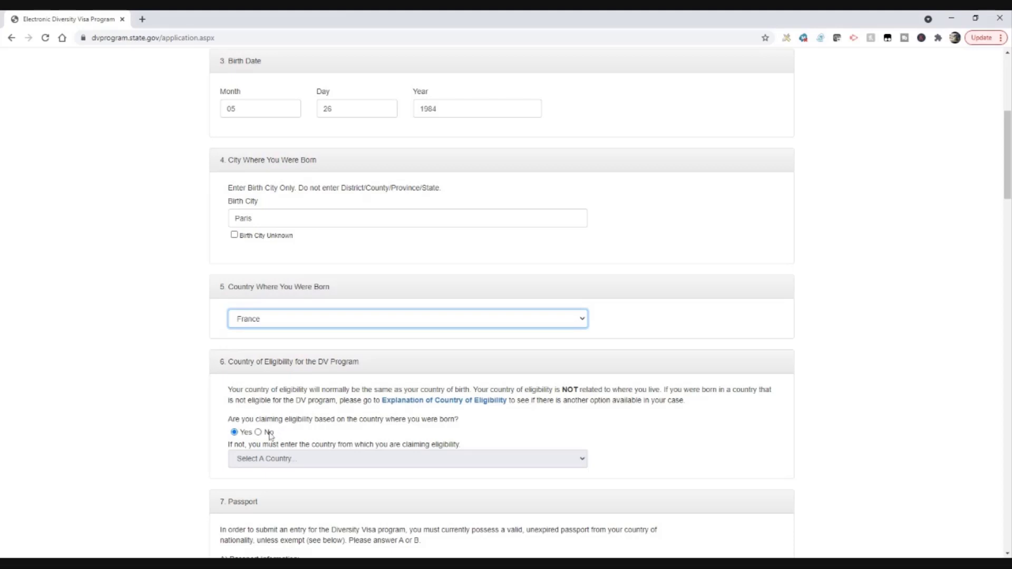
mouse_move(275, 413)
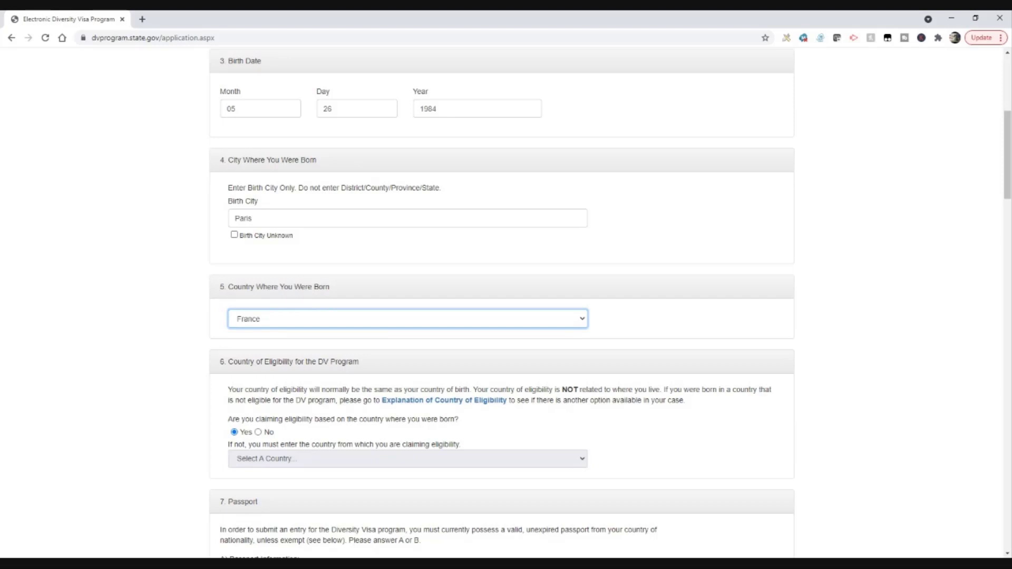
mouse_move(294, 444)
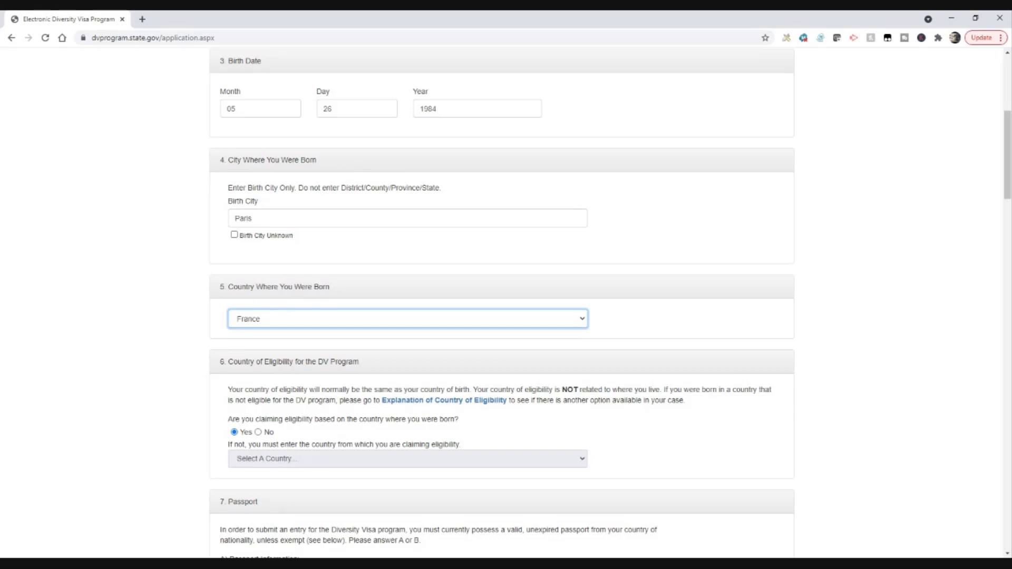
mouse_move(272, 432)
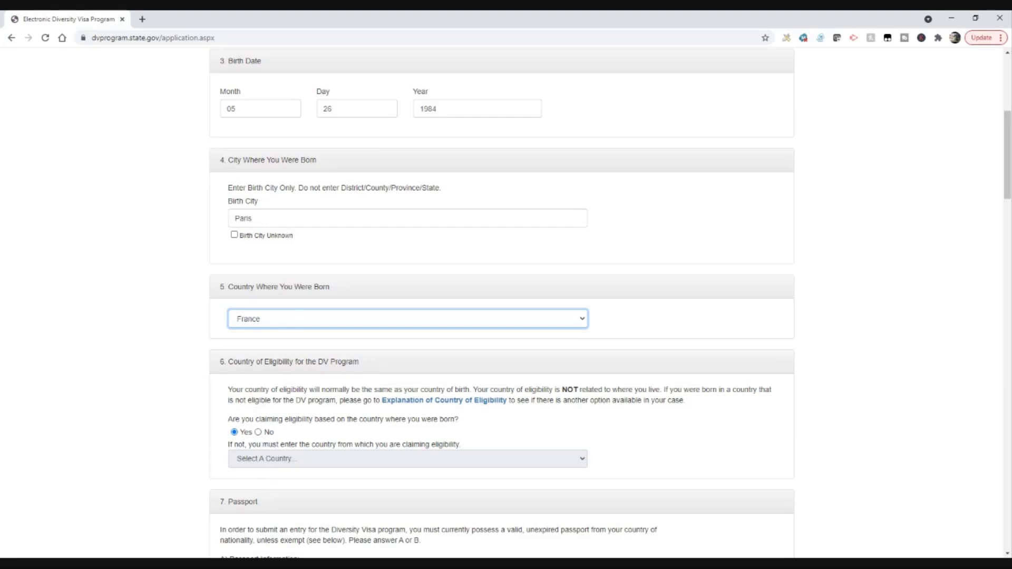
double_click(460, 389)
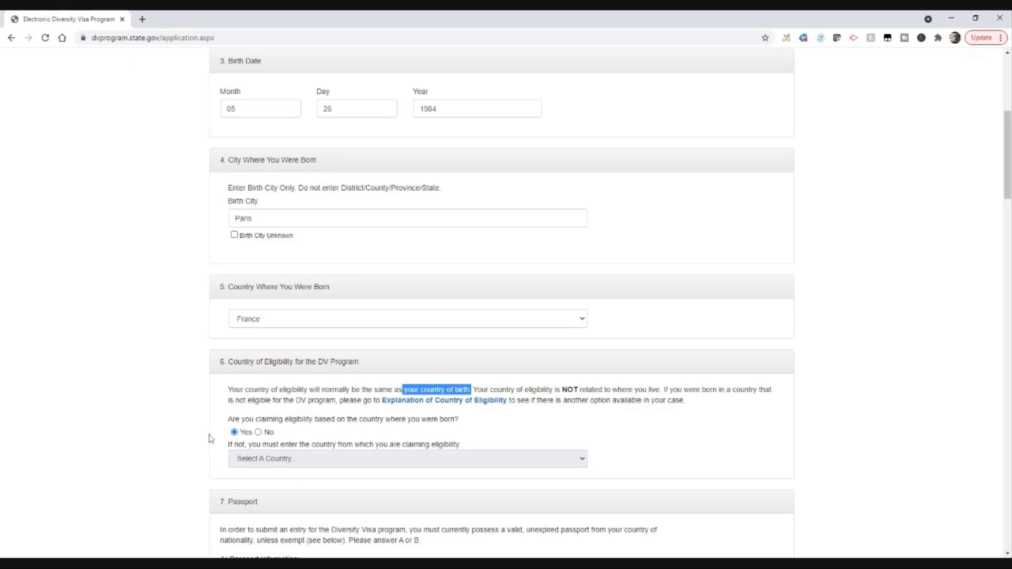
mouse_move(287, 431)
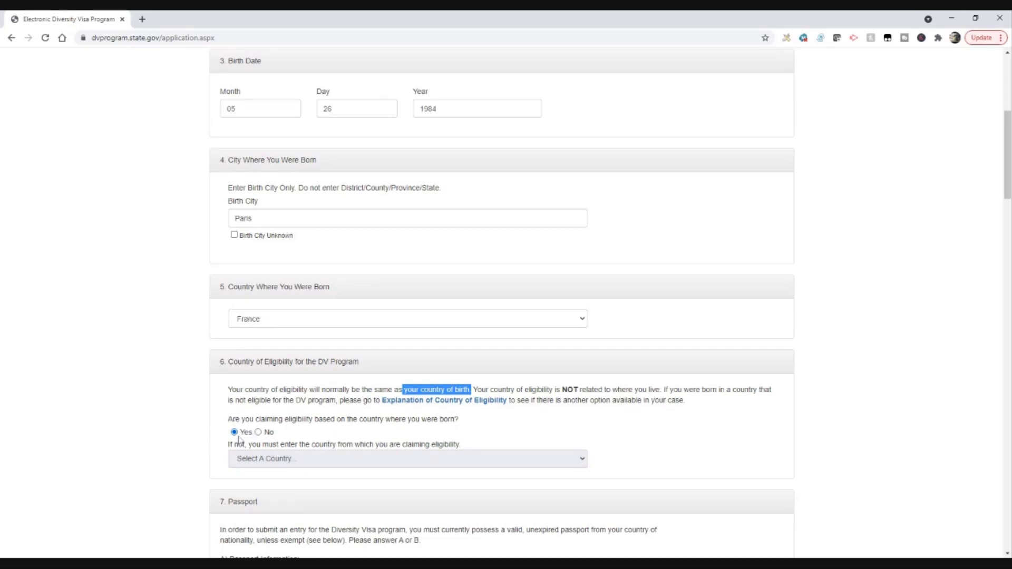
mouse_move(420, 479)
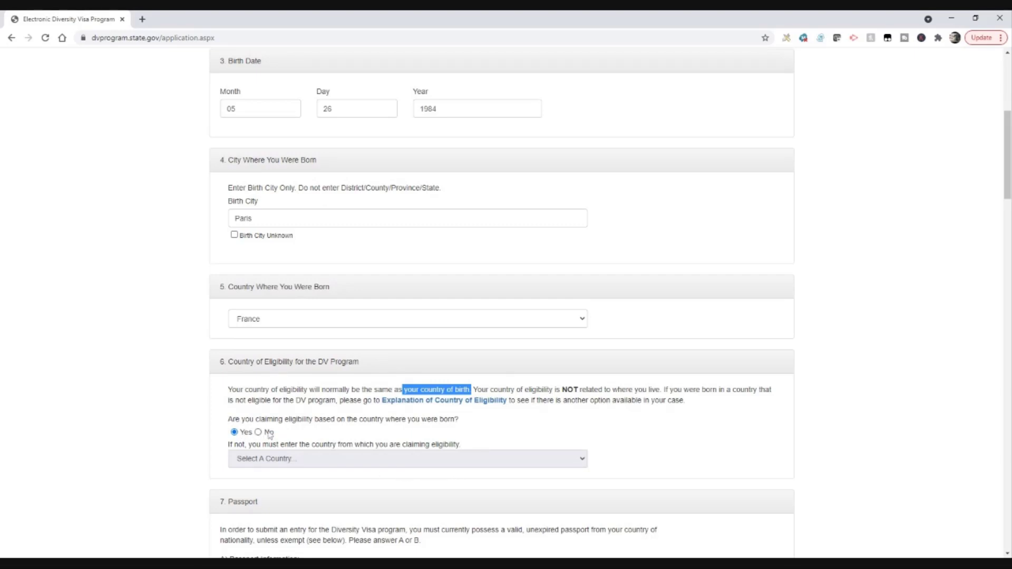
click(258, 432)
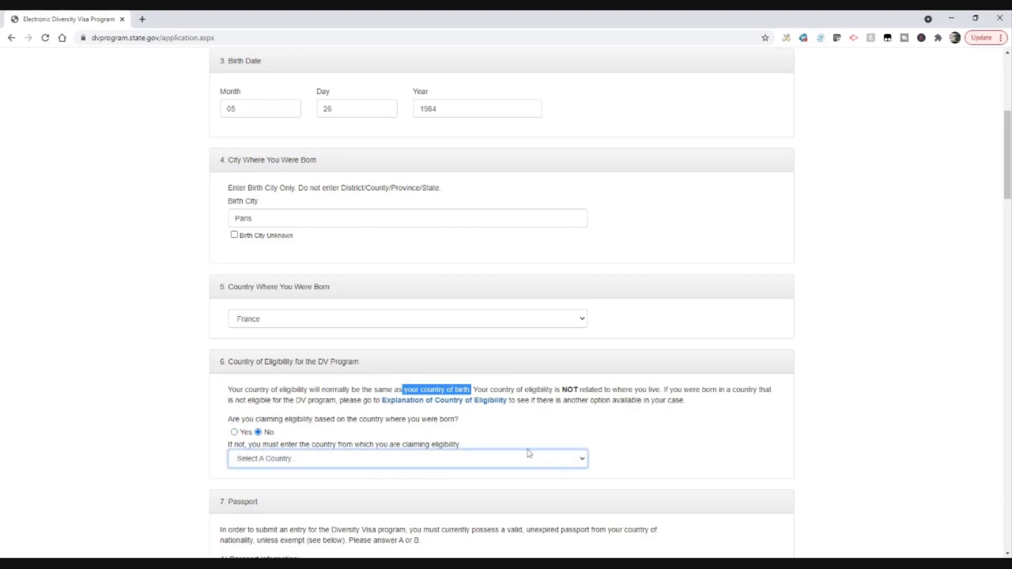
click(407, 458)
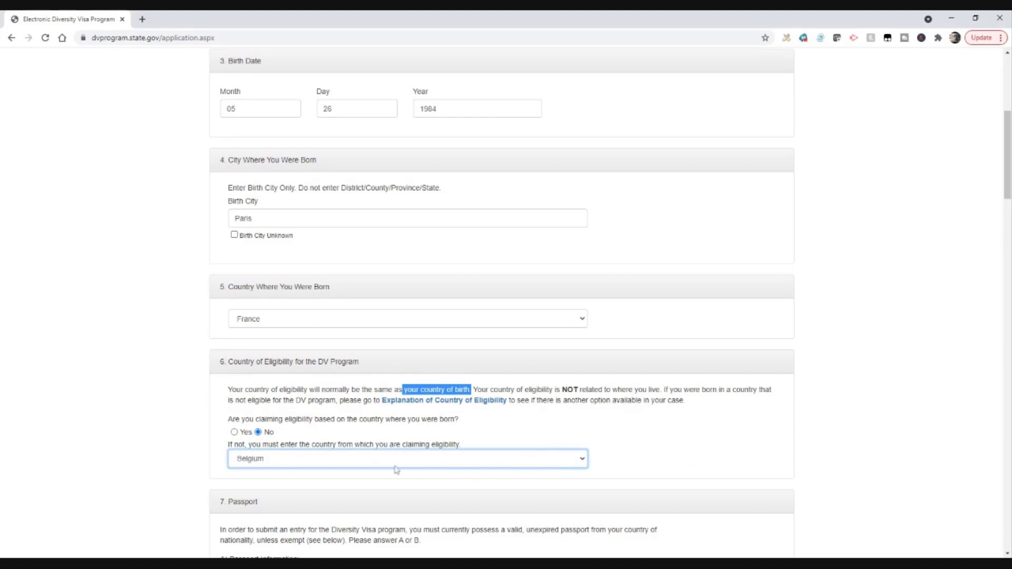
scroll(down, 3)
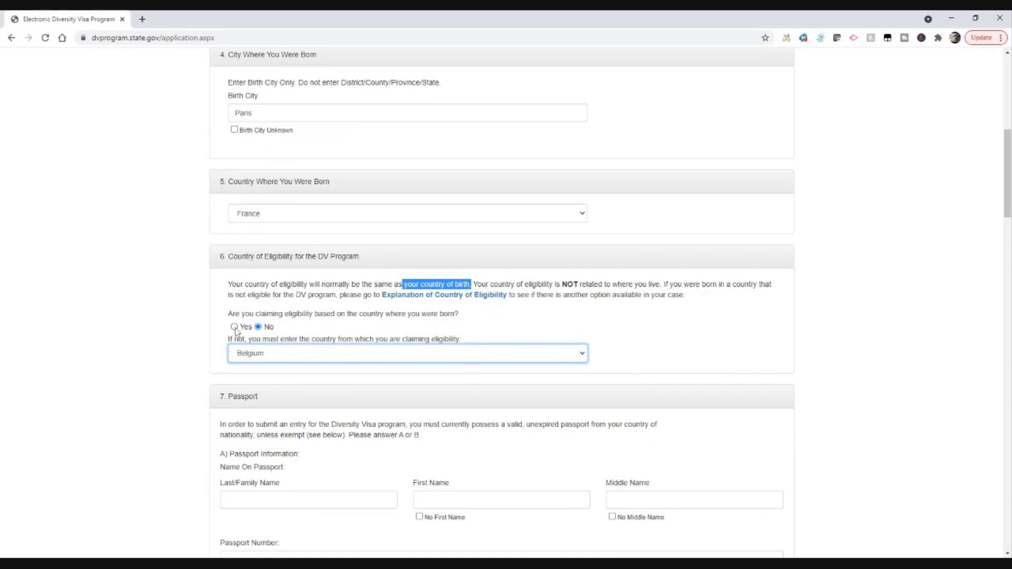
click(235, 327)
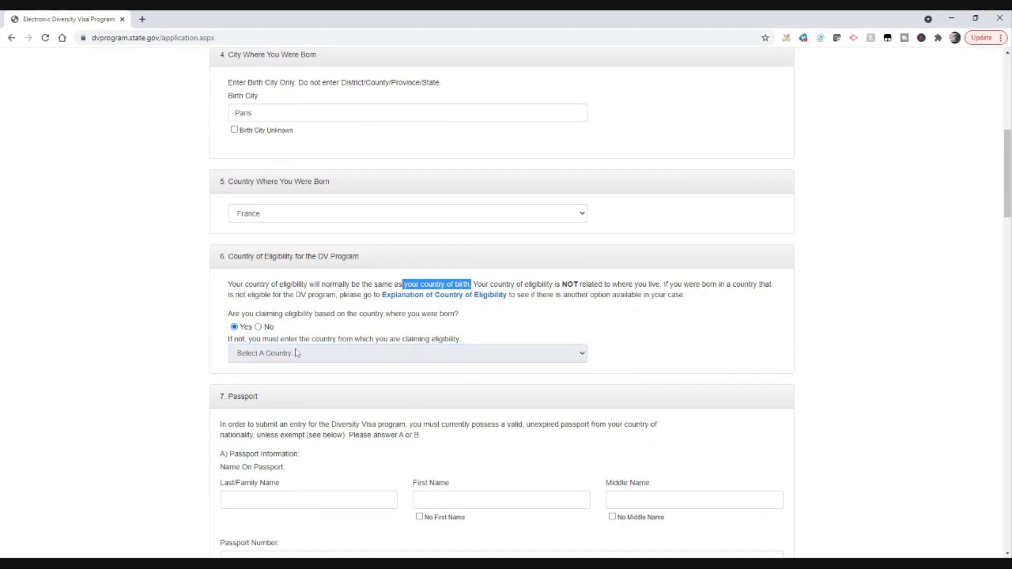
mouse_move(381, 340)
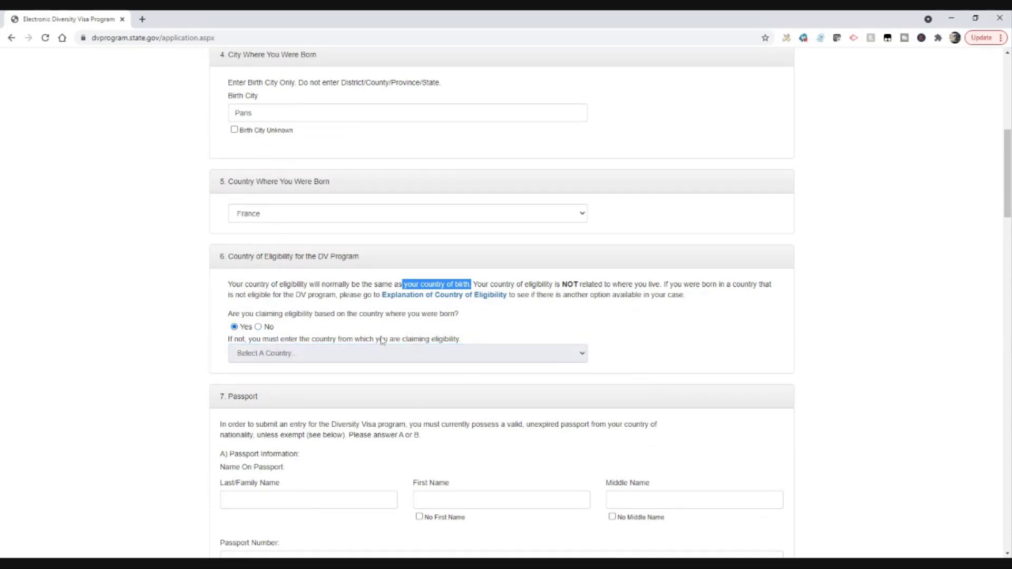
scroll(down, 3)
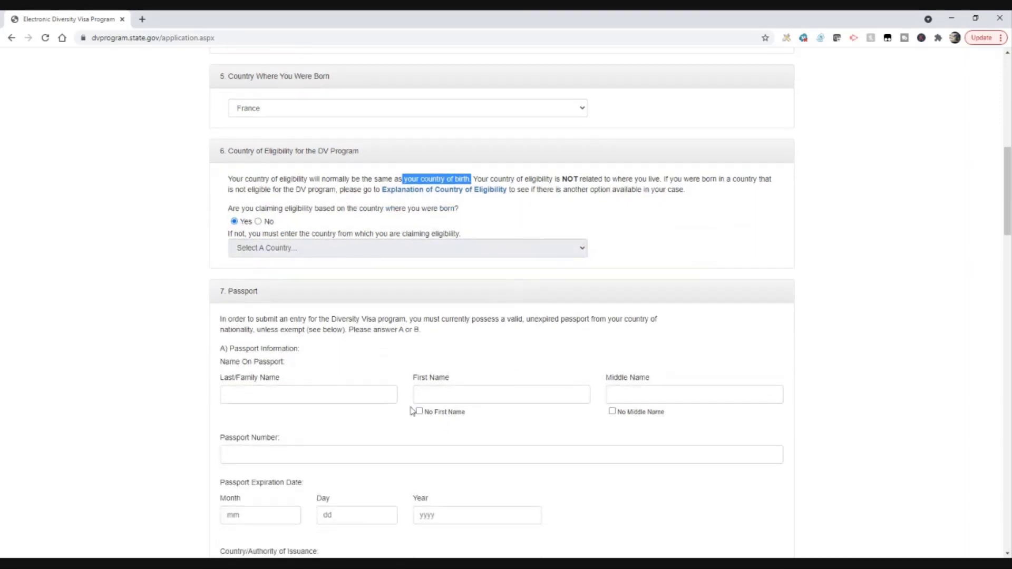
click(308, 394)
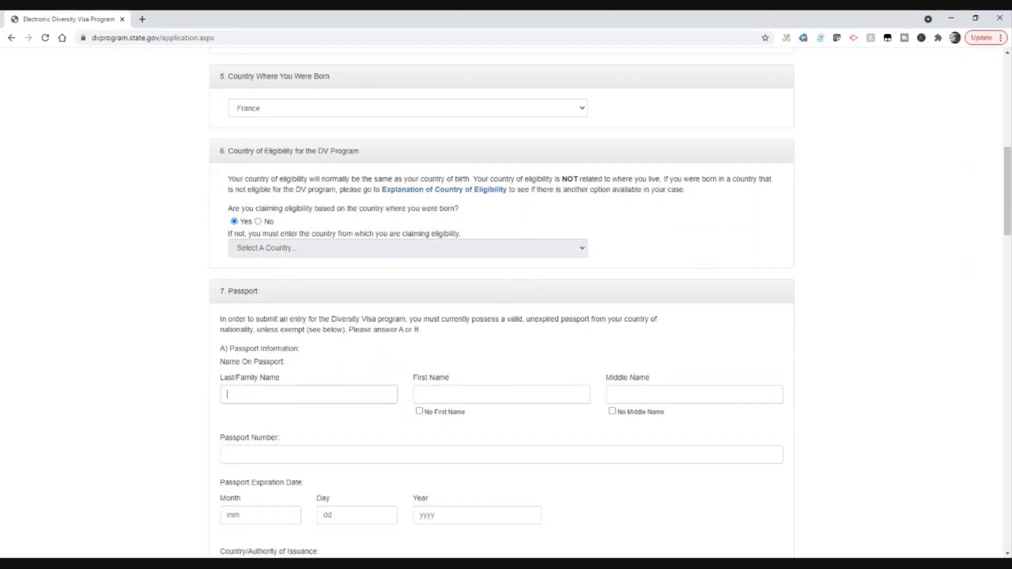
click(307, 394)
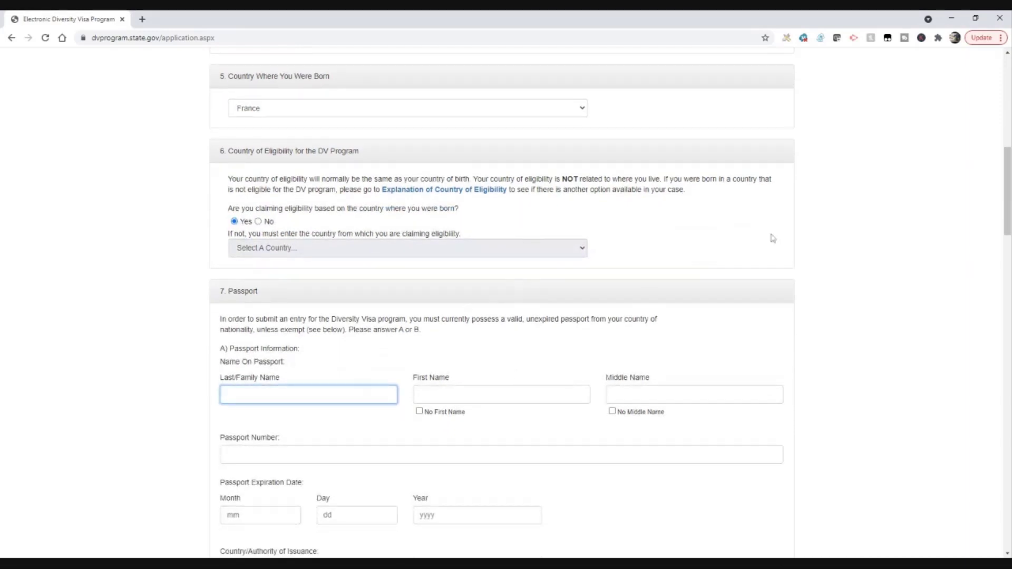
text(Bri)
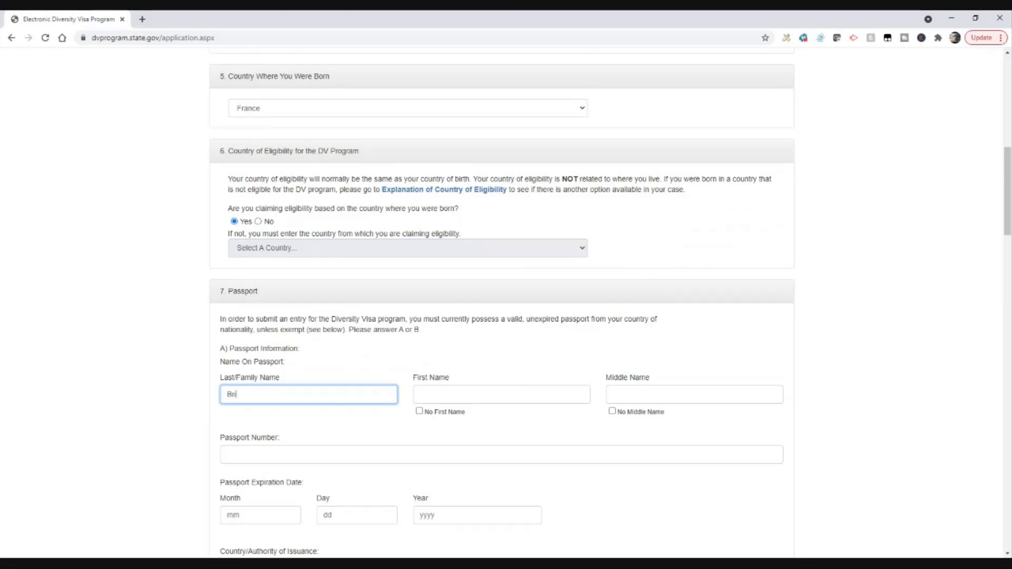
text(S)
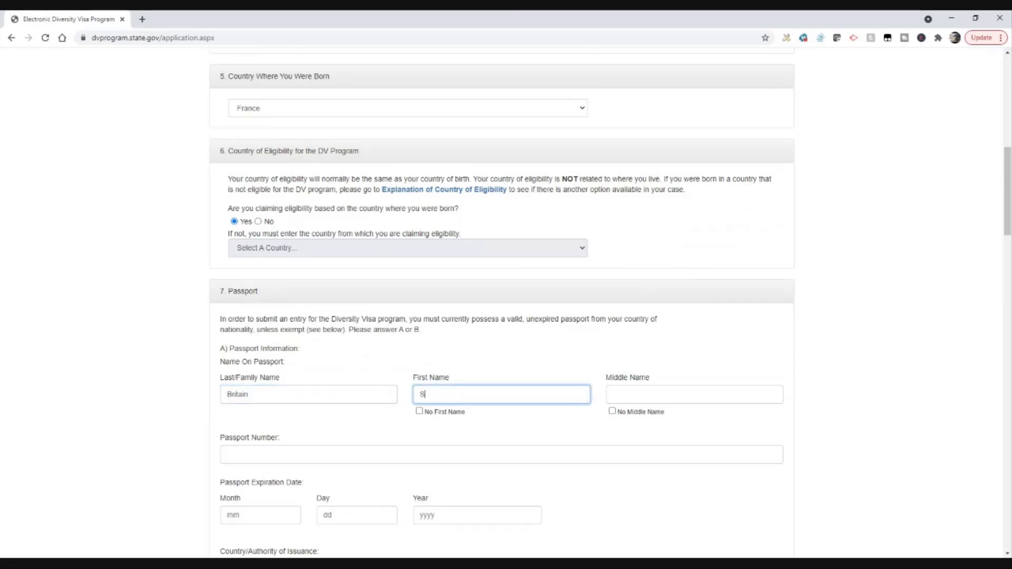
text(imon)
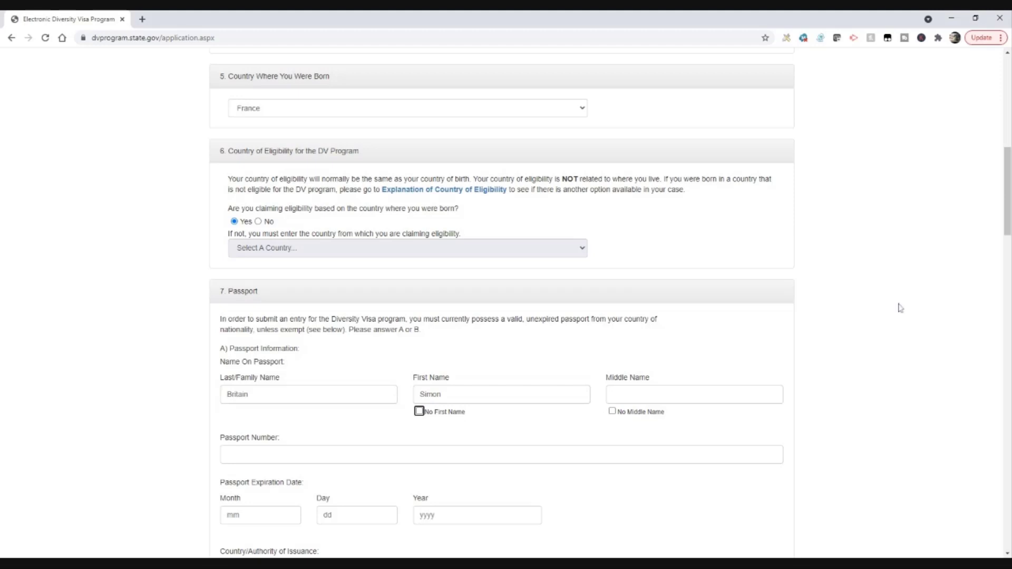
click(611, 411)
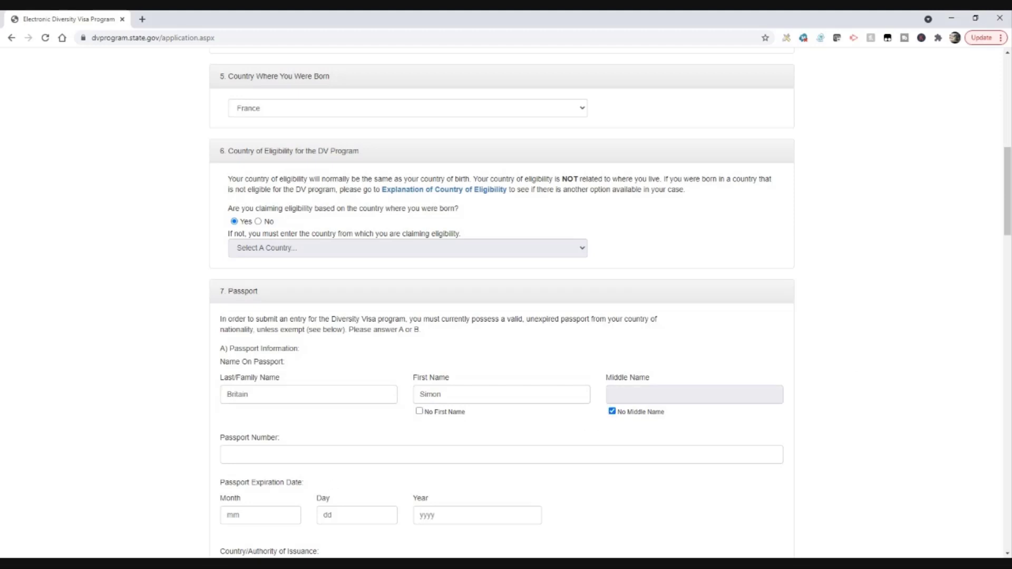
Enter X12345678 as the passport number
click(502, 454)
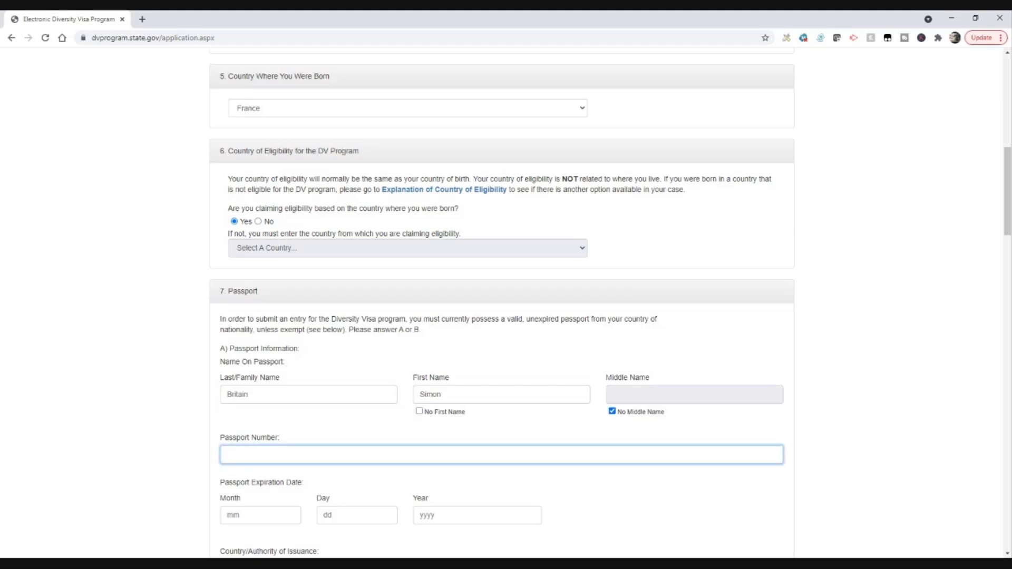
text(X)
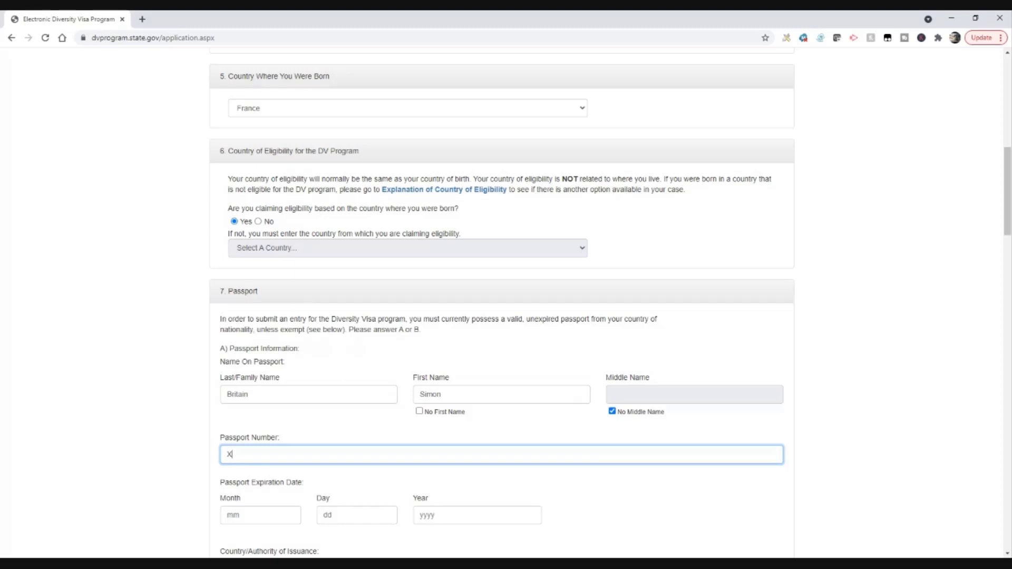
text(12345678)
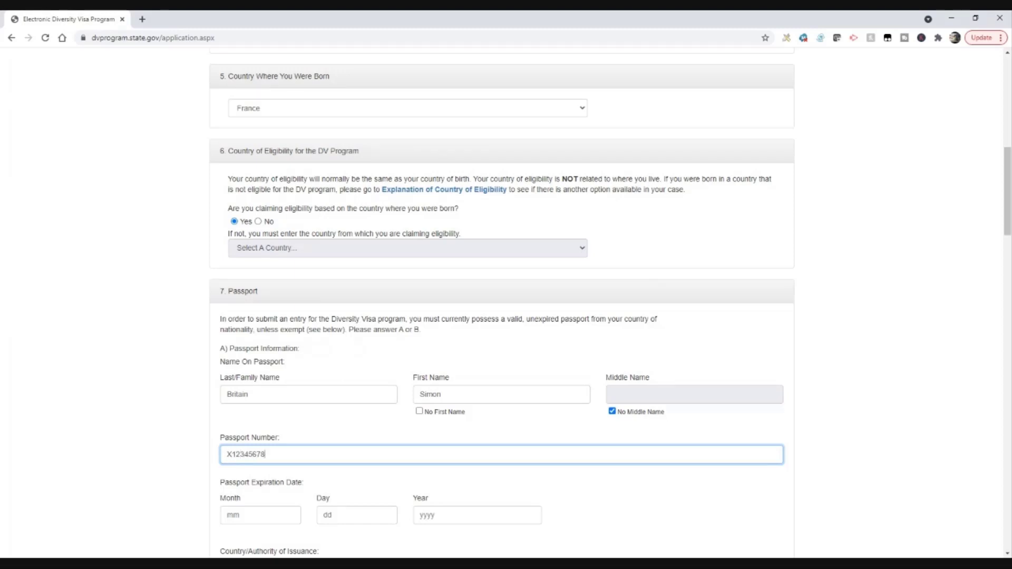
scroll(down, 3)
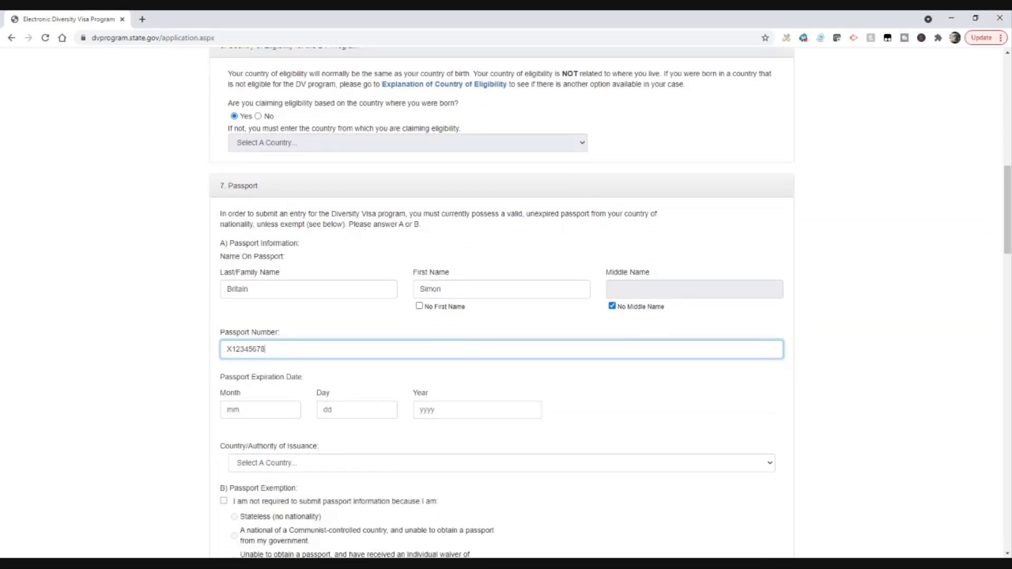
Enter passport expiration month 12, day 01, year 2021 and pick France as issuing country
click(261, 410)
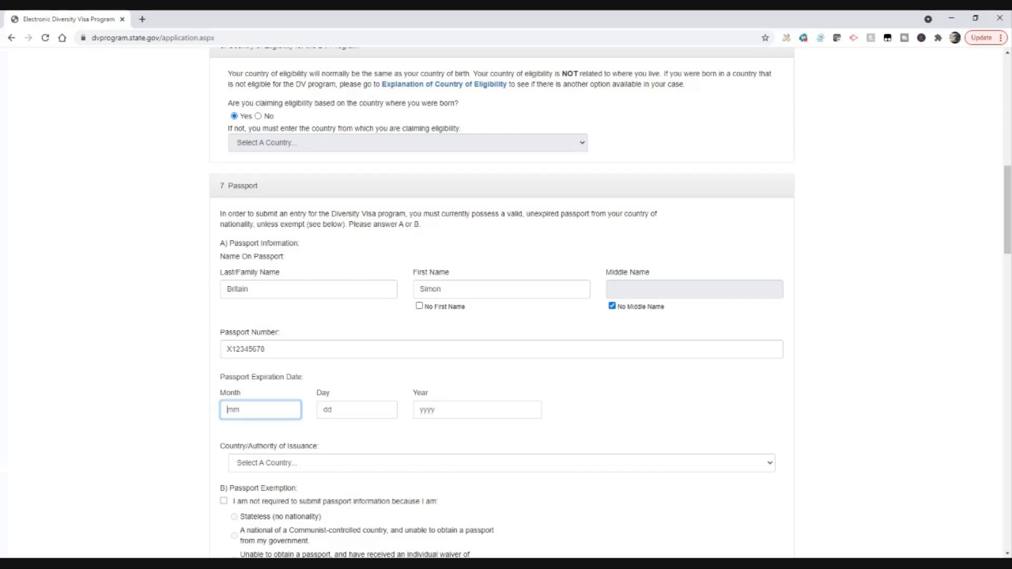
text(1)
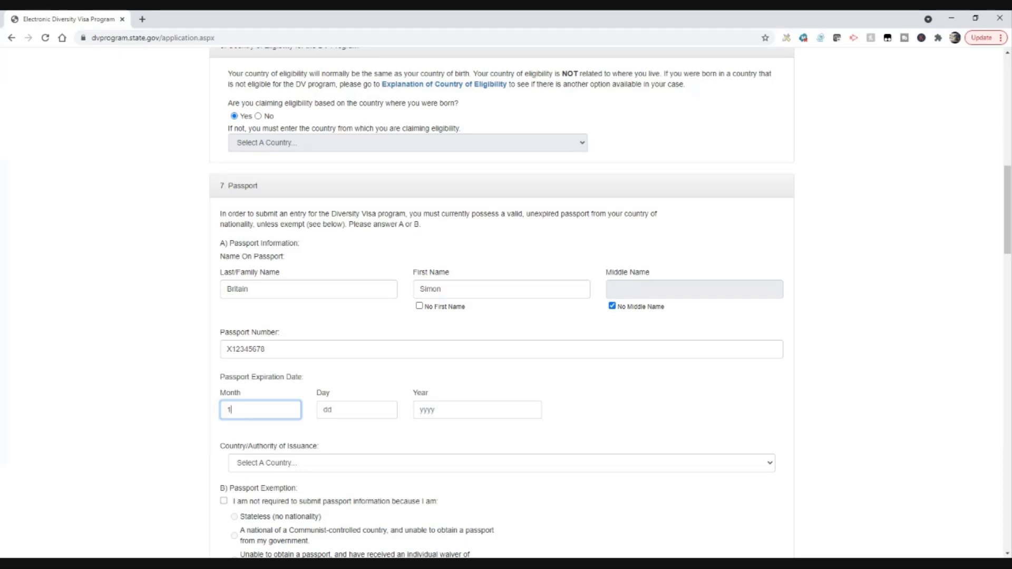
text(2)
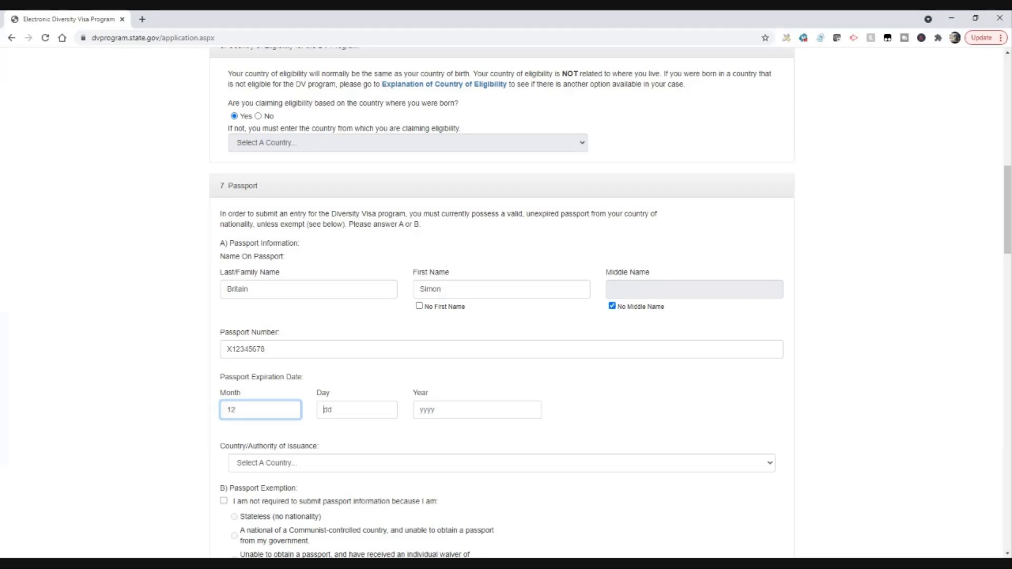
click(358, 409)
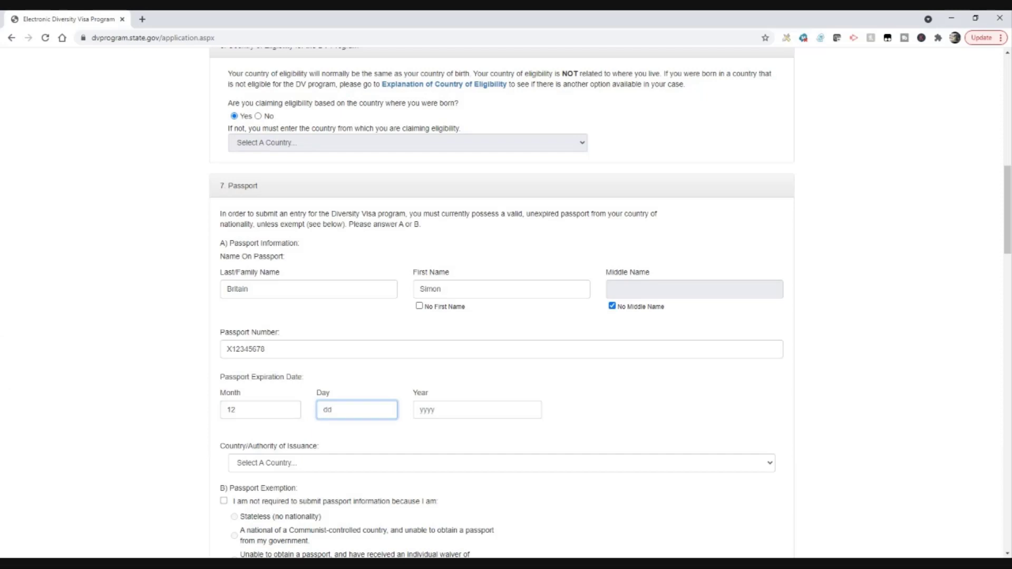
text(01)
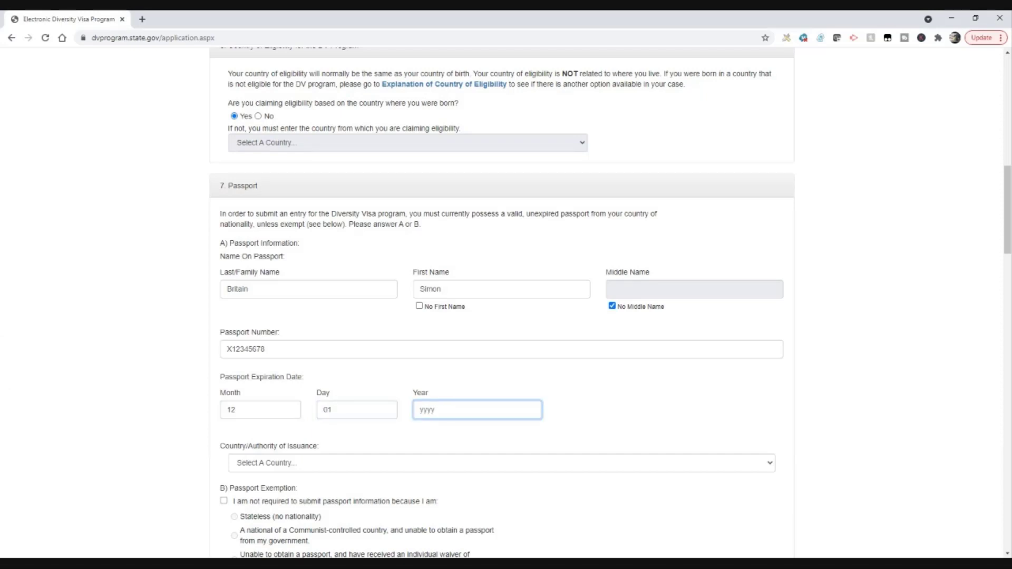
text(2021)
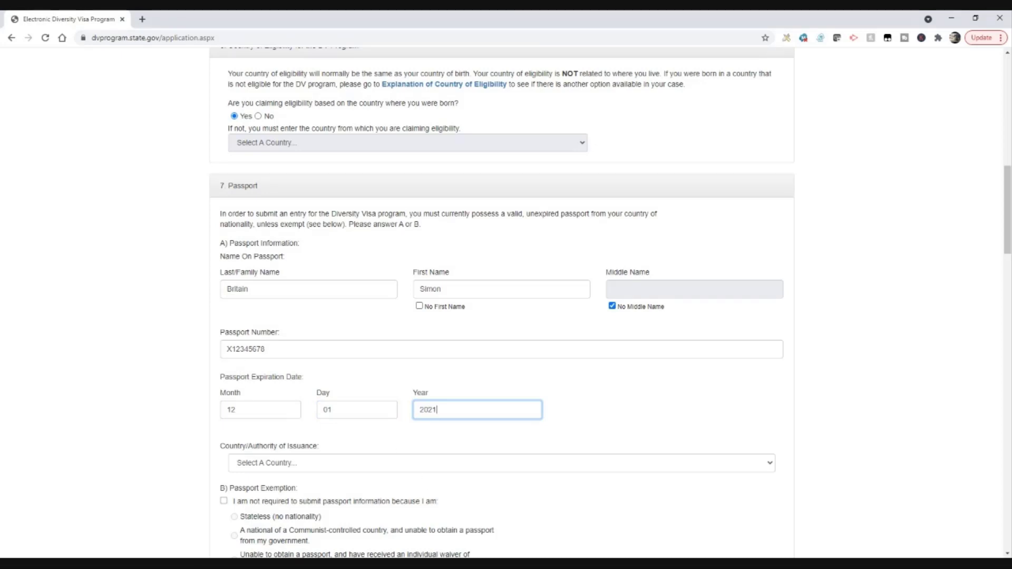
mouse_move(373, 403)
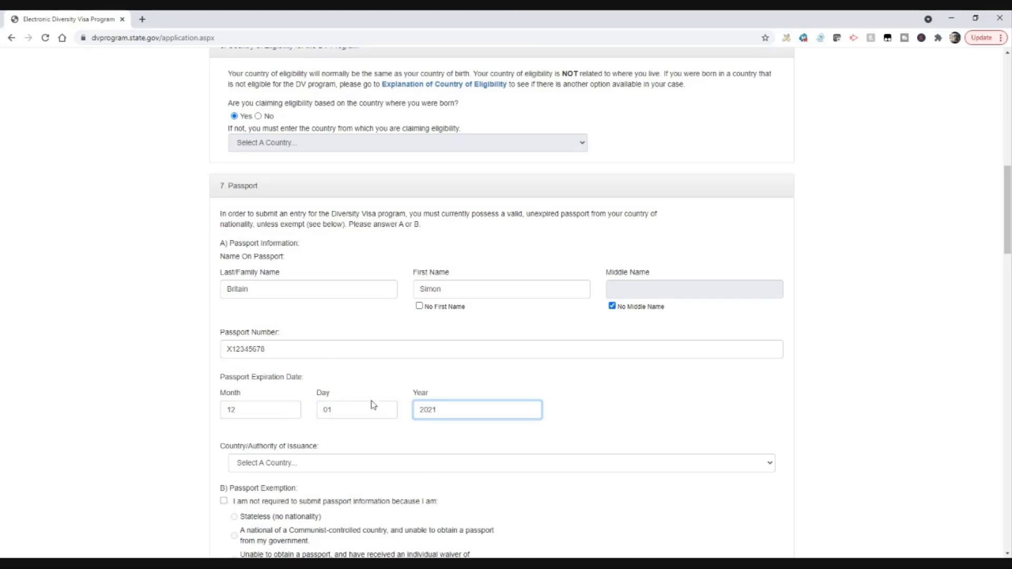
click(501, 463)
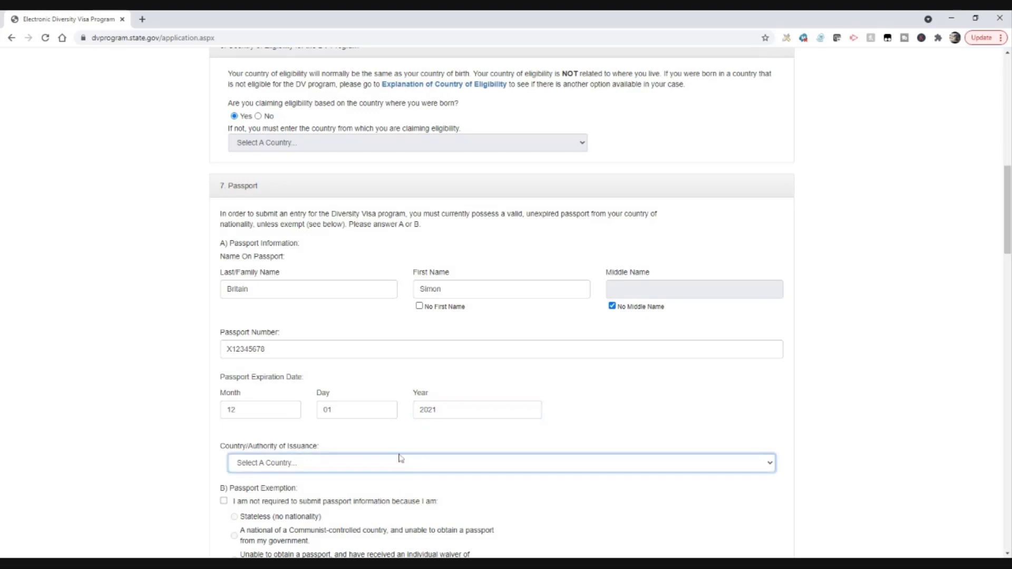
click(499, 463)
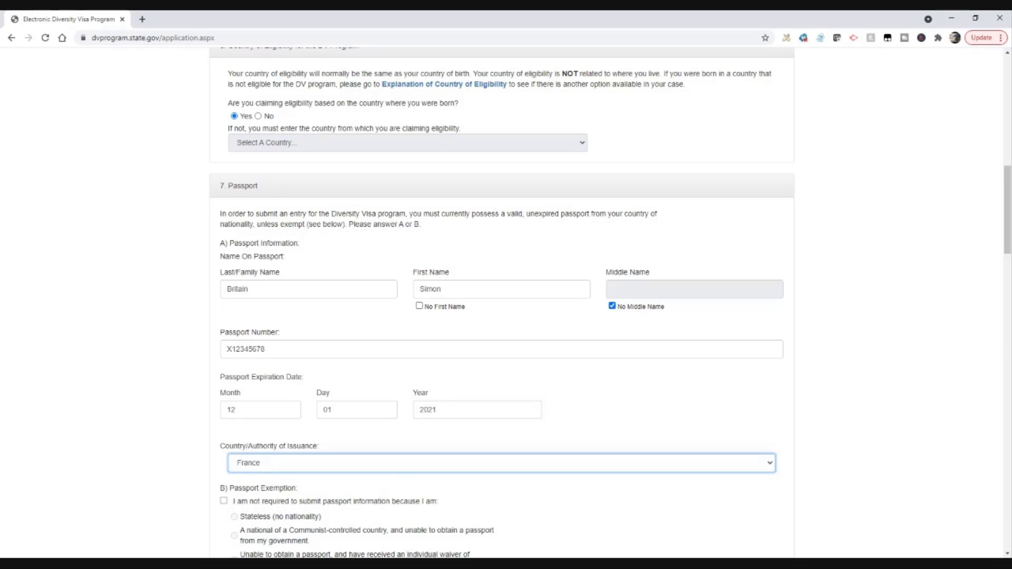
scroll(down, 3)
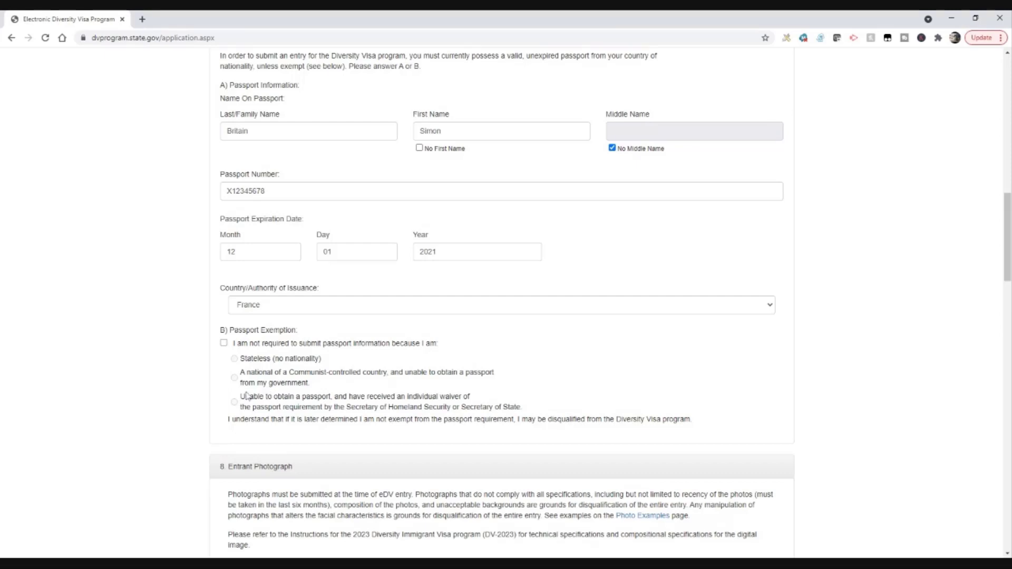
mouse_move(317, 365)
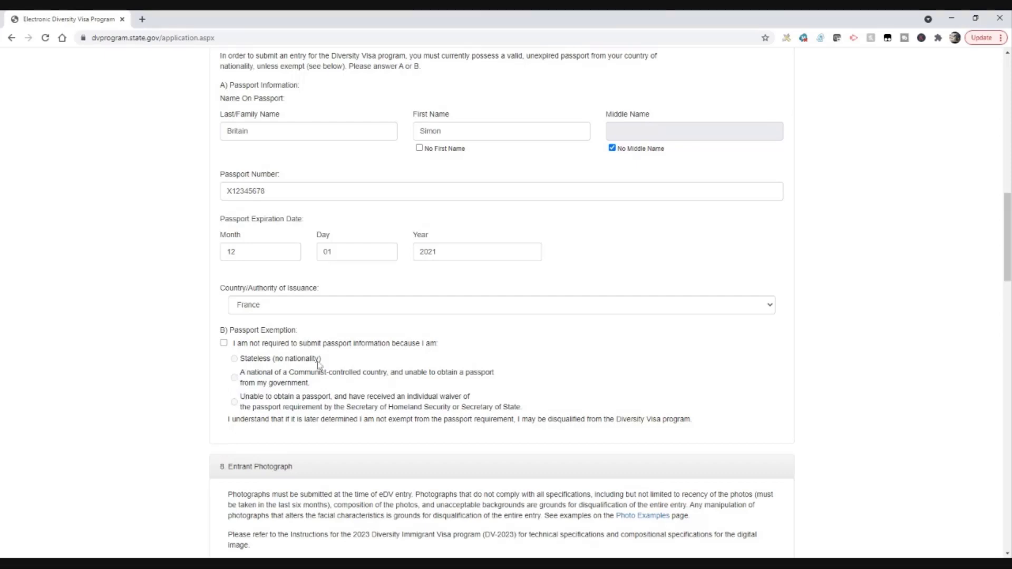
mouse_move(318, 368)
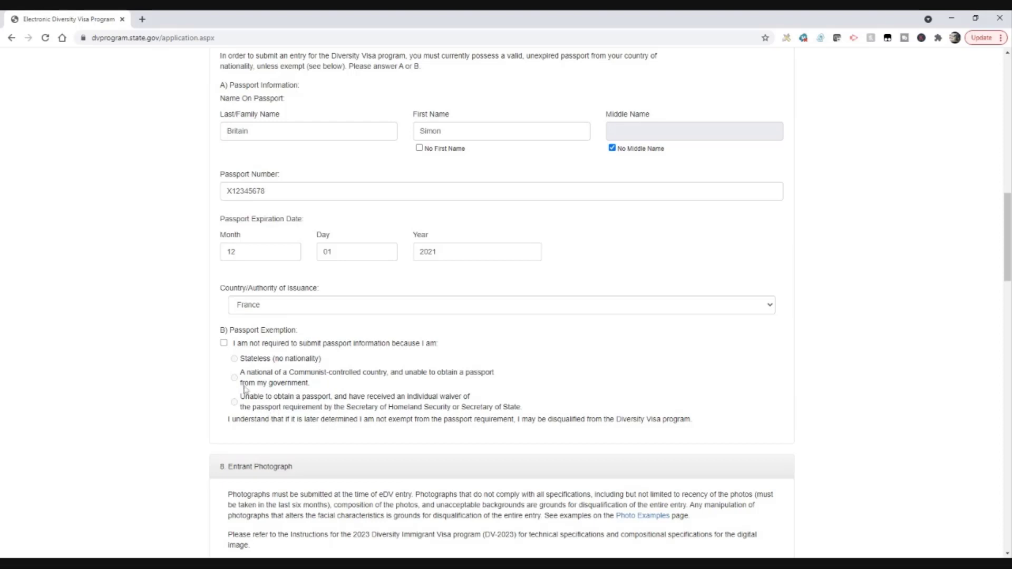
mouse_move(342, 384)
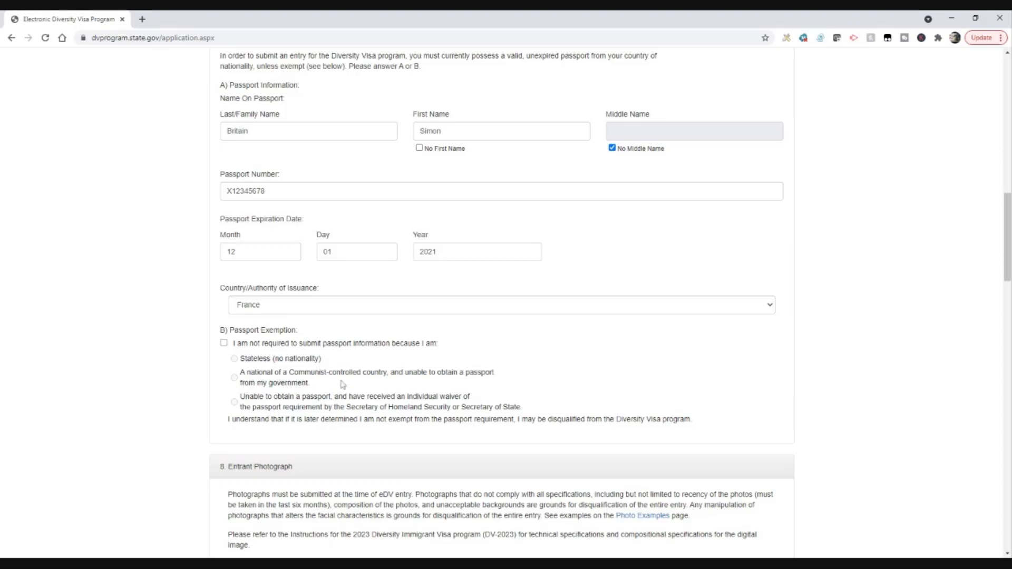
mouse_move(364, 392)
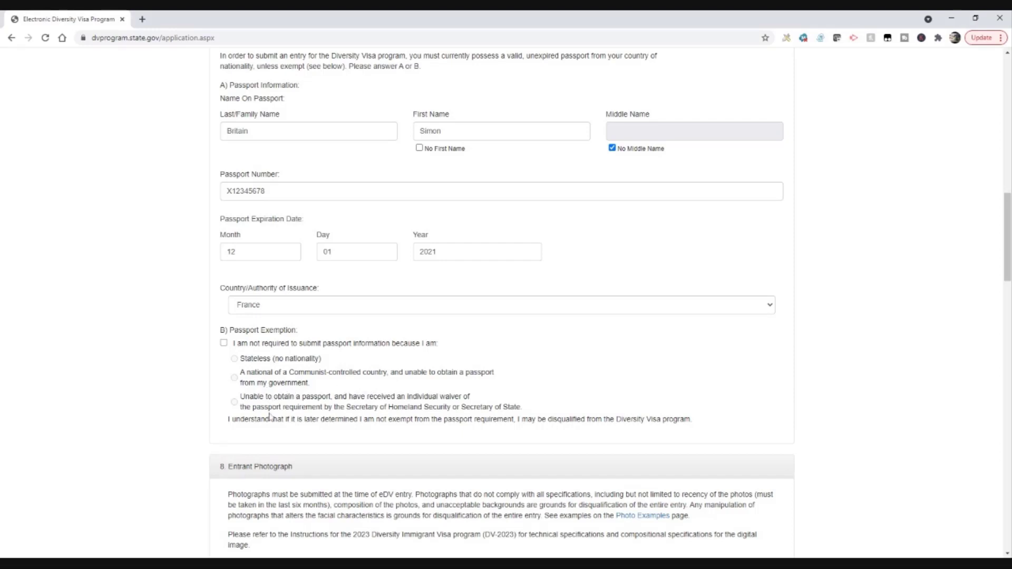
mouse_move(303, 397)
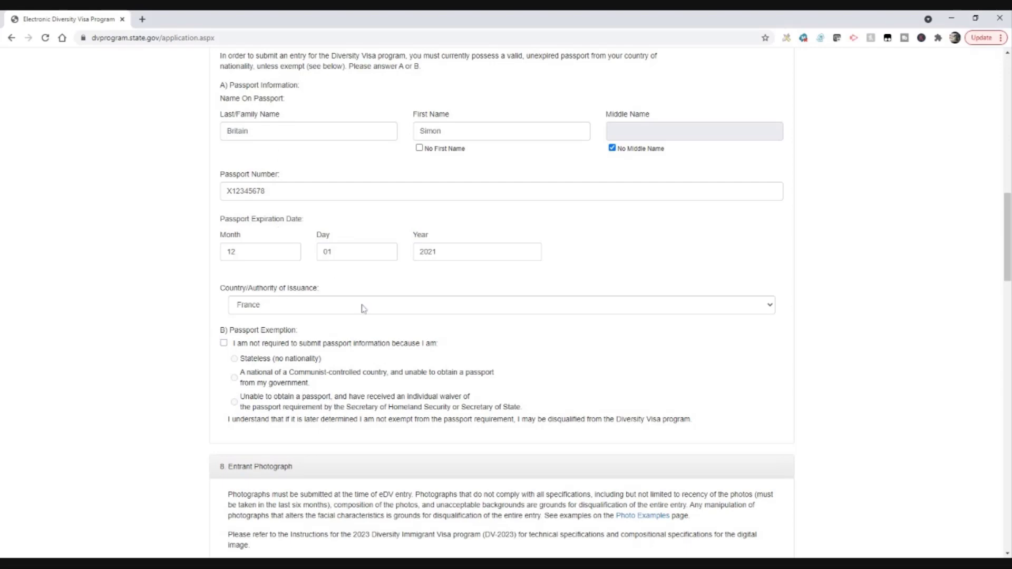
scroll(down, 3)
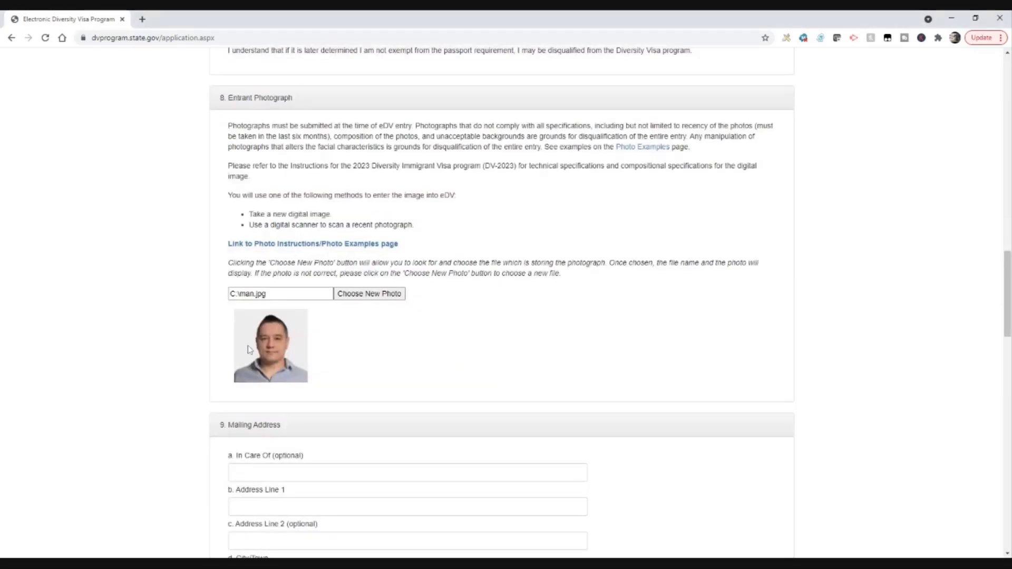
mouse_move(291, 349)
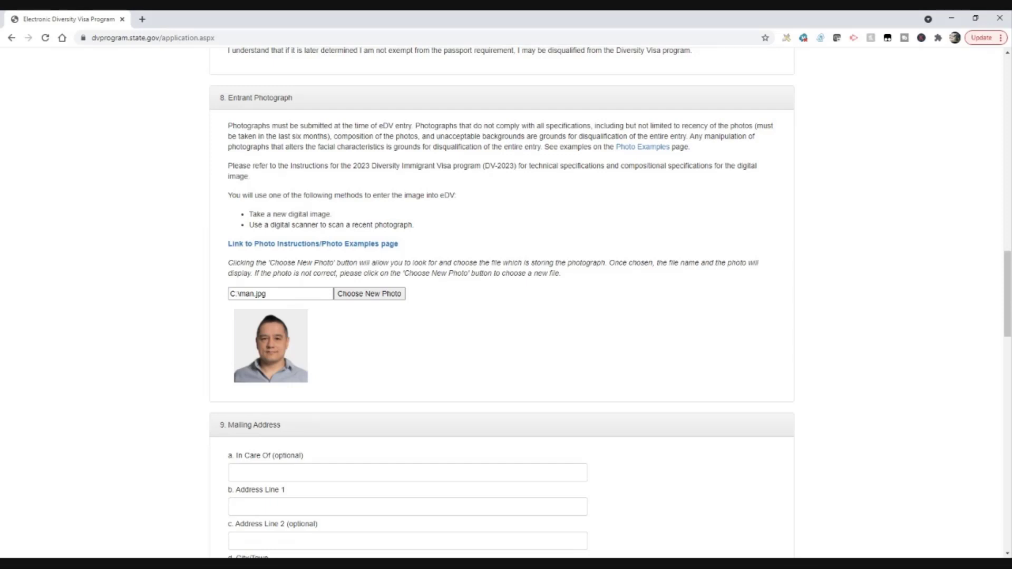
Enter the mailing address 123 Any Street, city Paris, district Non
scroll(down, 3)
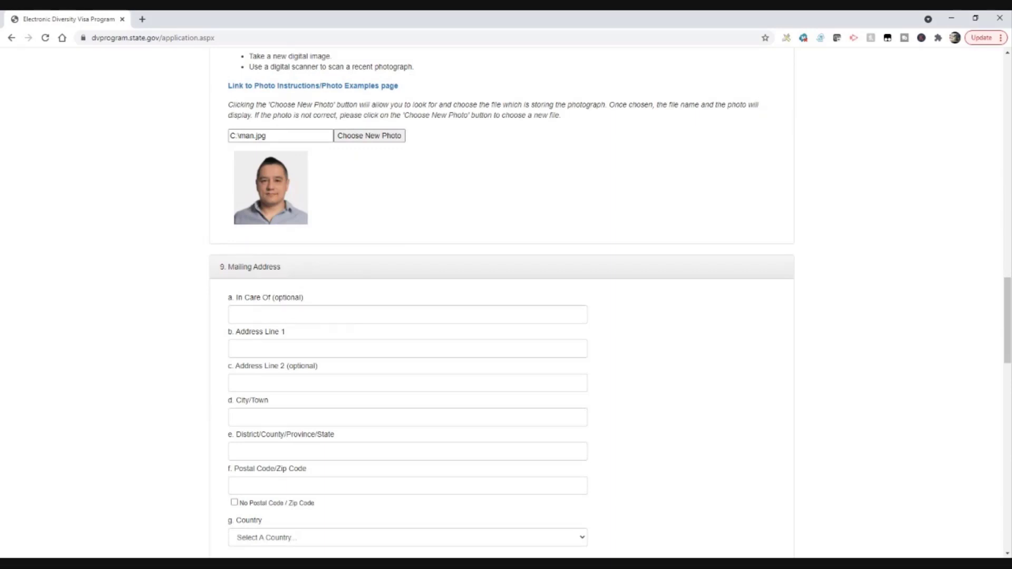
mouse_move(291, 365)
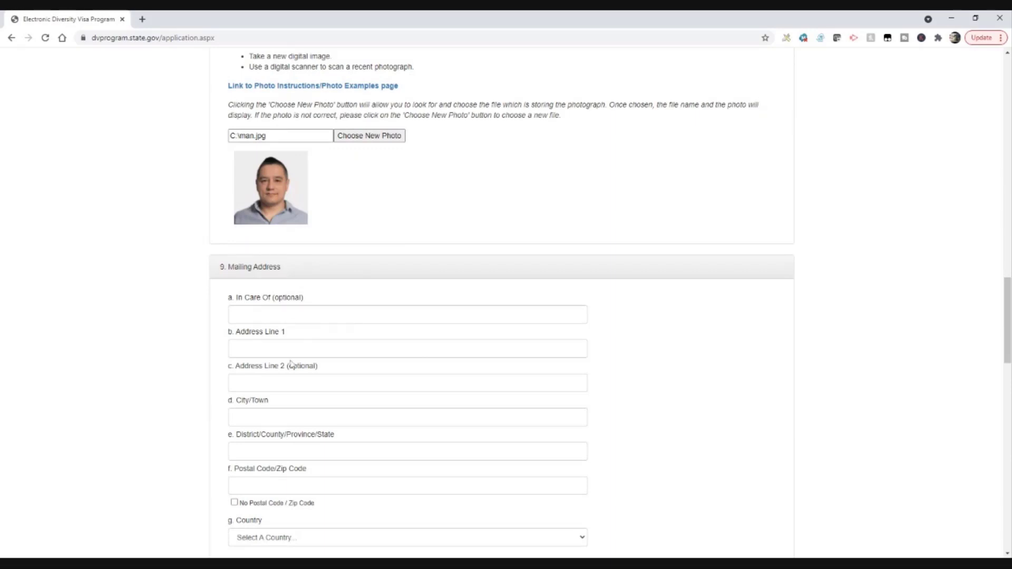
text(123 Any Street)
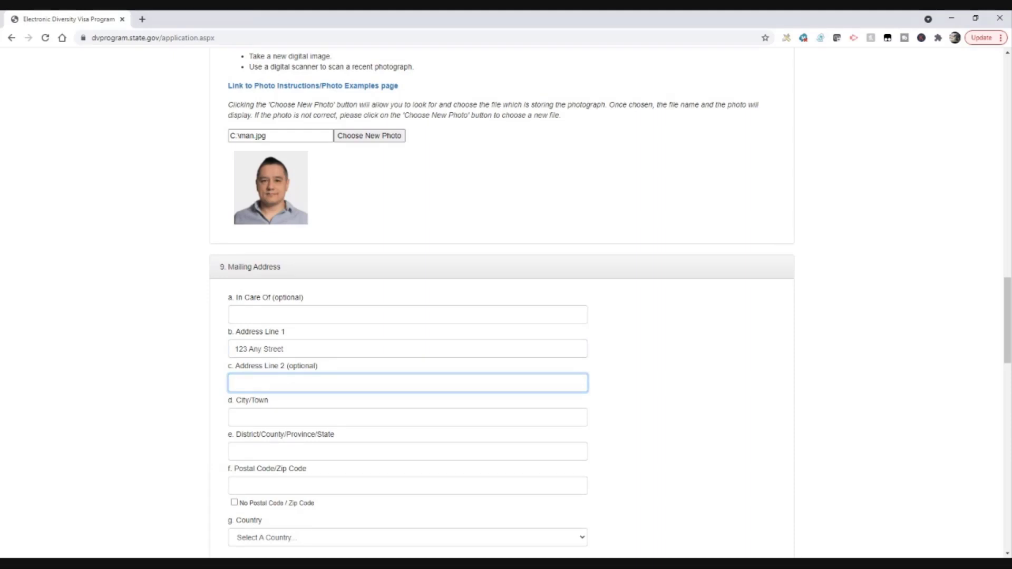
click(407, 416)
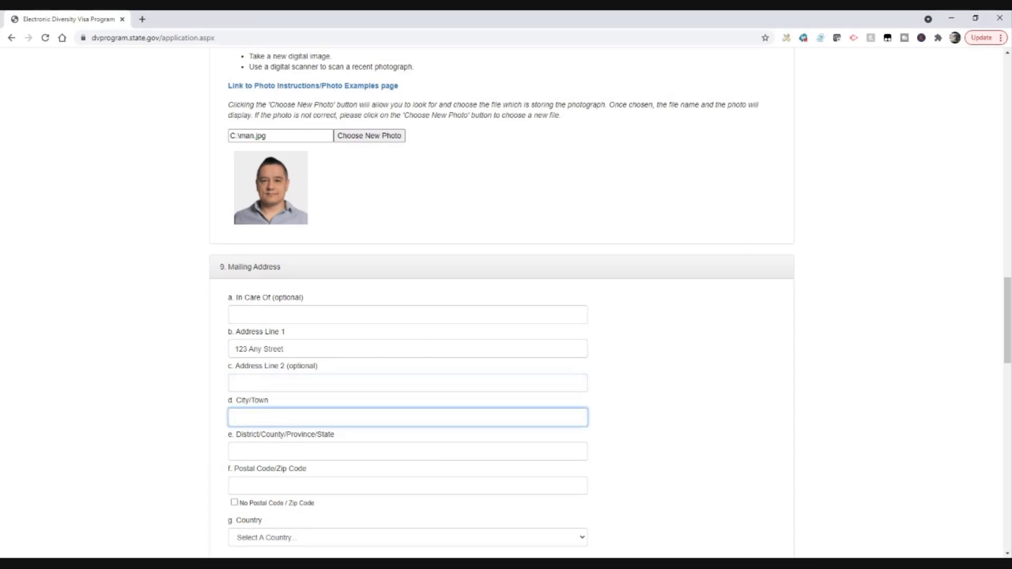
text(Paris)
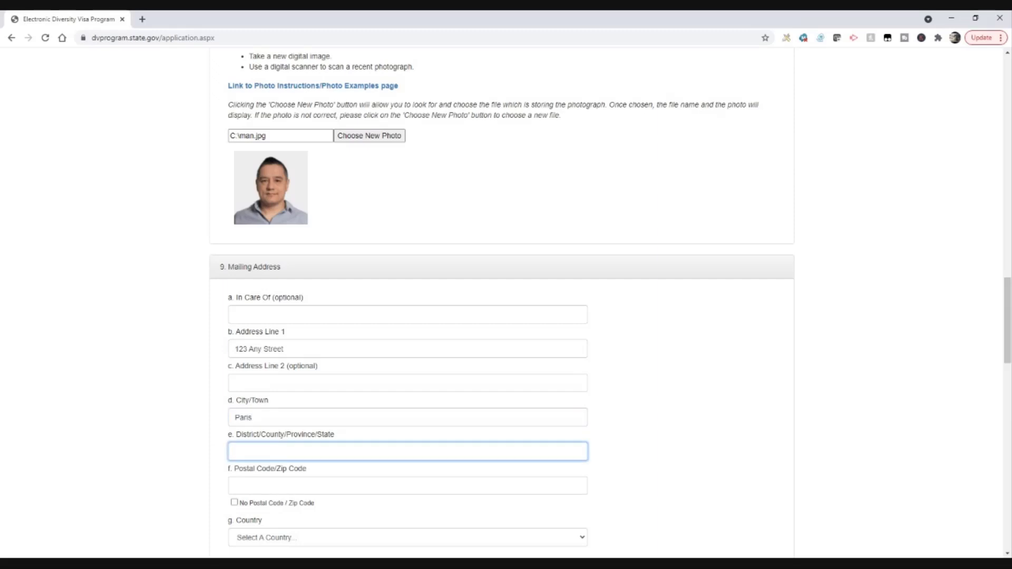
click(407, 451)
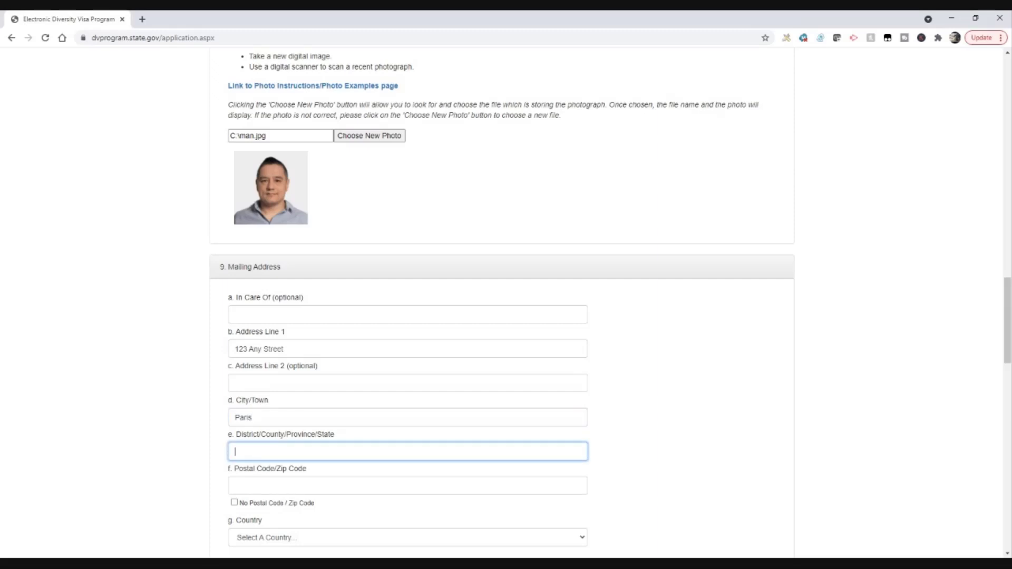
text(Non)
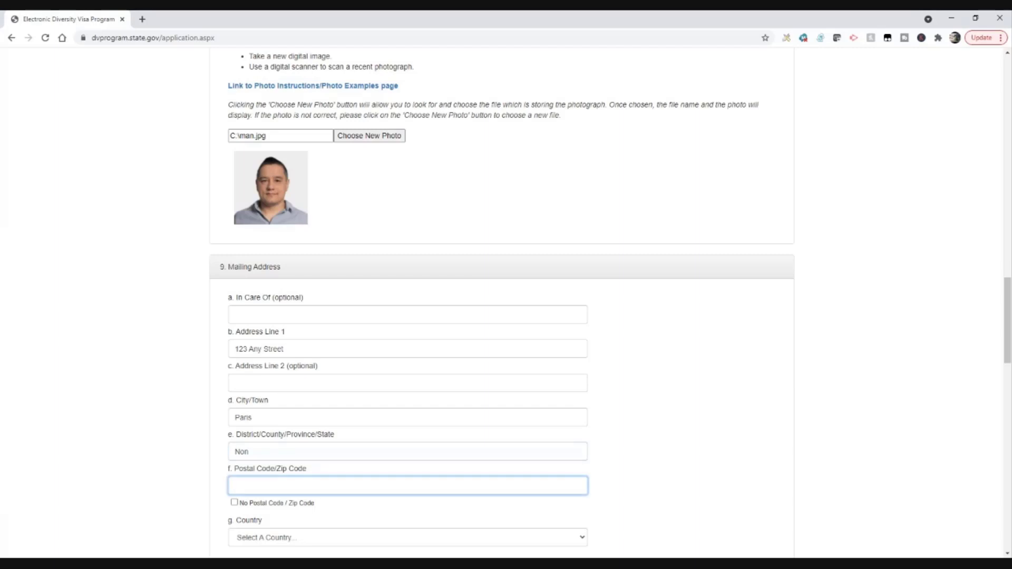
Remove the entered postal code 45612 and declare there is no postal code
click(408, 485)
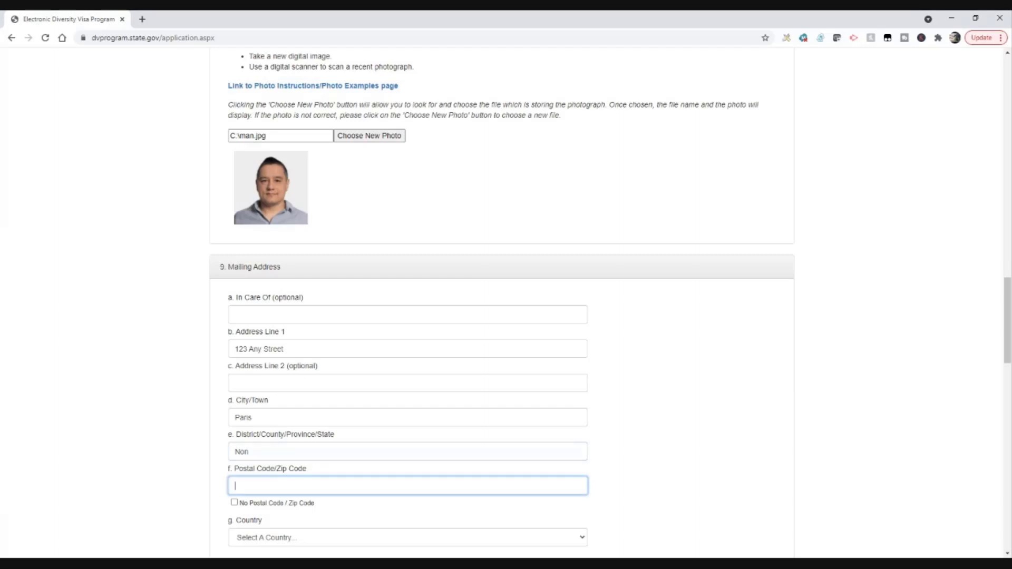
text(45612)
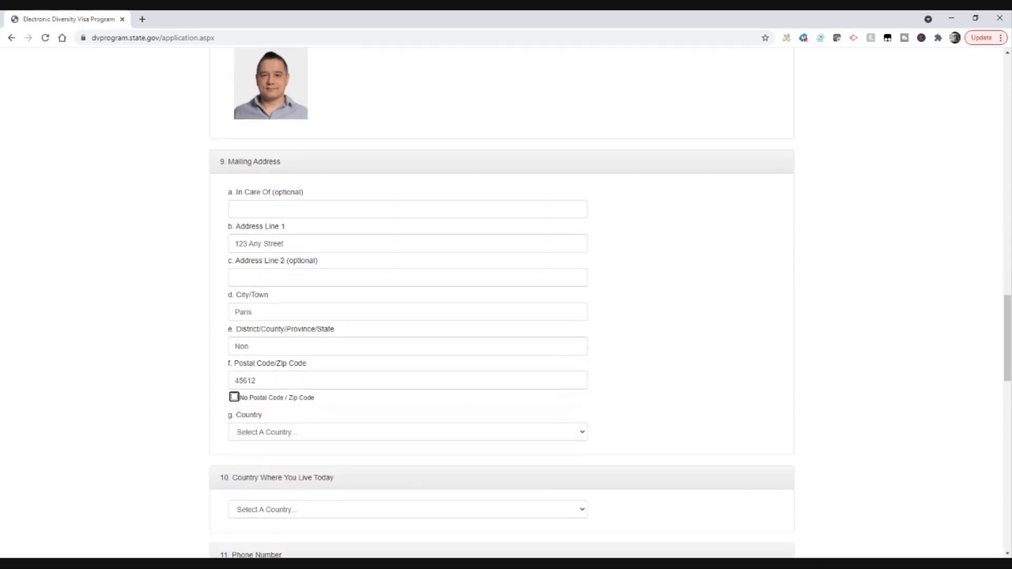
click(407, 380)
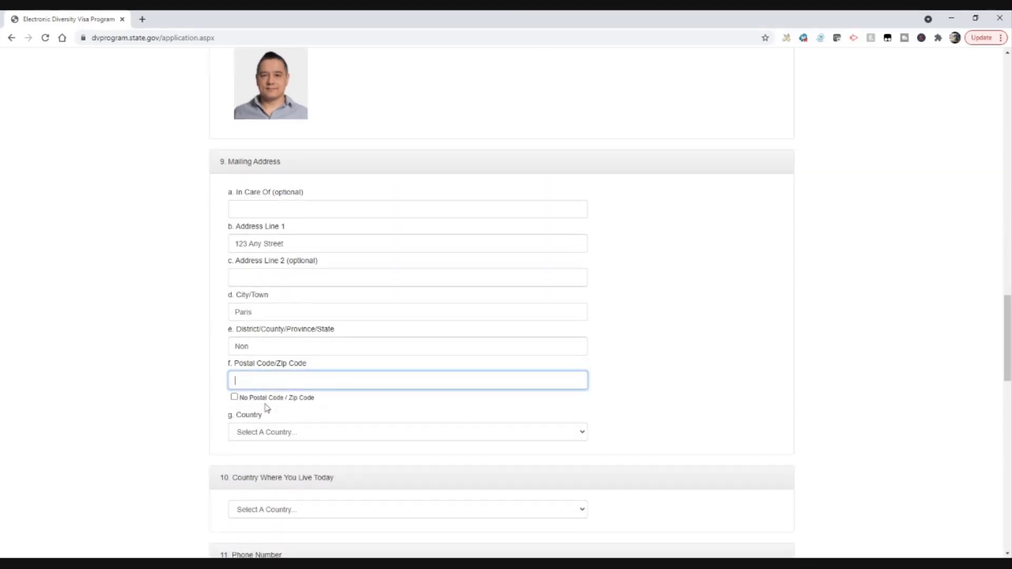
click(234, 396)
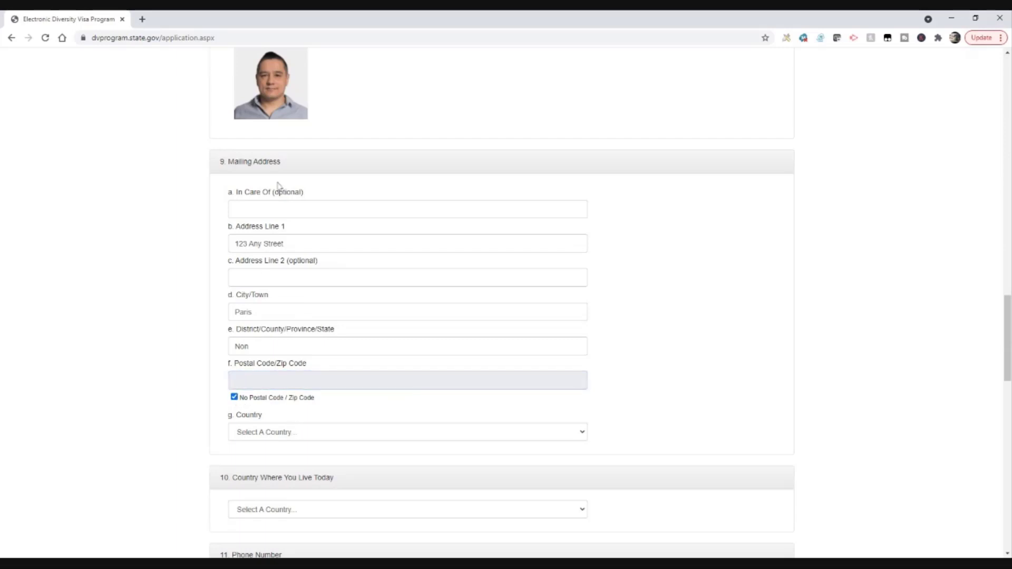
mouse_move(263, 195)
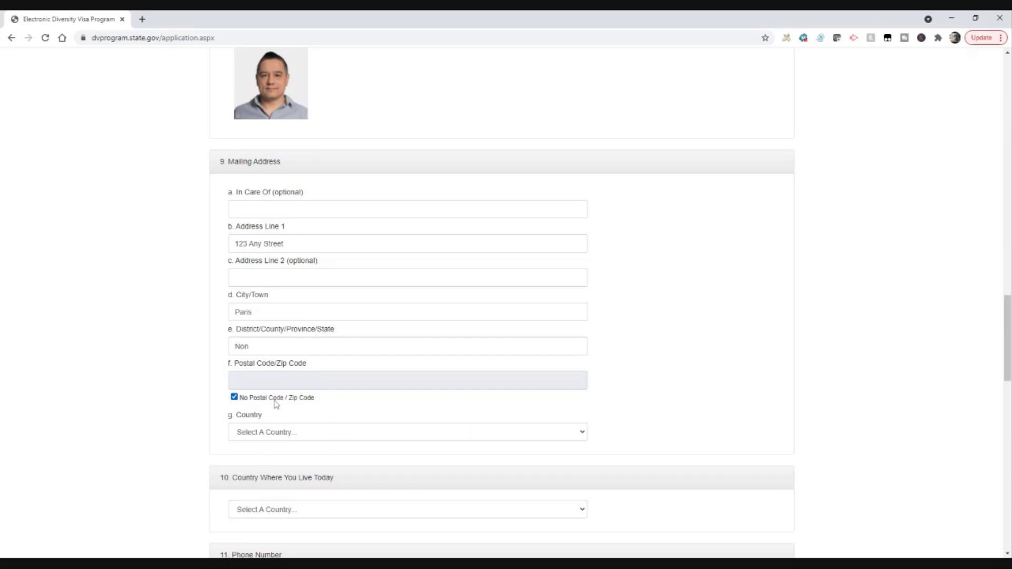
Set France as the mailing address country and as the country lived in today
click(407, 432)
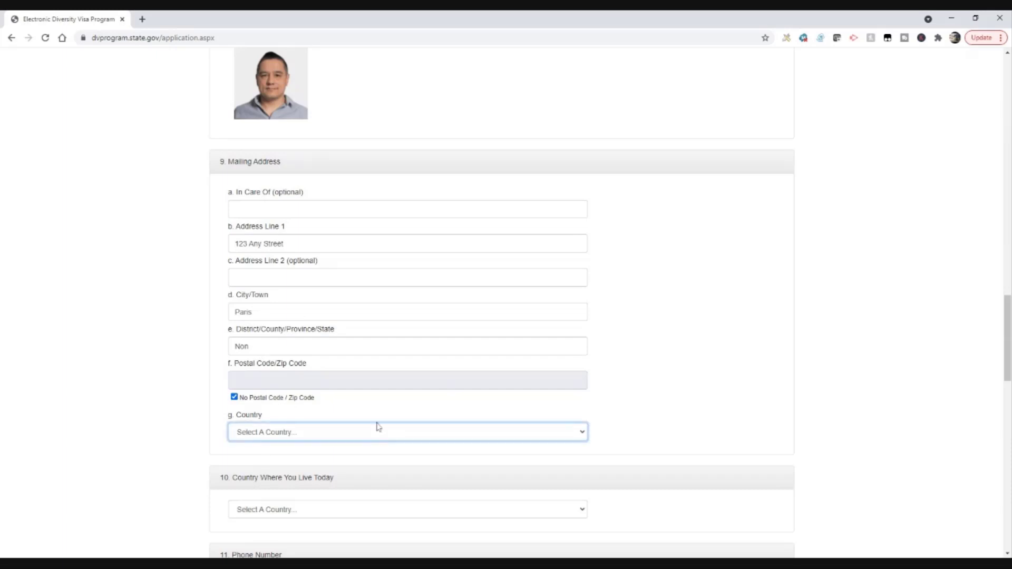
click(406, 432)
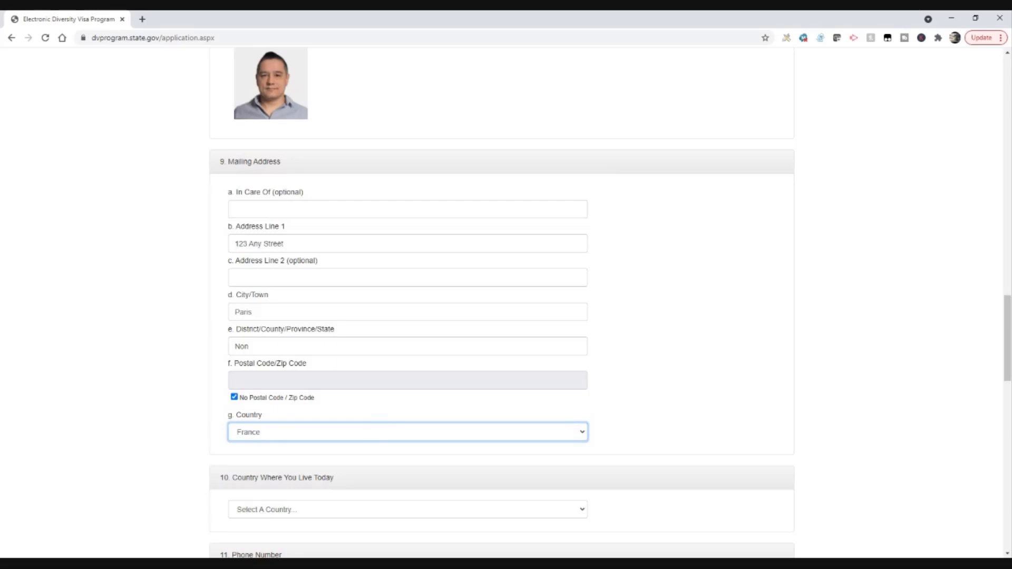
scroll(down, 3)
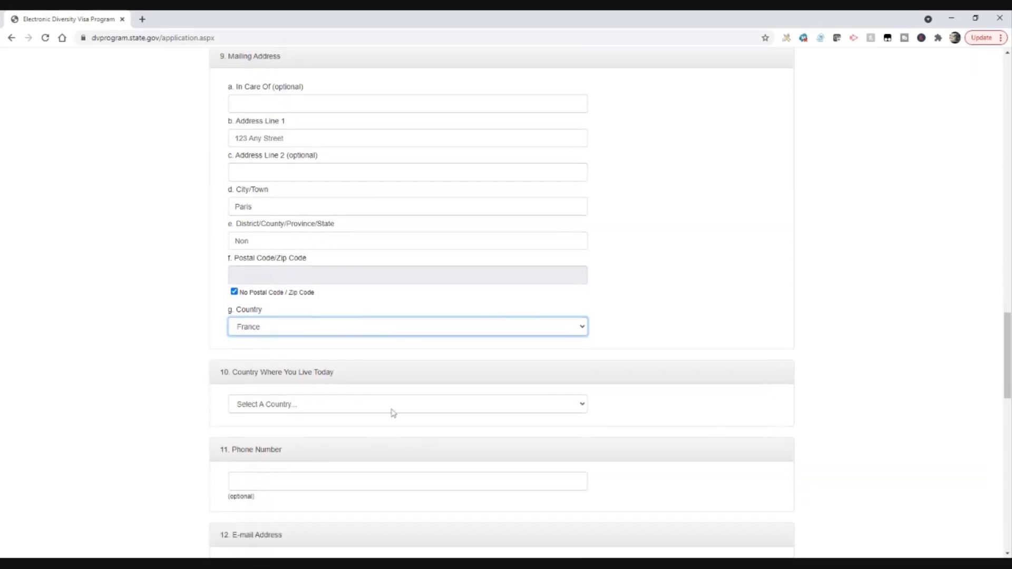
click(407, 404)
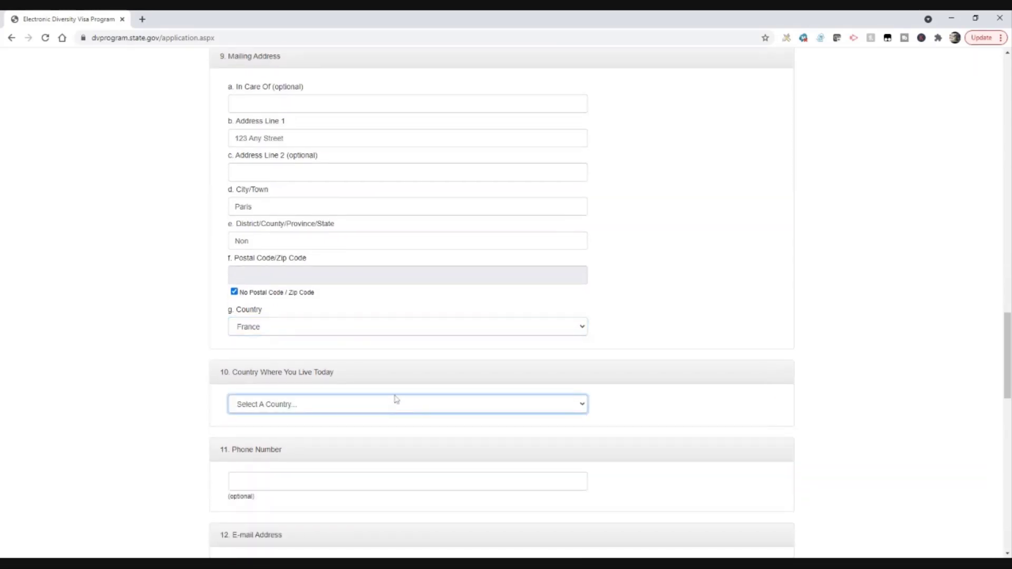
click(407, 403)
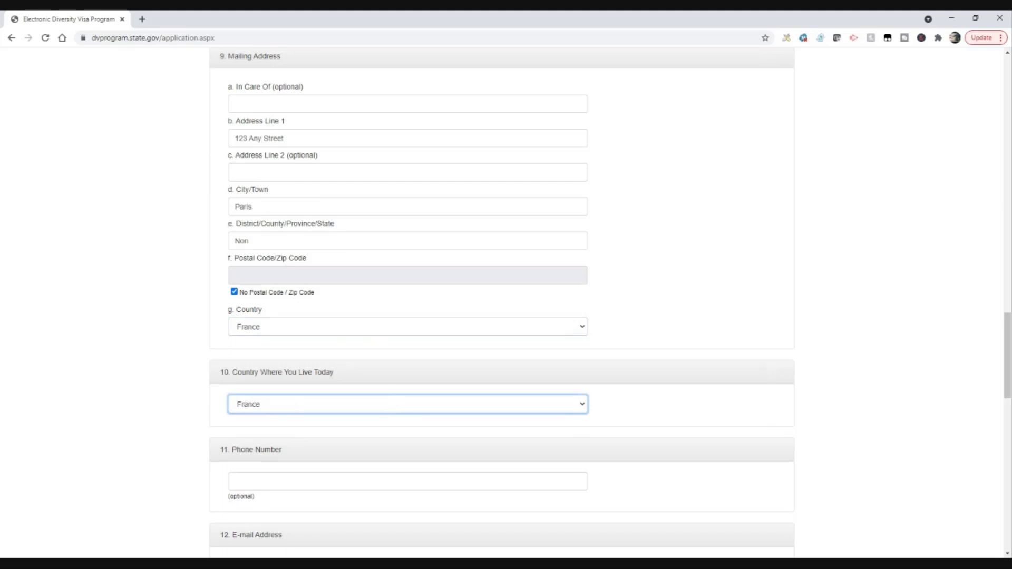
mouse_move(663, 404)
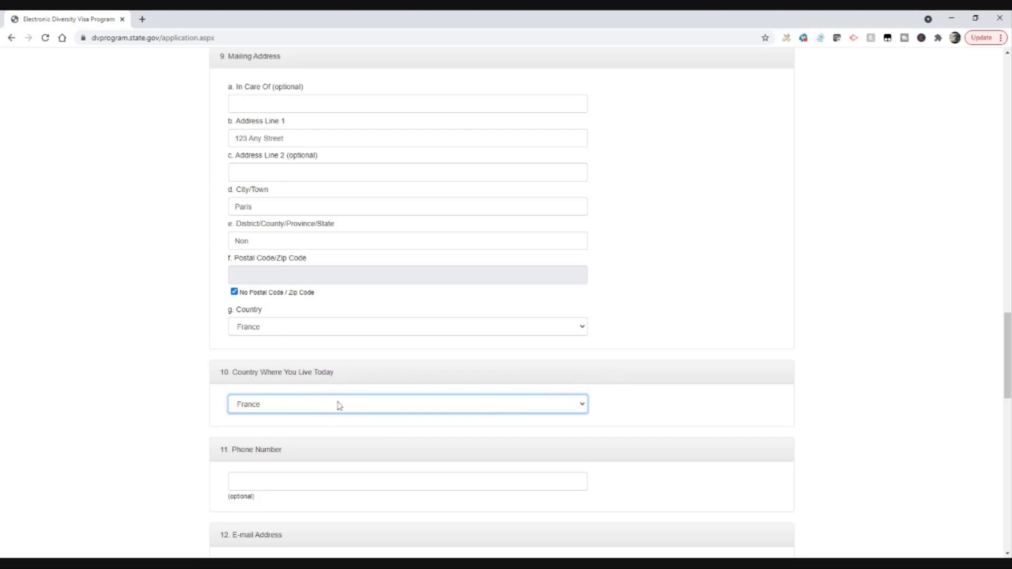
scroll(down, 3)
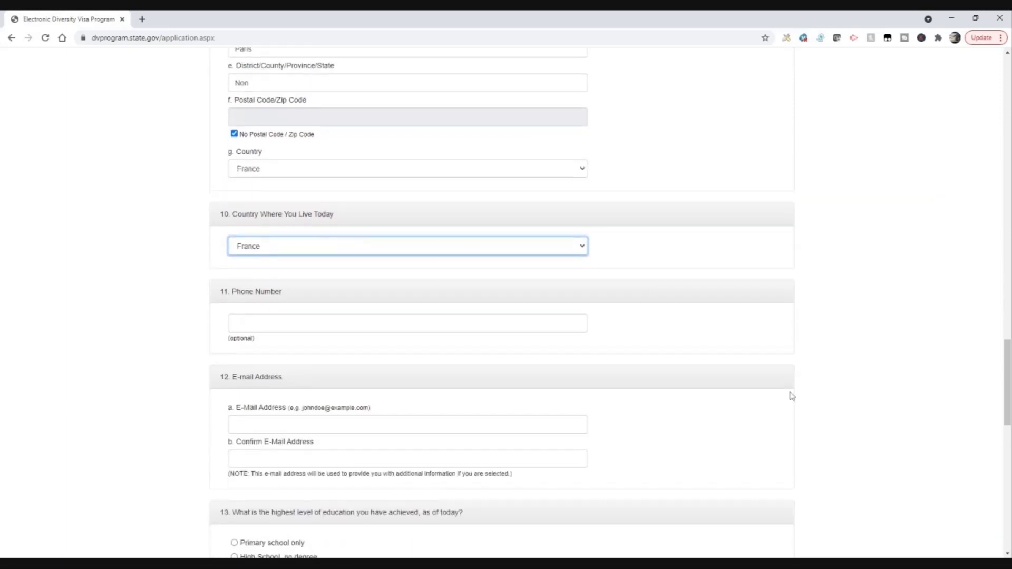
click(407, 323)
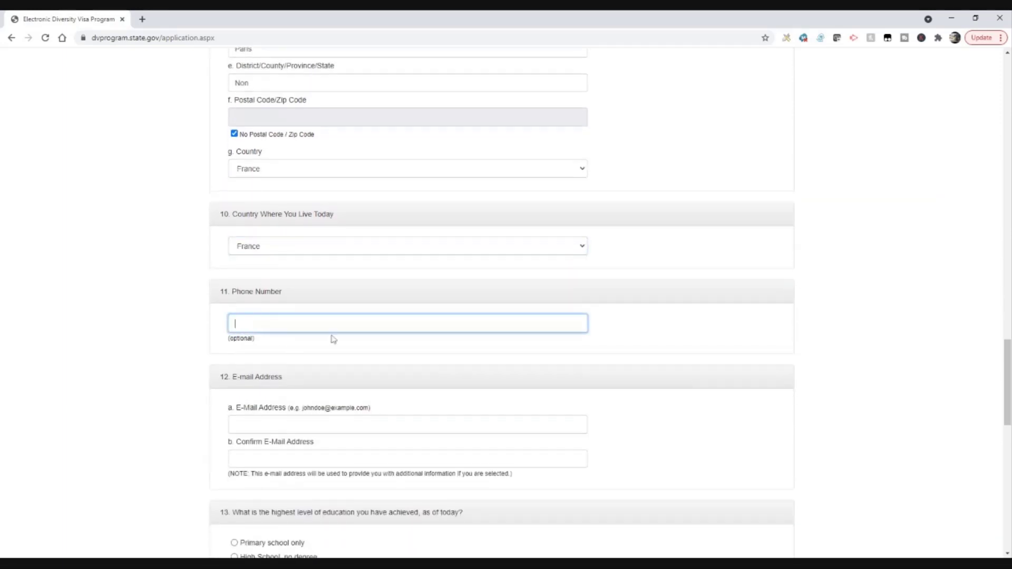
click(407, 423)
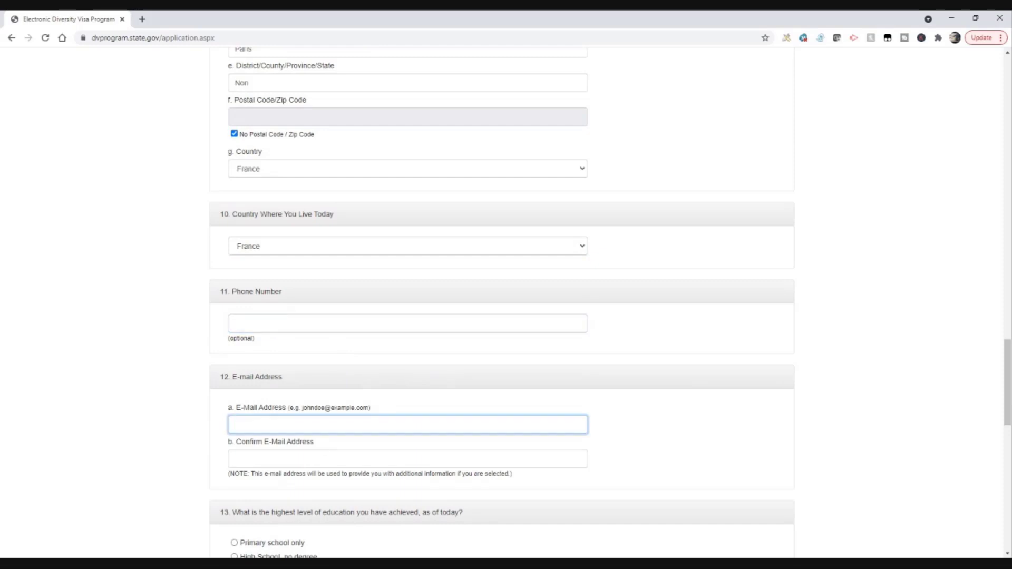
text(me@)
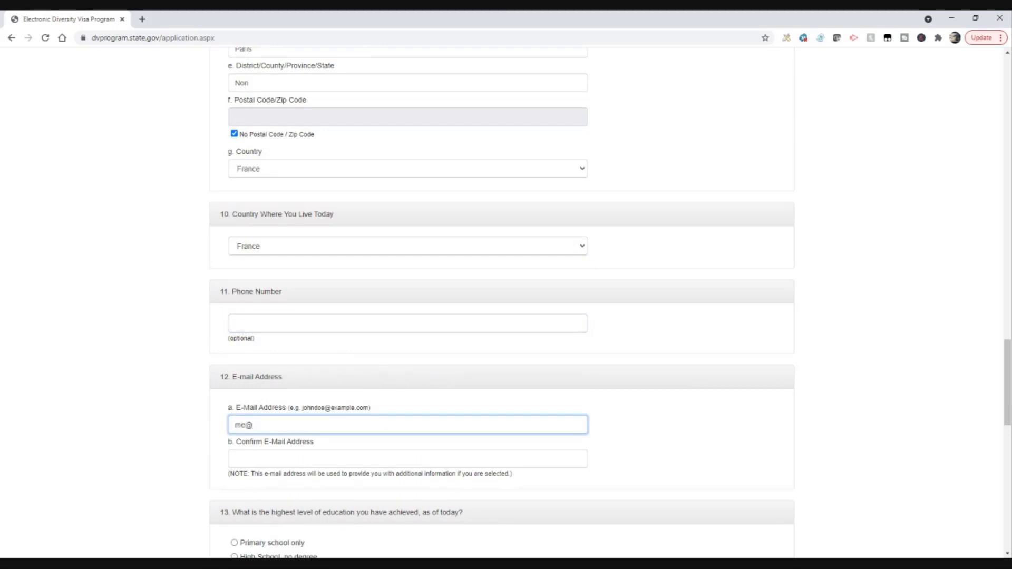
text(yaho)
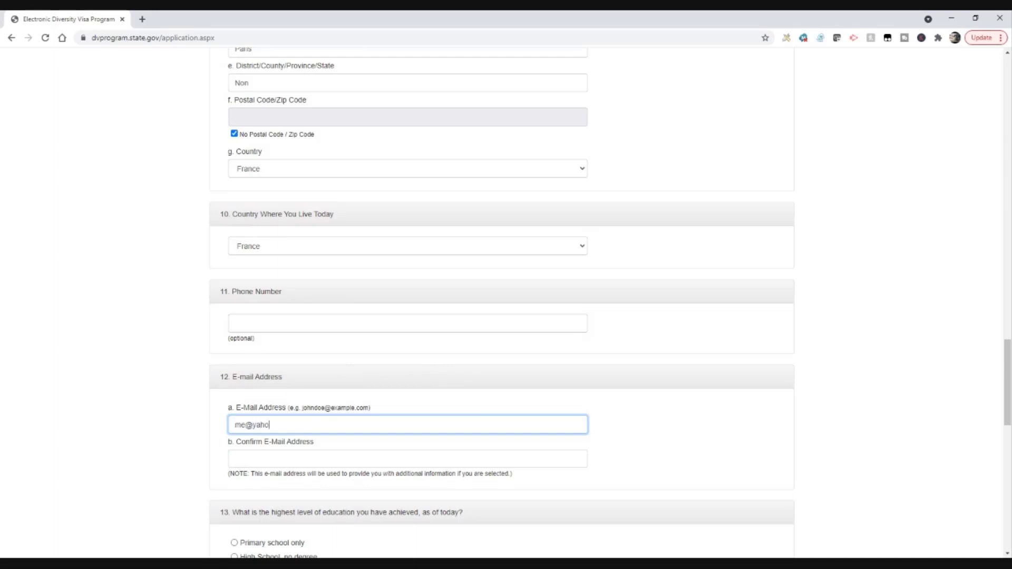
text(o.com)
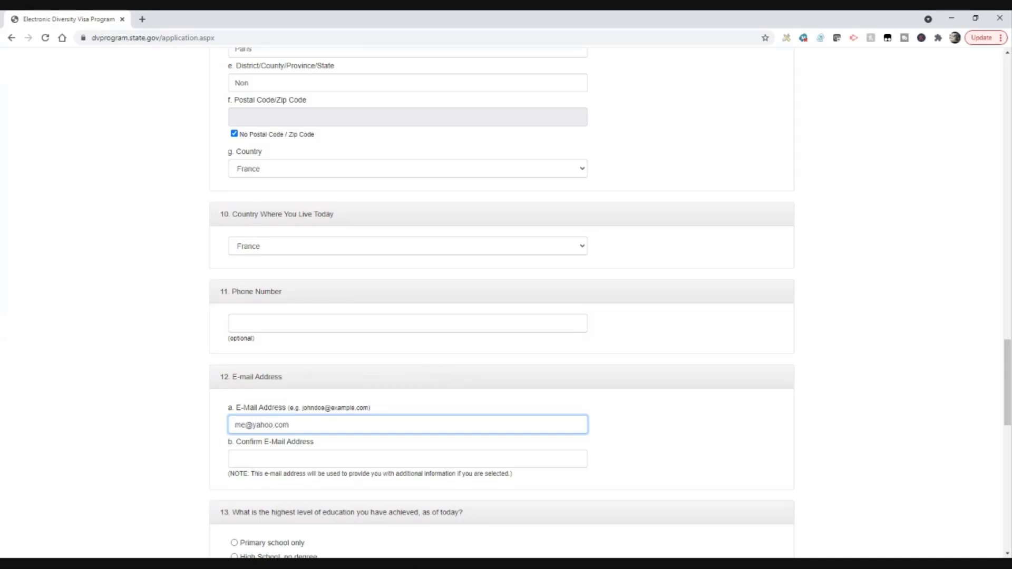
text(me@yahoo)
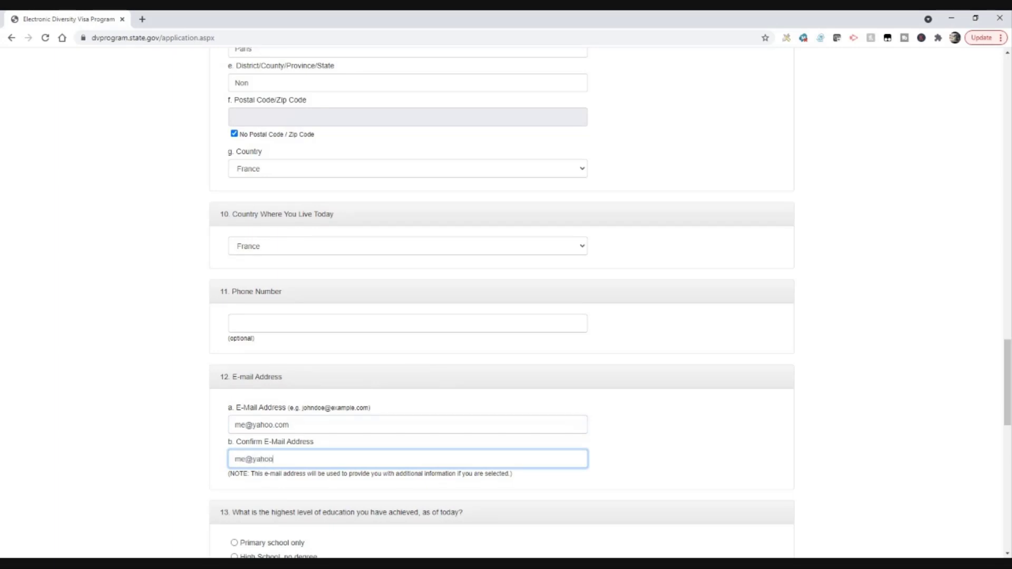
Finish confirming the e-mail and select High School, no degree as highest education
text(.com)
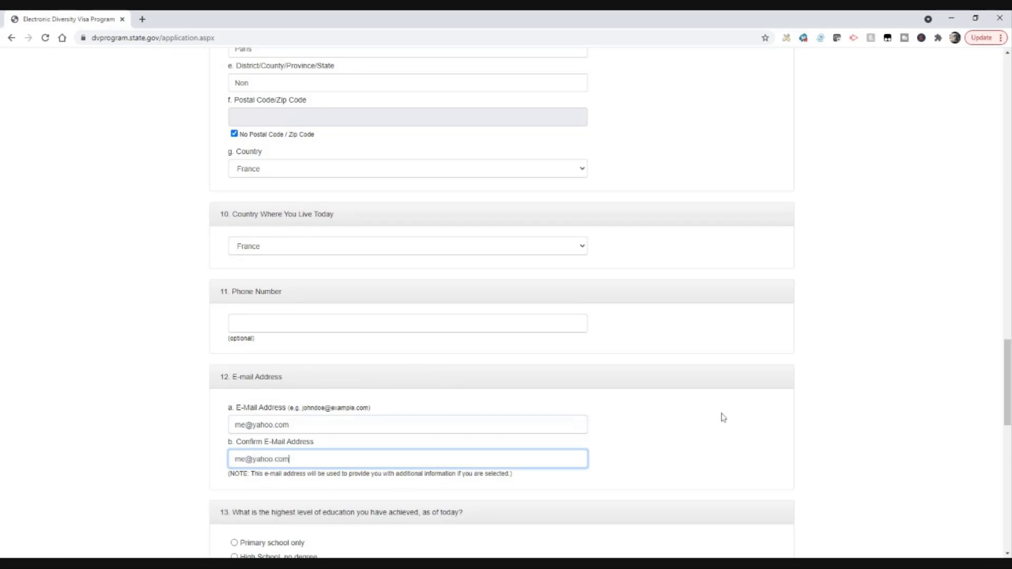
scroll(down, 3)
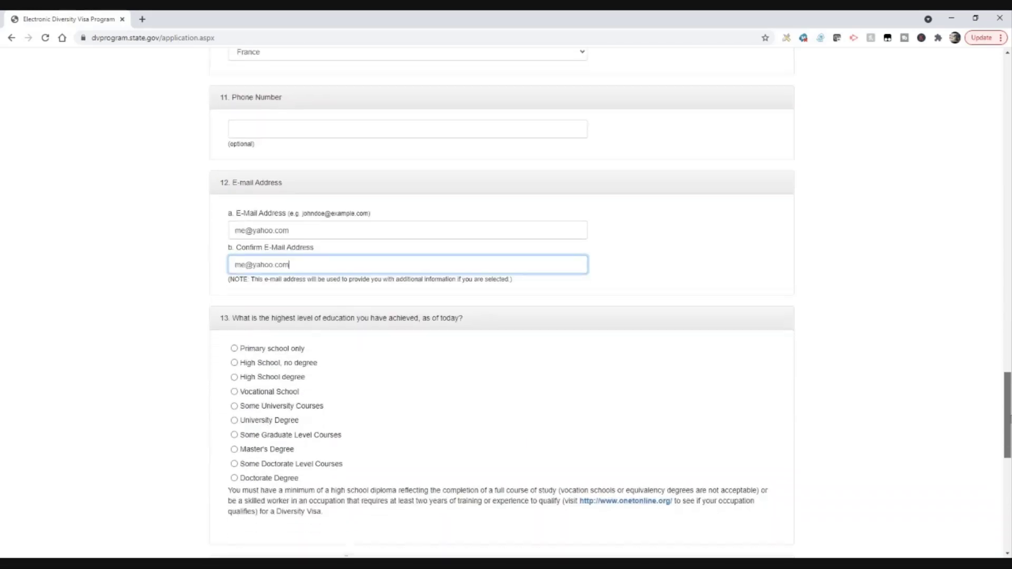
scroll(down, 3)
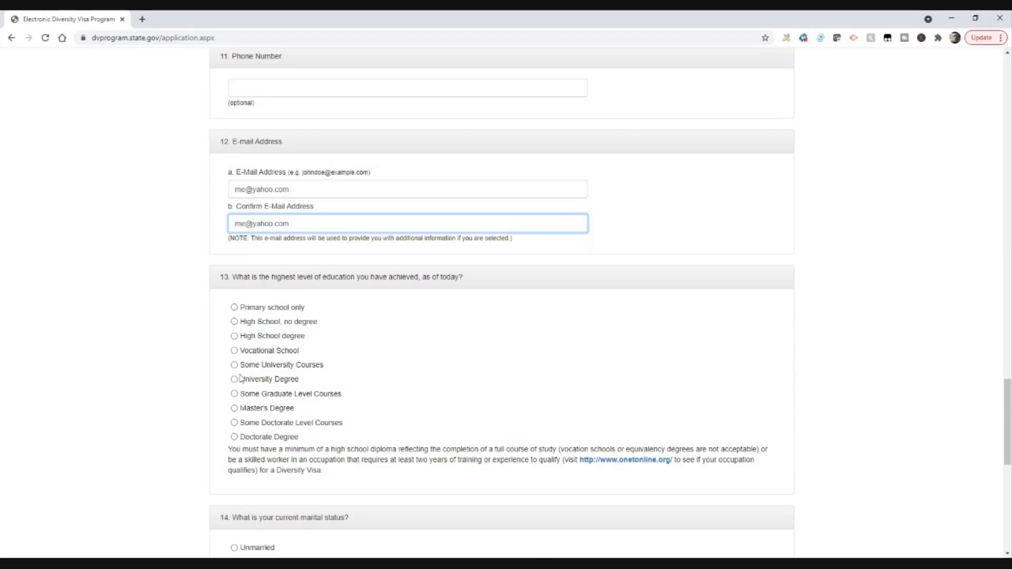
click(234, 322)
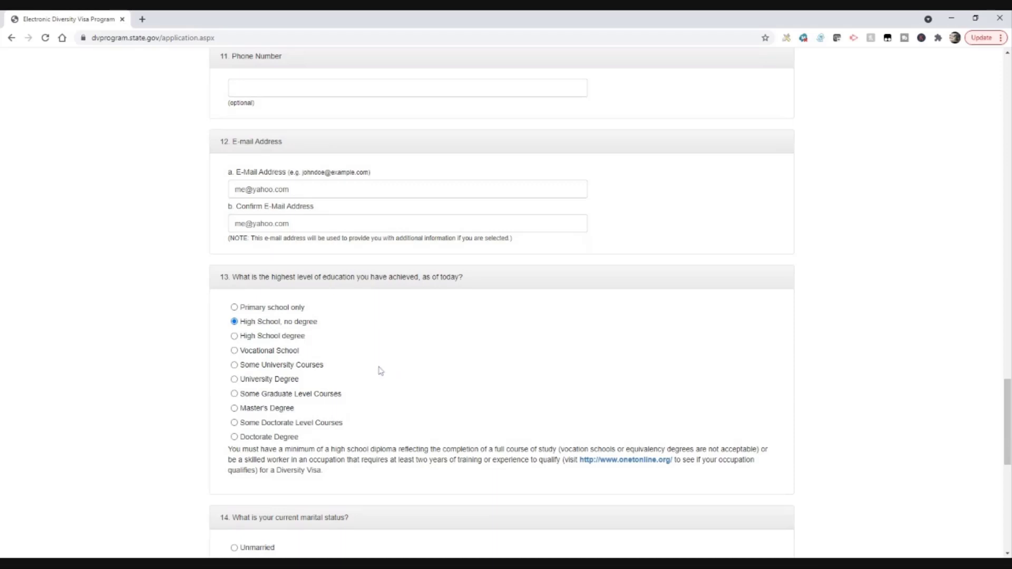
mouse_move(395, 370)
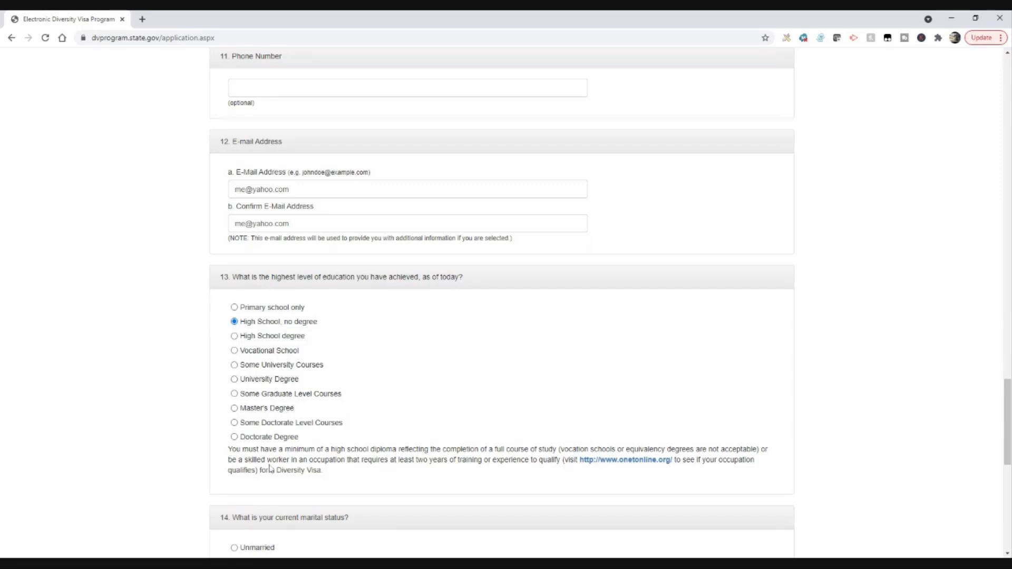
mouse_move(274, 469)
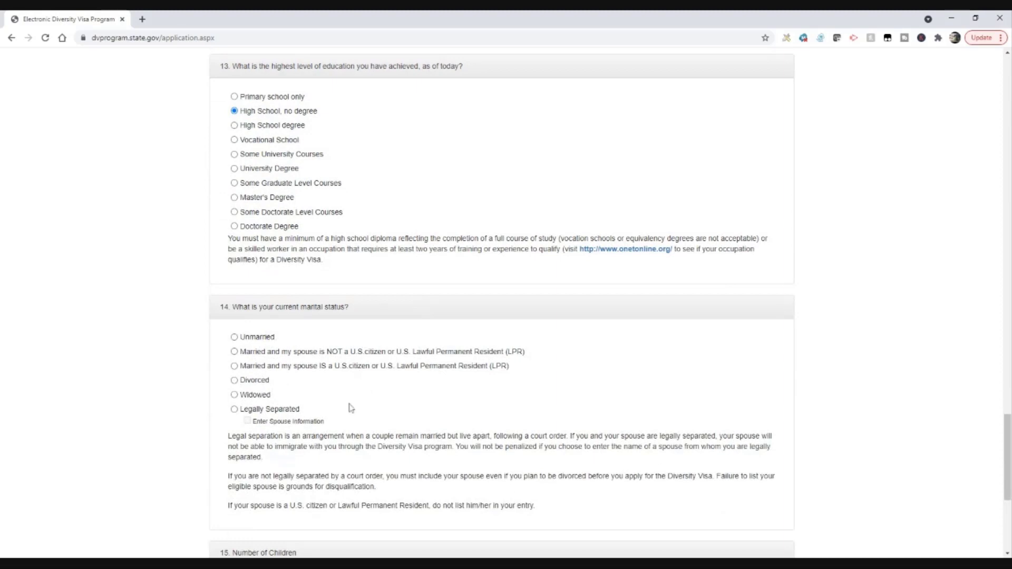
mouse_move(430, 406)
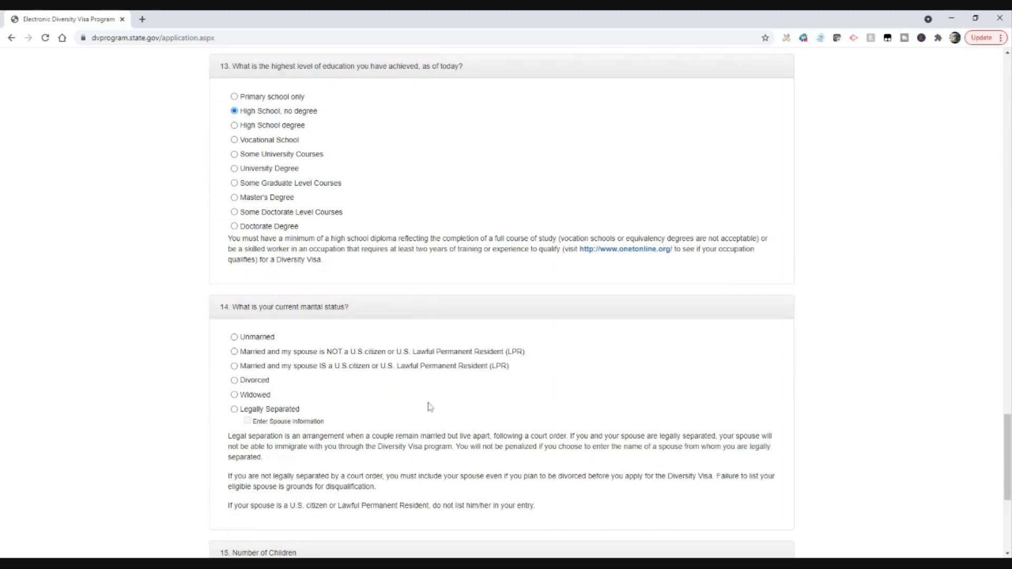
mouse_move(408, 419)
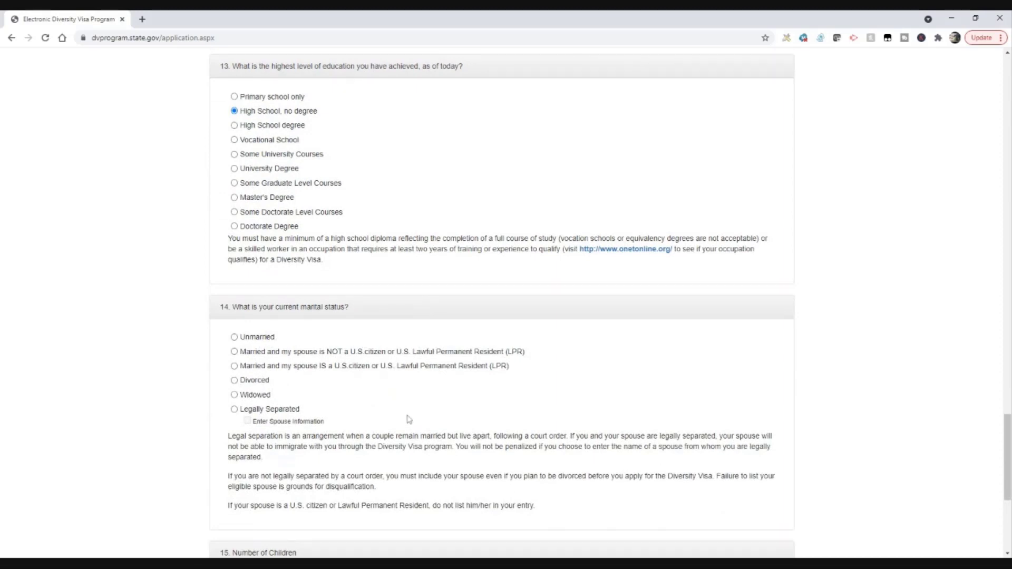
mouse_move(405, 423)
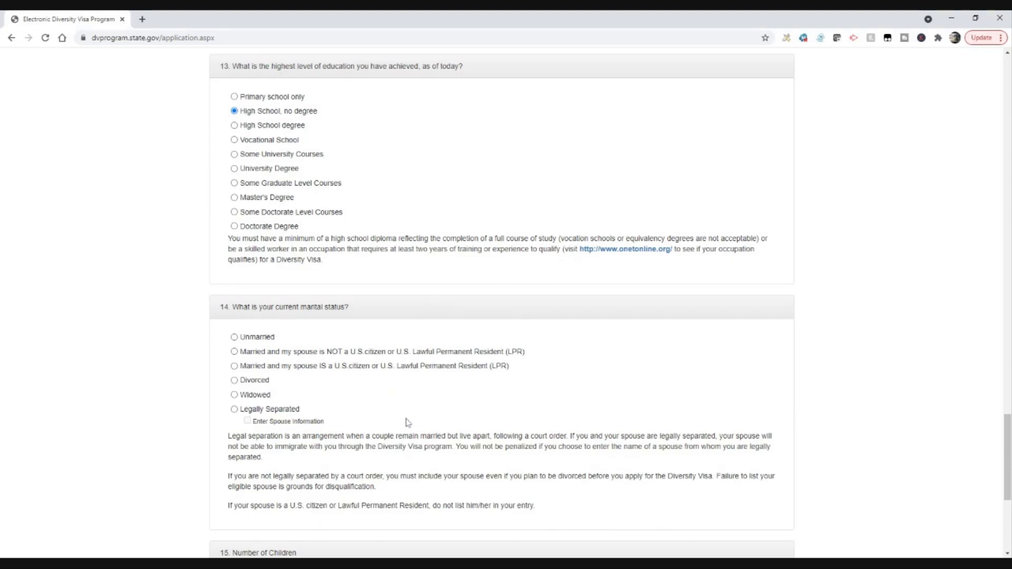
mouse_move(343, 394)
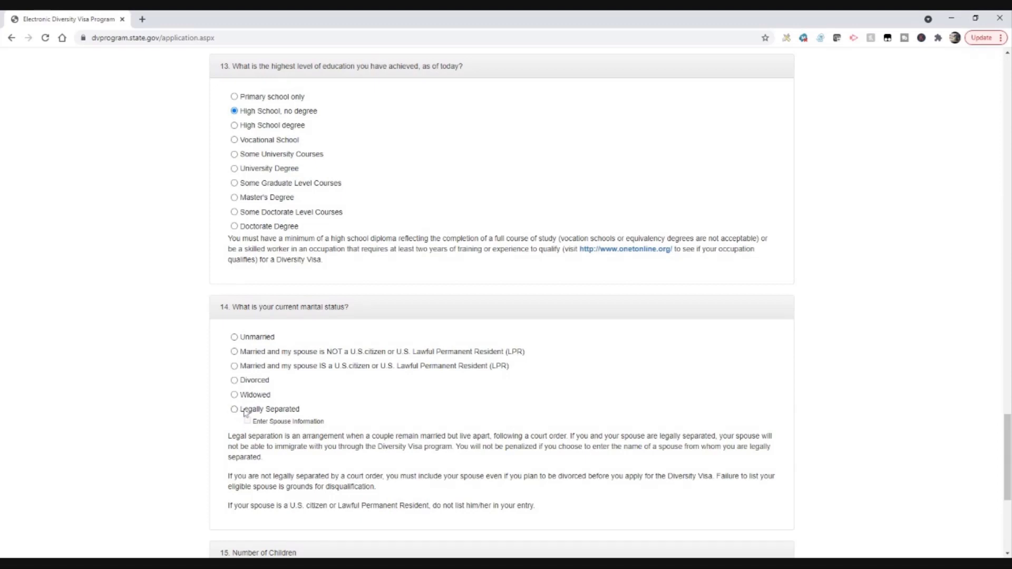
mouse_move(246, 413)
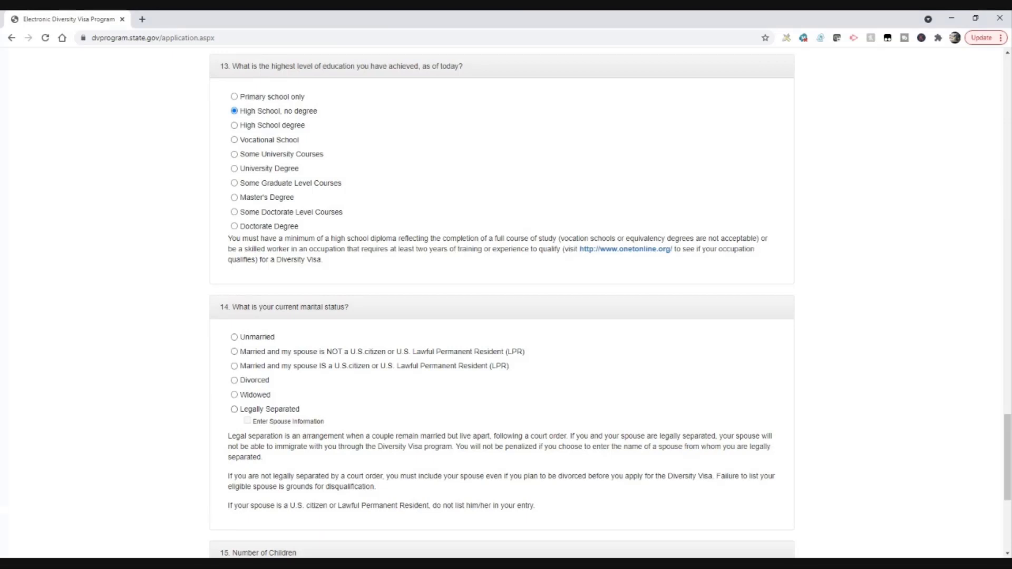
mouse_move(298, 392)
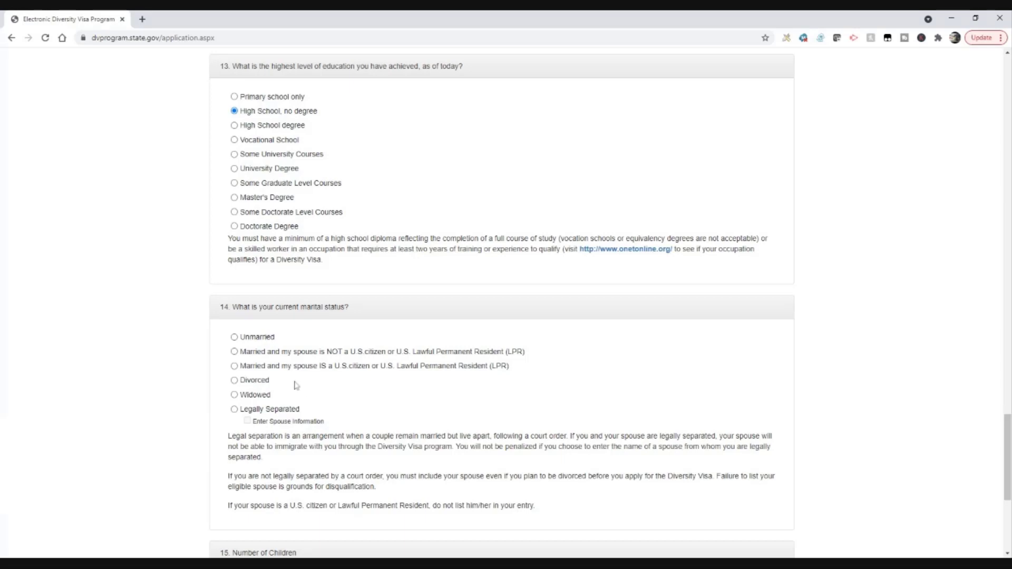
mouse_move(259, 369)
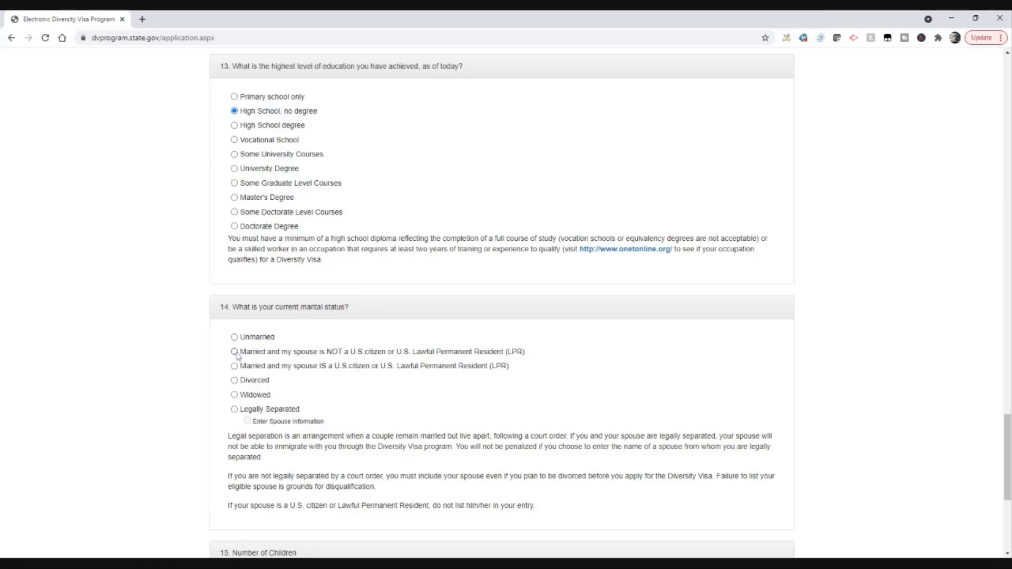
Mark marital status as married to a spouse who is not a U.S. citizen or LPR
click(234, 352)
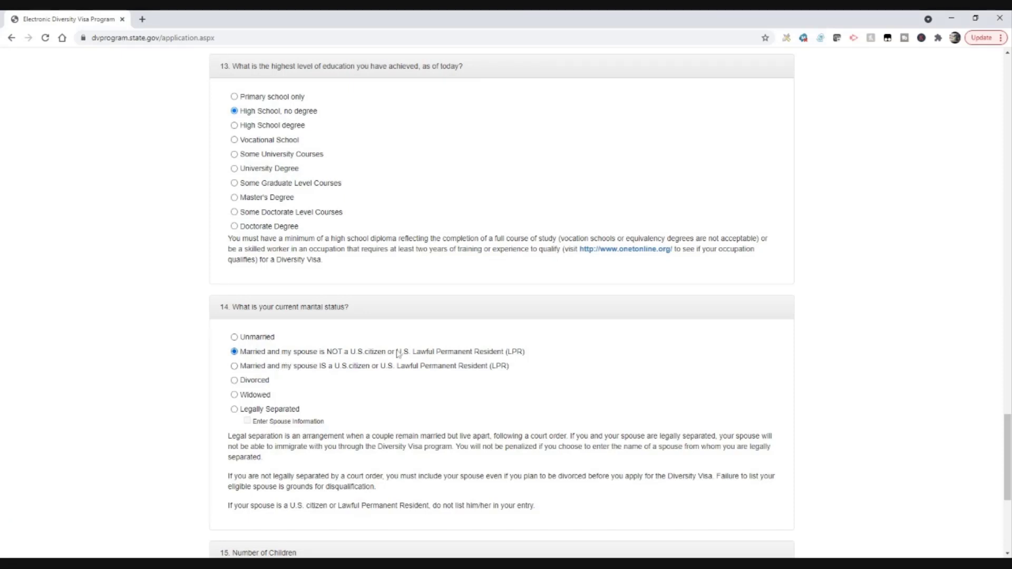
mouse_move(502, 352)
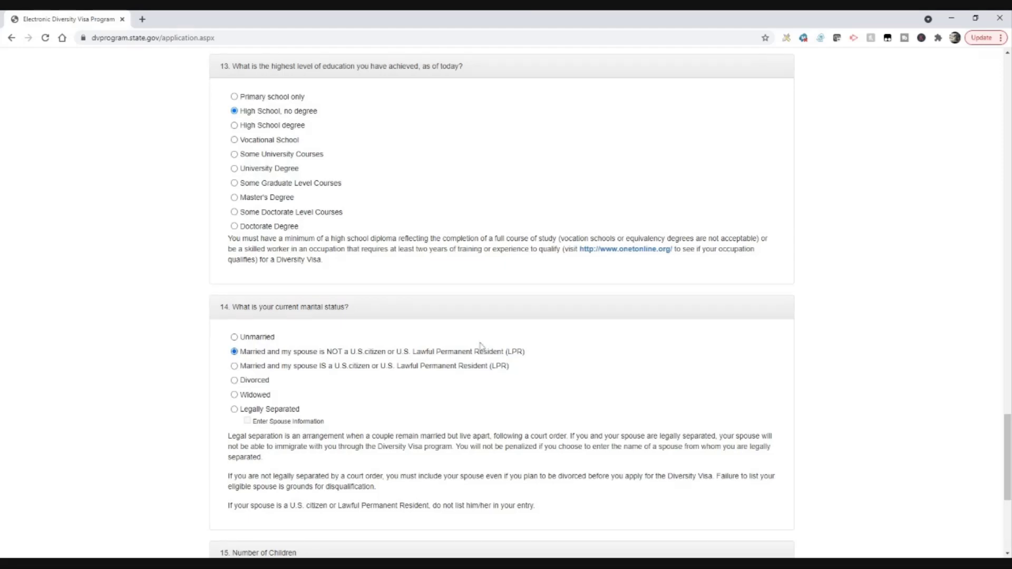
Enter 1 as the number of children in question 15
scroll(down, 3)
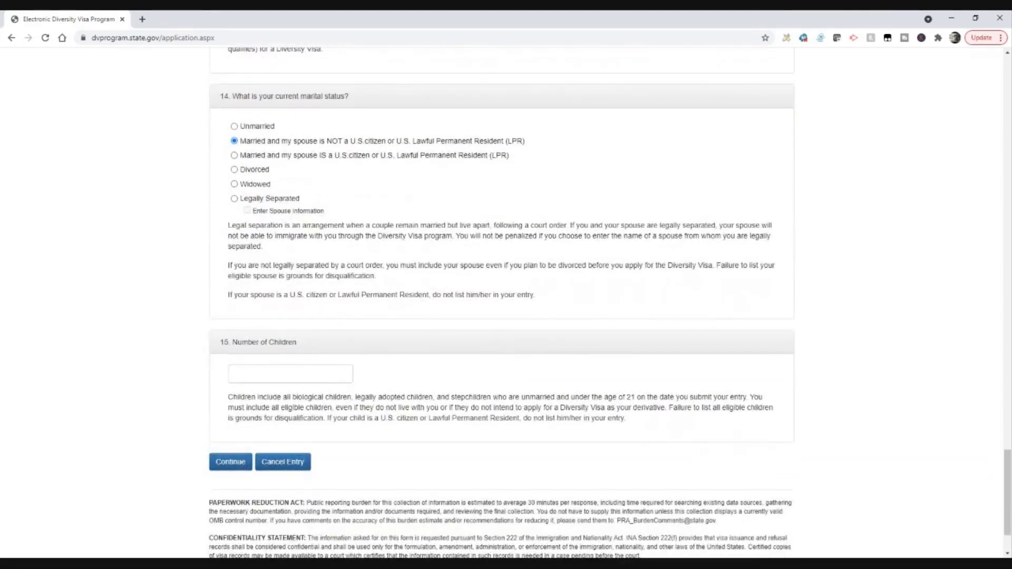
text(1)
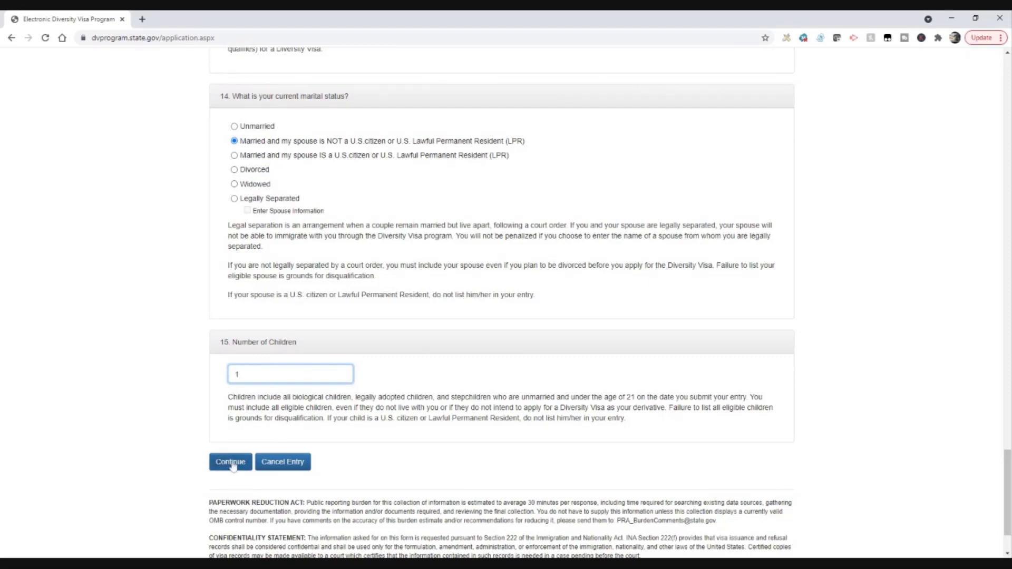
click(230, 462)
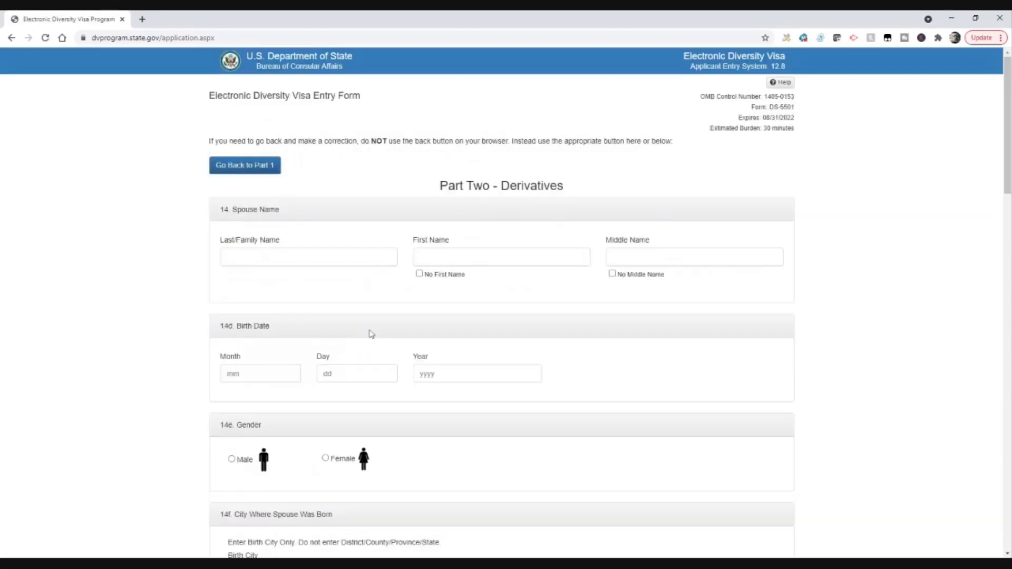
mouse_move(308, 286)
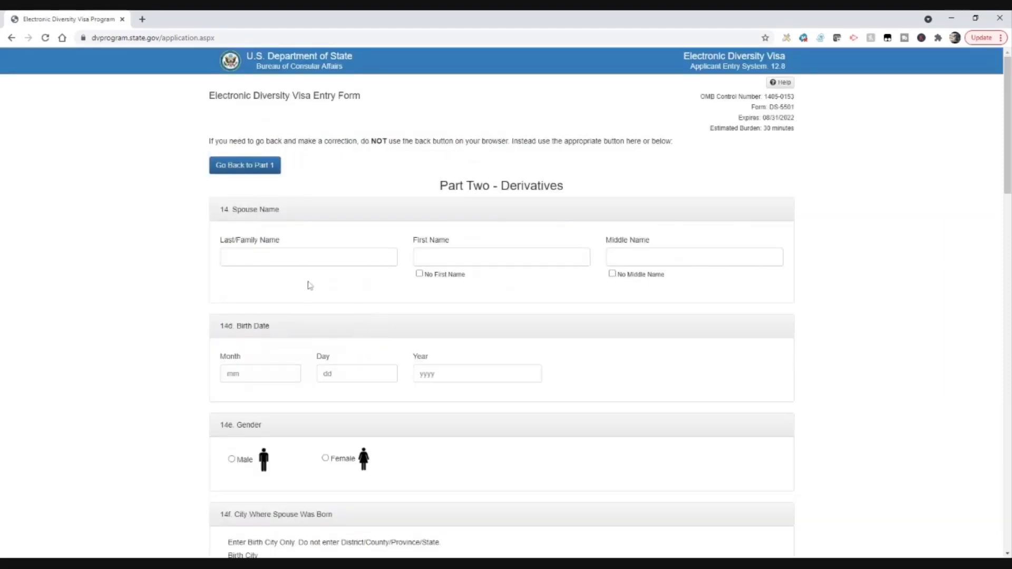
mouse_move(309, 274)
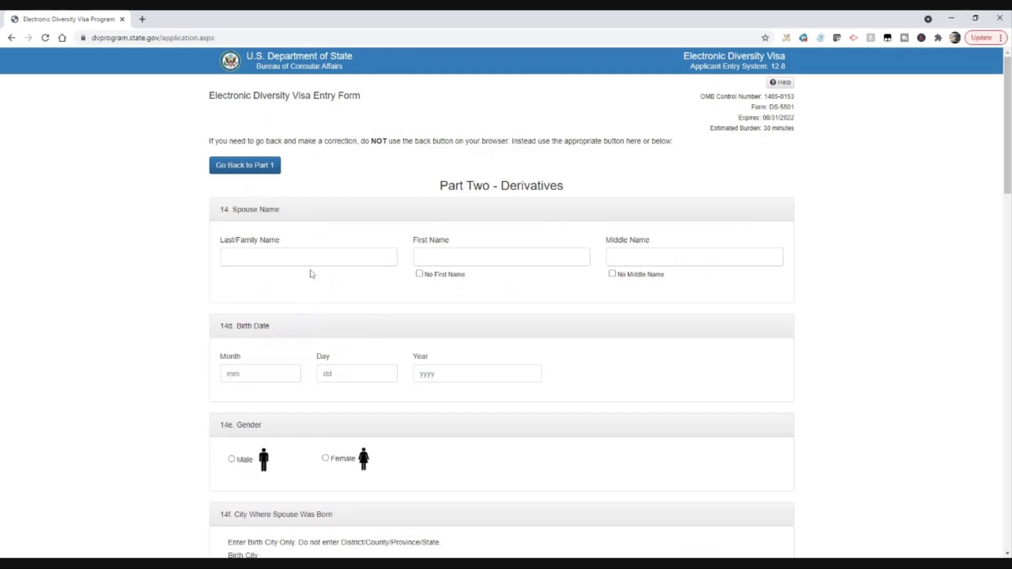
click(308, 257)
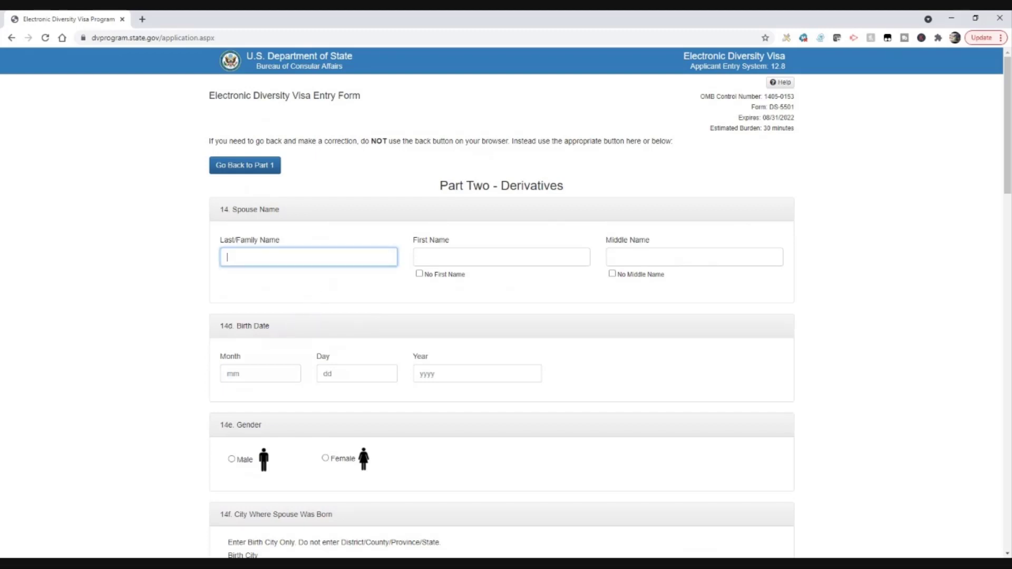
text(Britain)
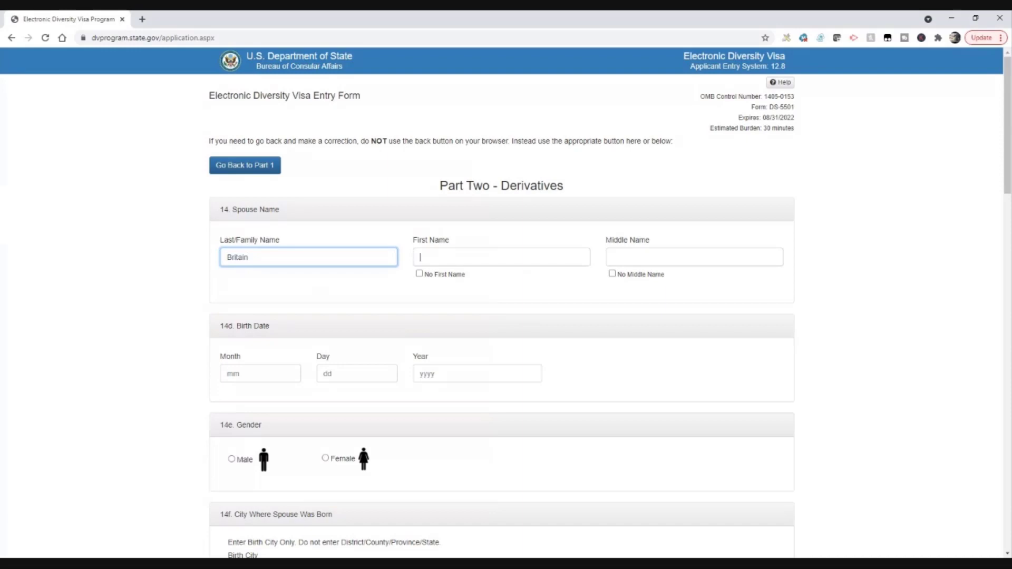
text(Mary)
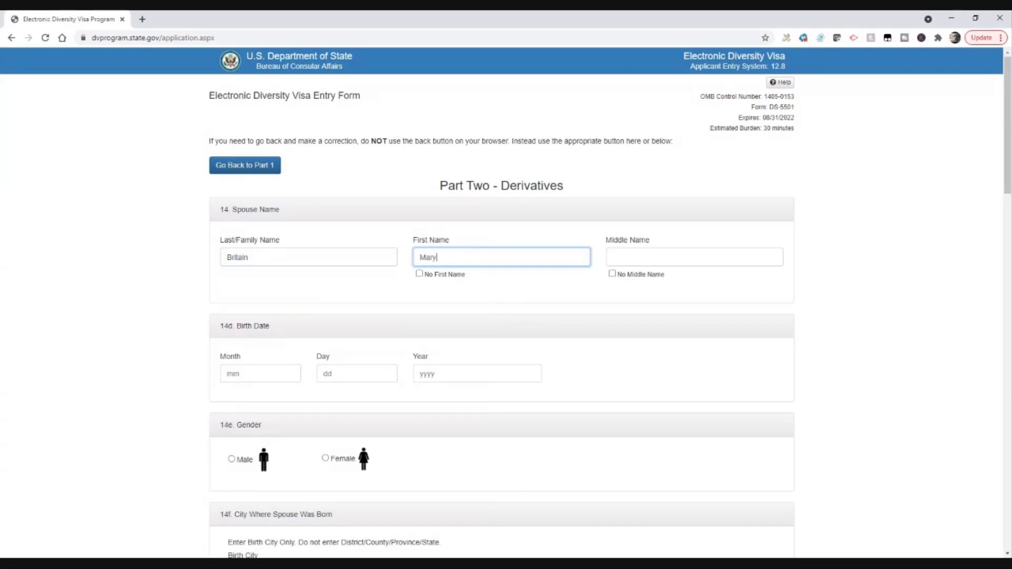
click(612, 274)
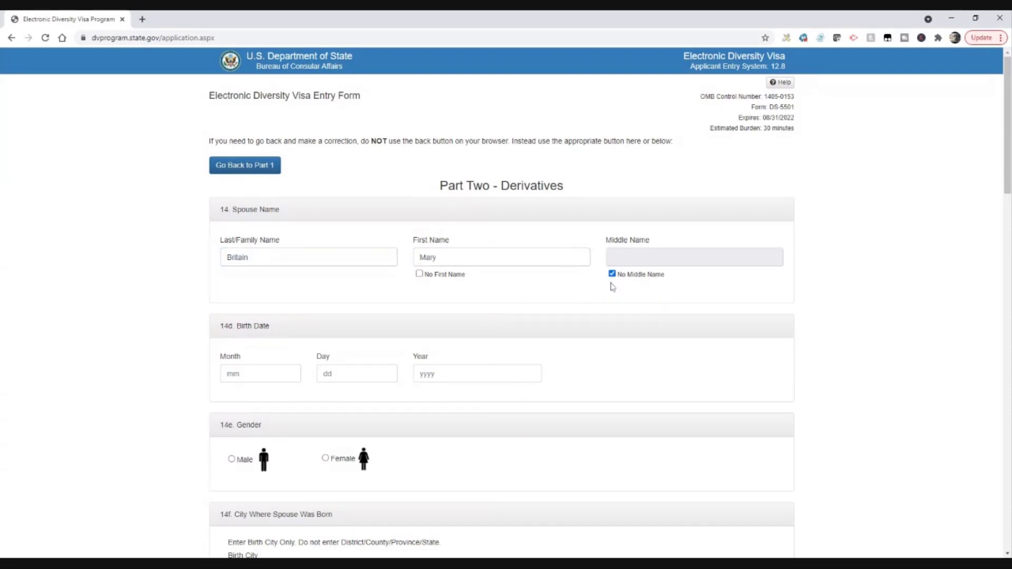
Begin the spouse's birth date with month 12 and day 25
click(261, 373)
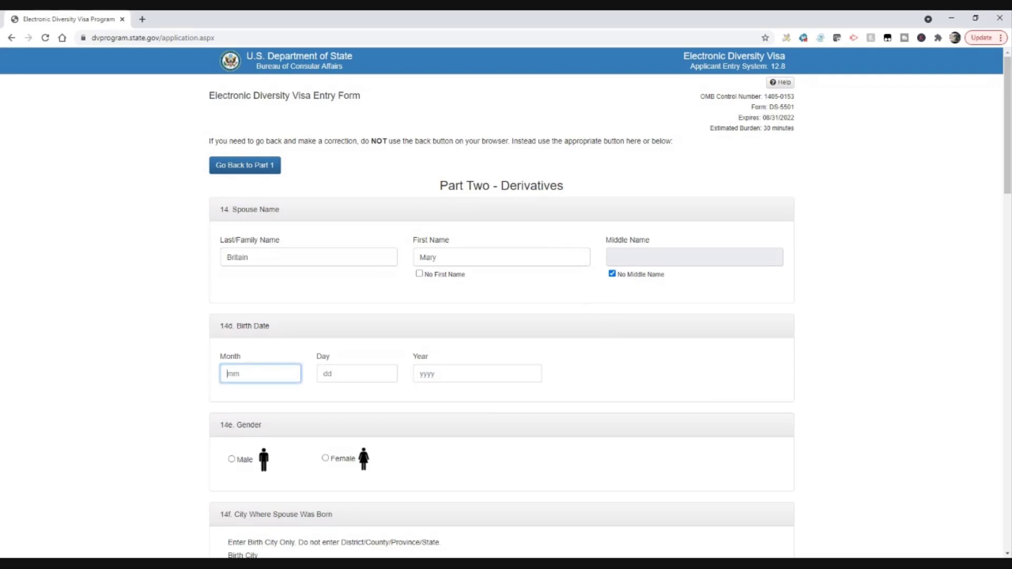
text(12)
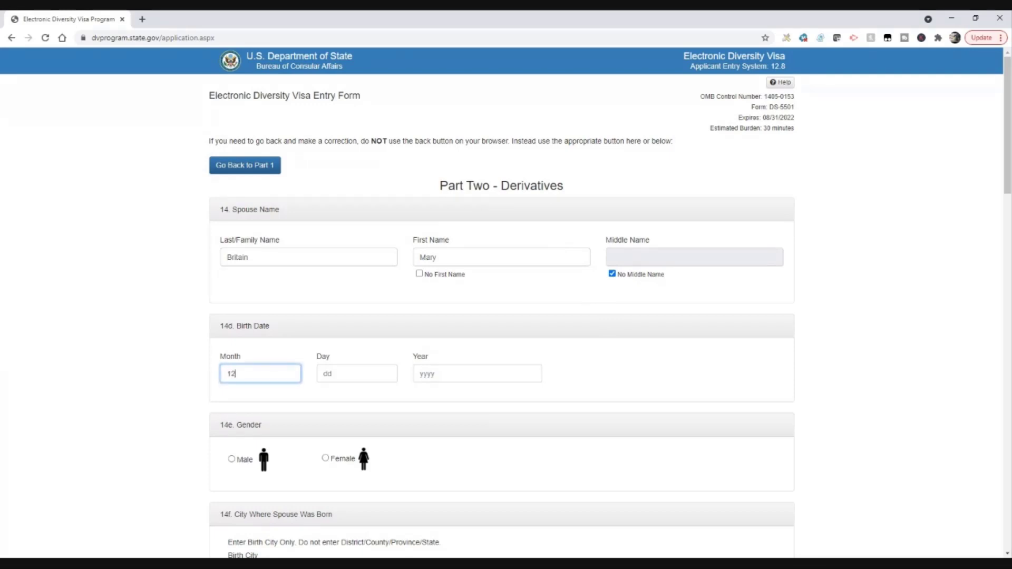
text(25)
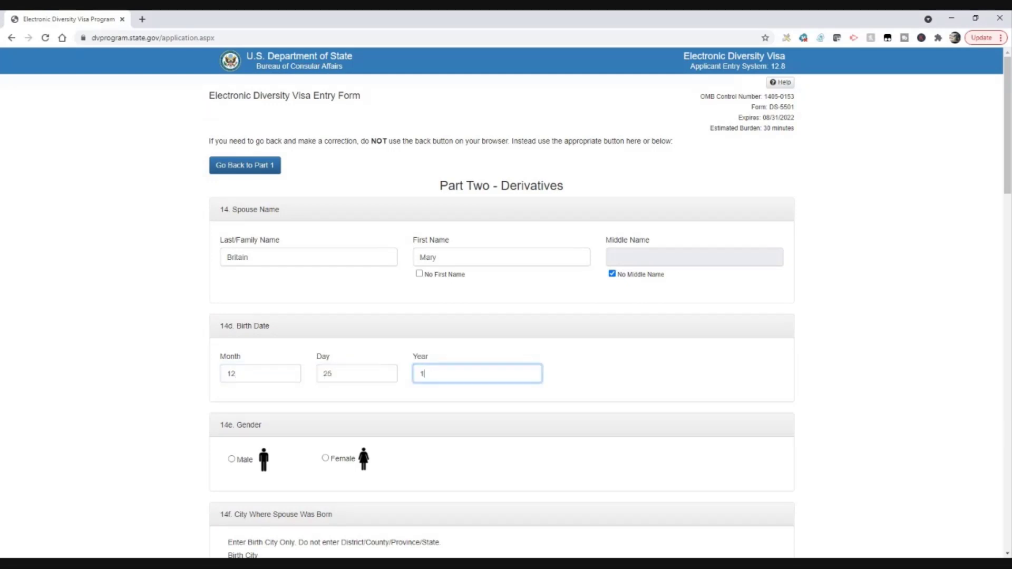
Complete the birth year 1985, mark the spouse female and give birth city Paris
text(985)
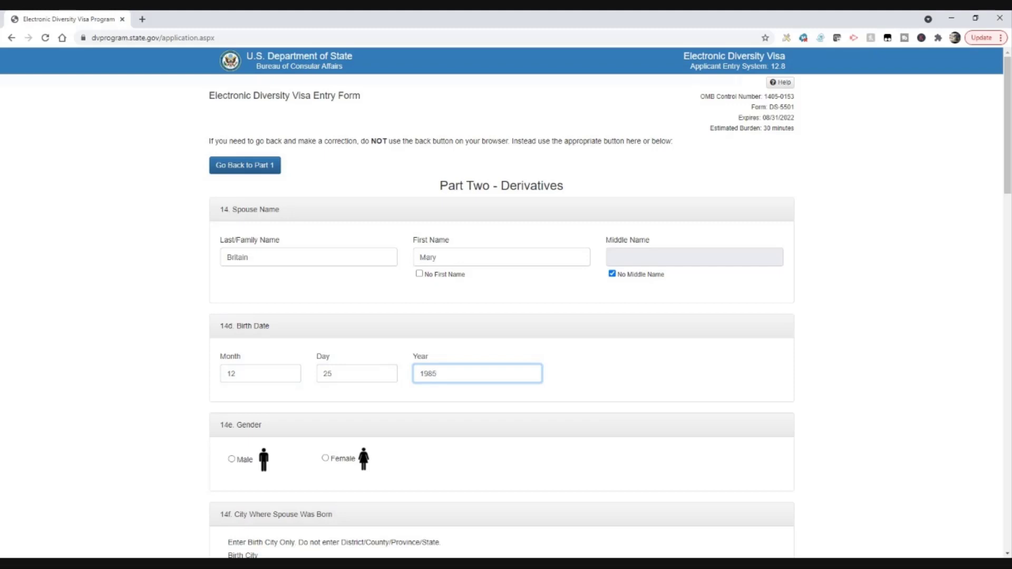
scroll(down, 3)
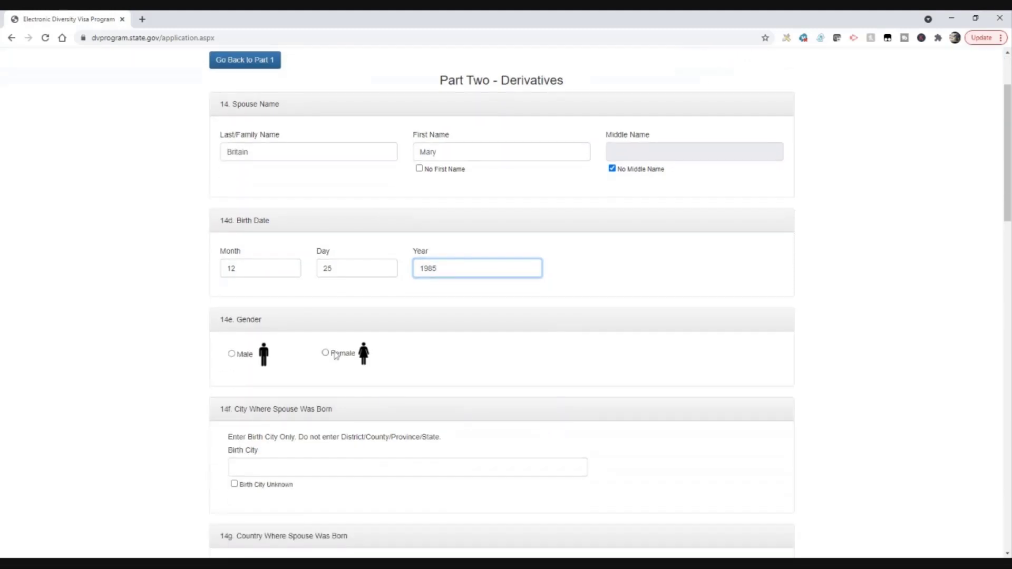
click(326, 353)
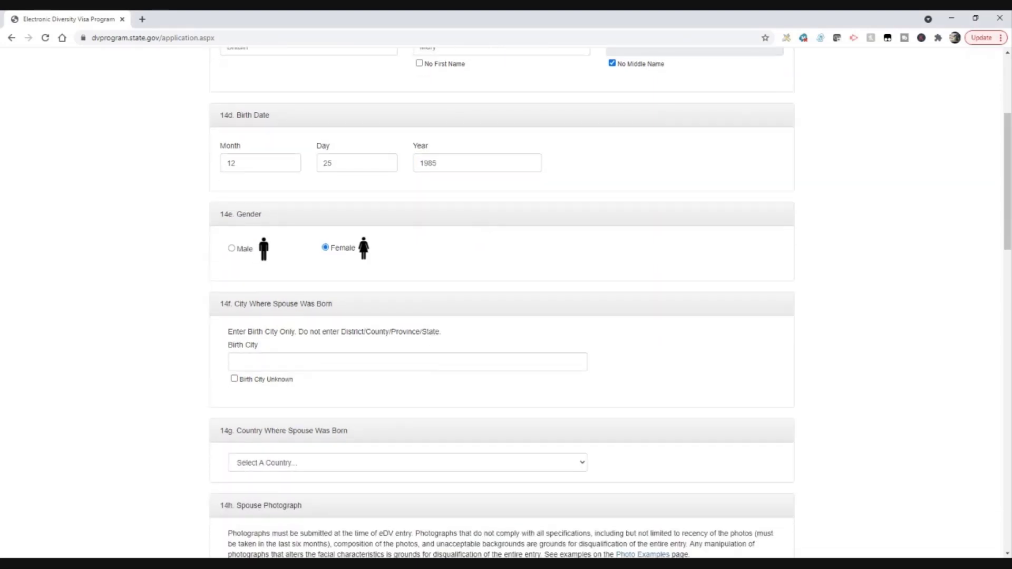
click(407, 361)
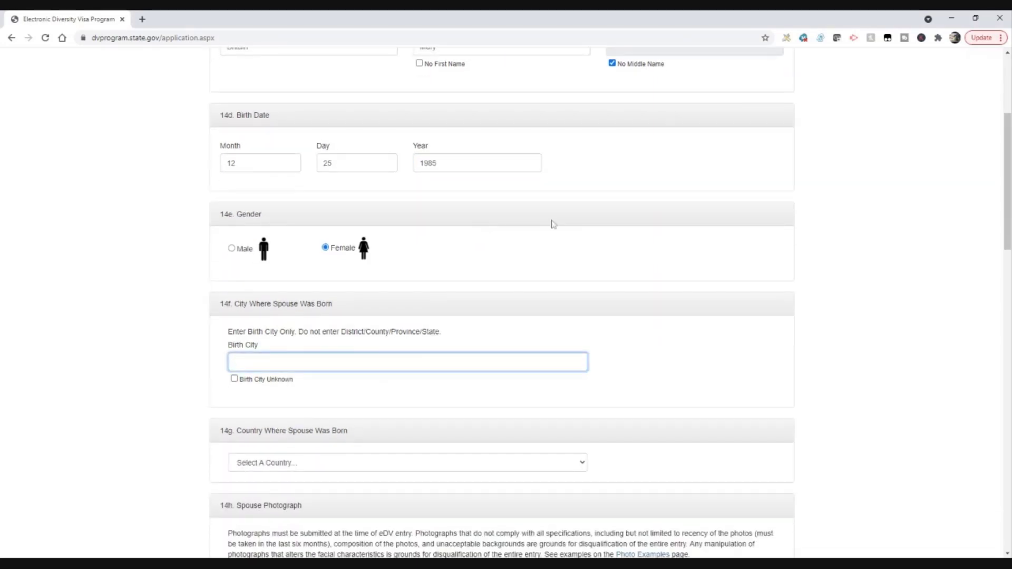
text(Paris)
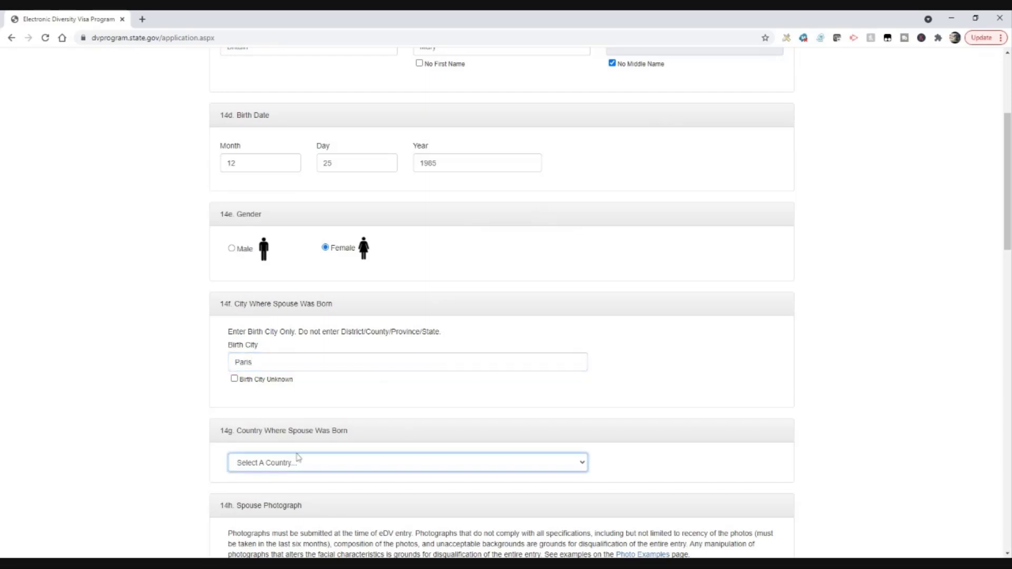
Choose France as the spouse's country of birth from the dropdown
click(406, 462)
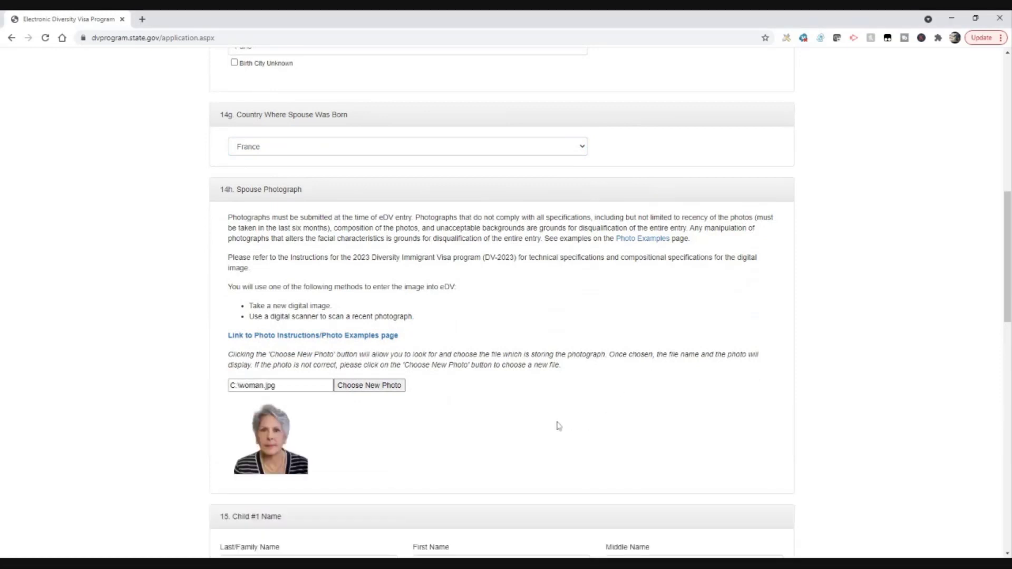
scroll(down, 3)
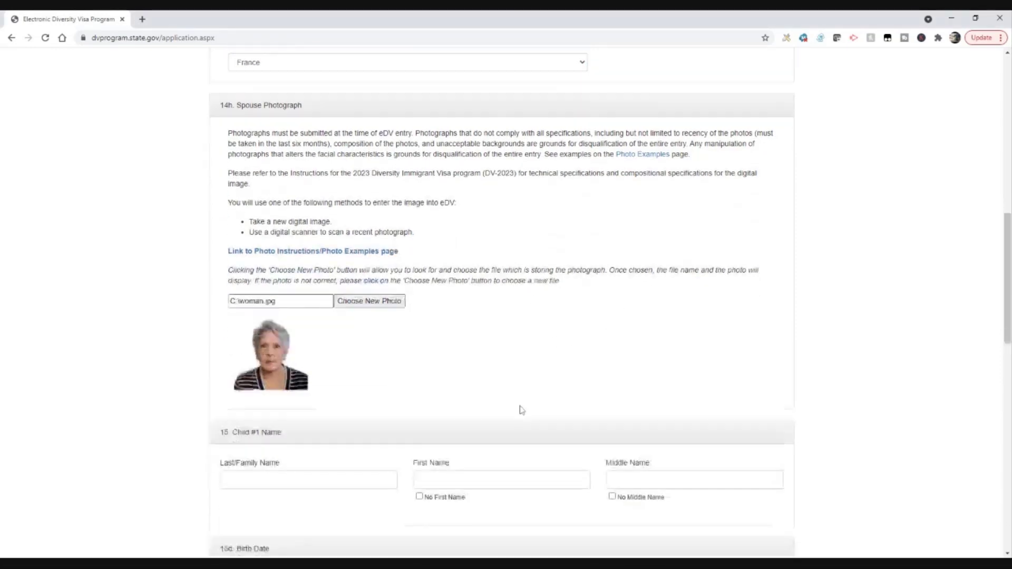
scroll(down, 3)
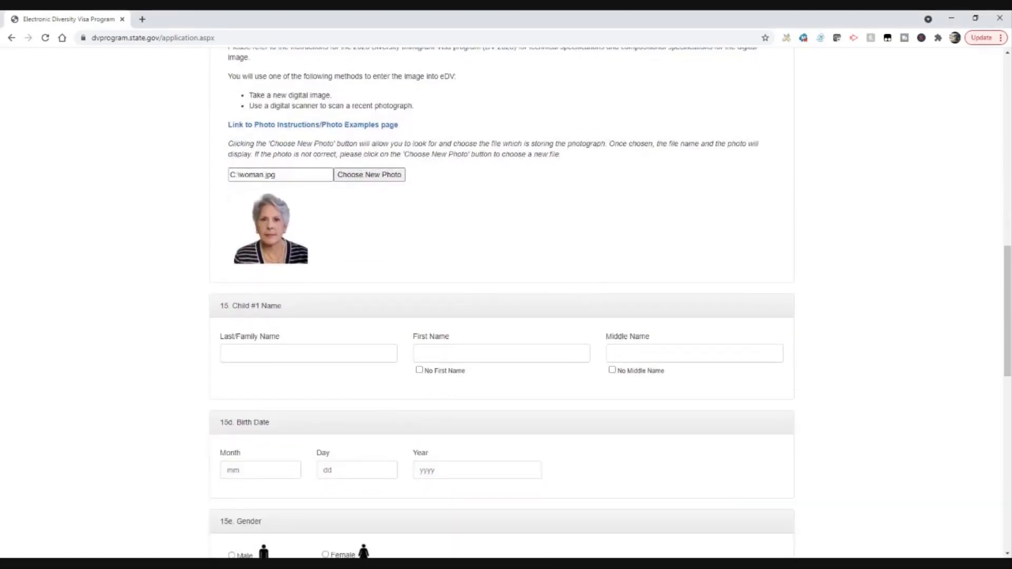
click(308, 353)
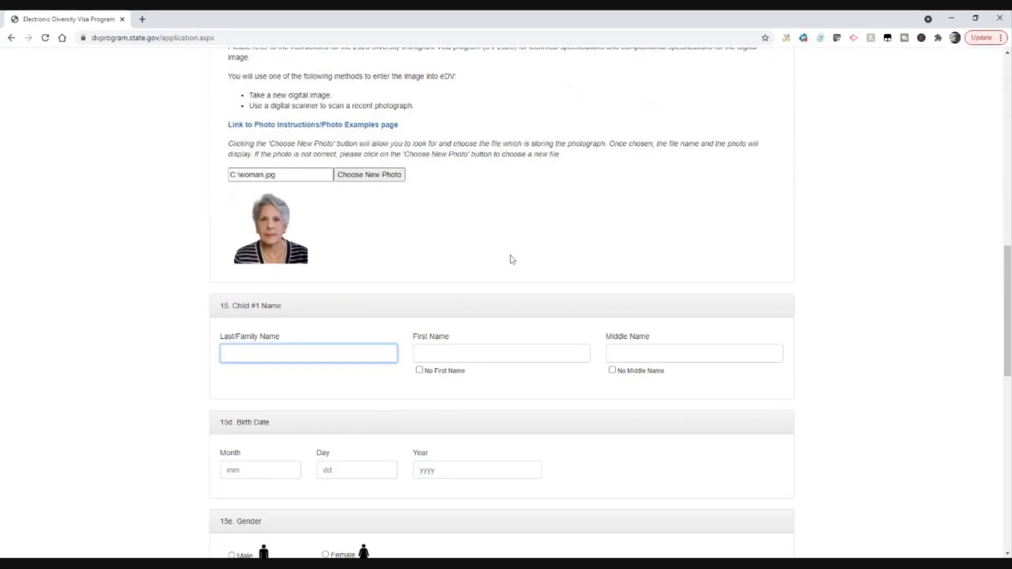
click(308, 353)
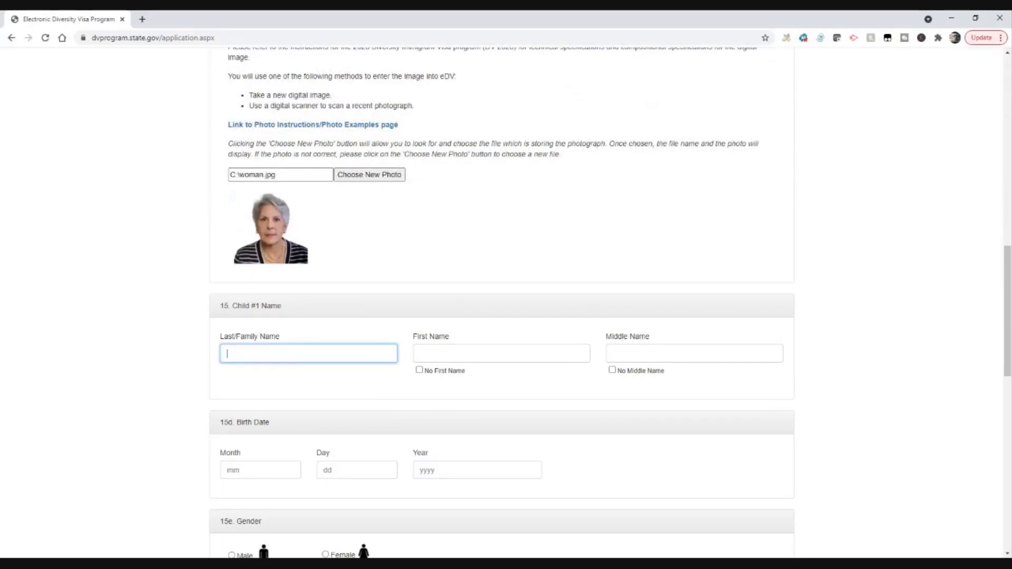
text(Bri)
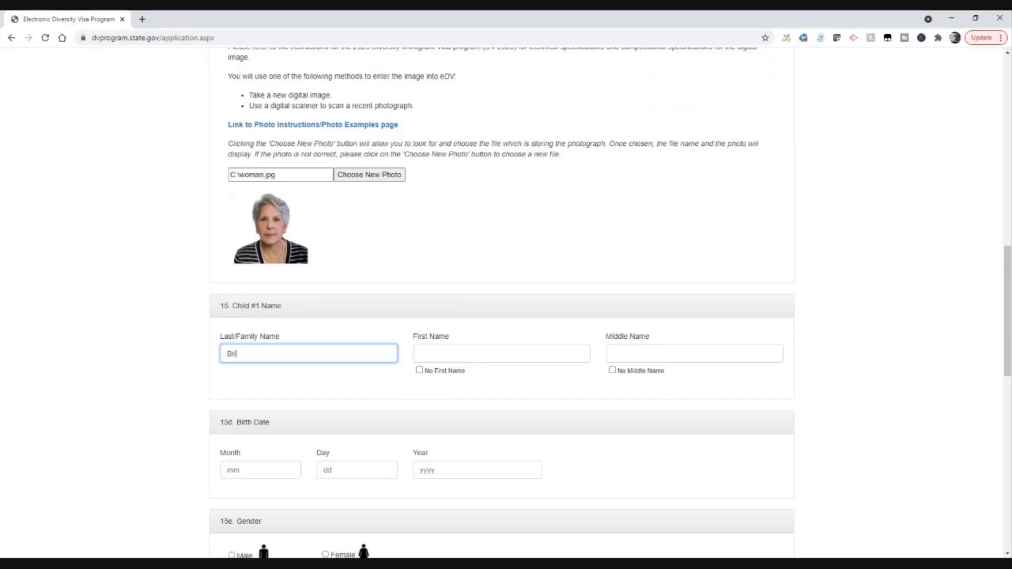
click(501, 353)
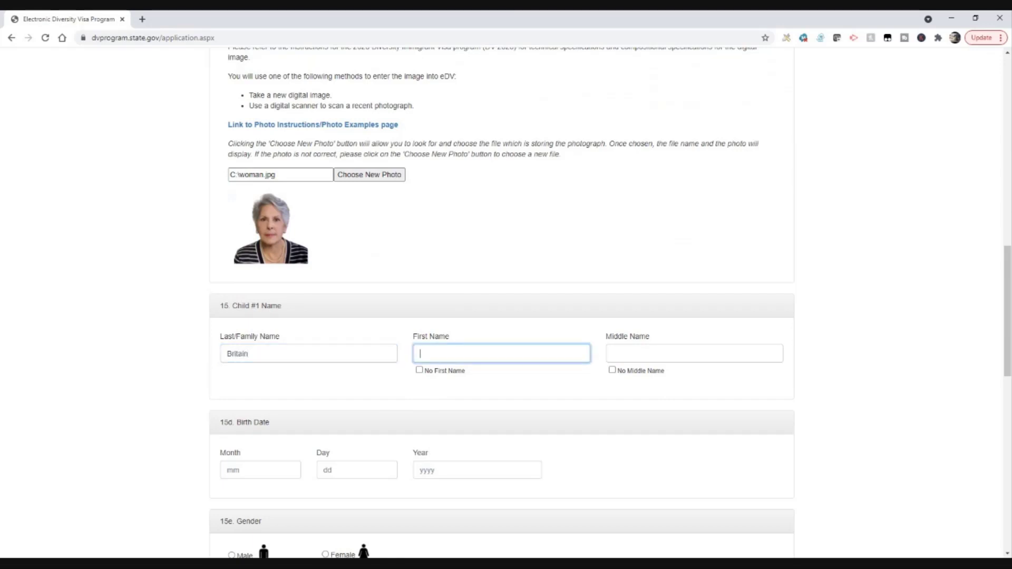
text(Jane)
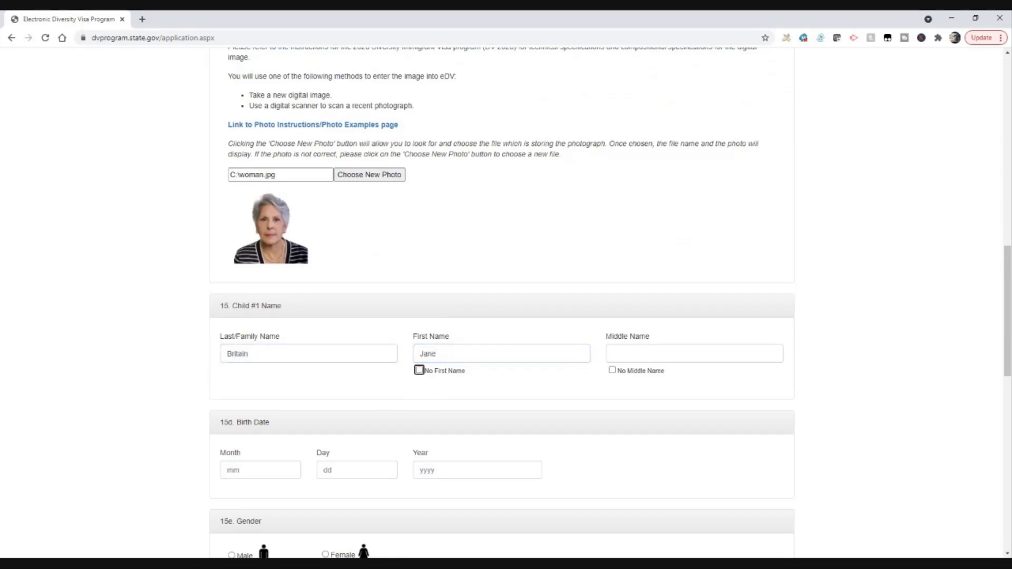
click(693, 353)
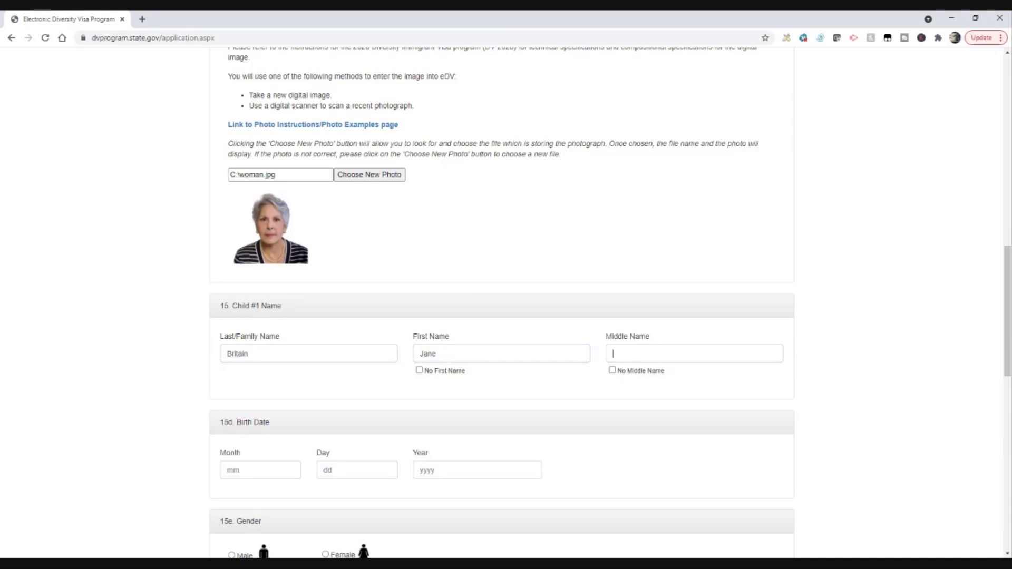
text(Mary)
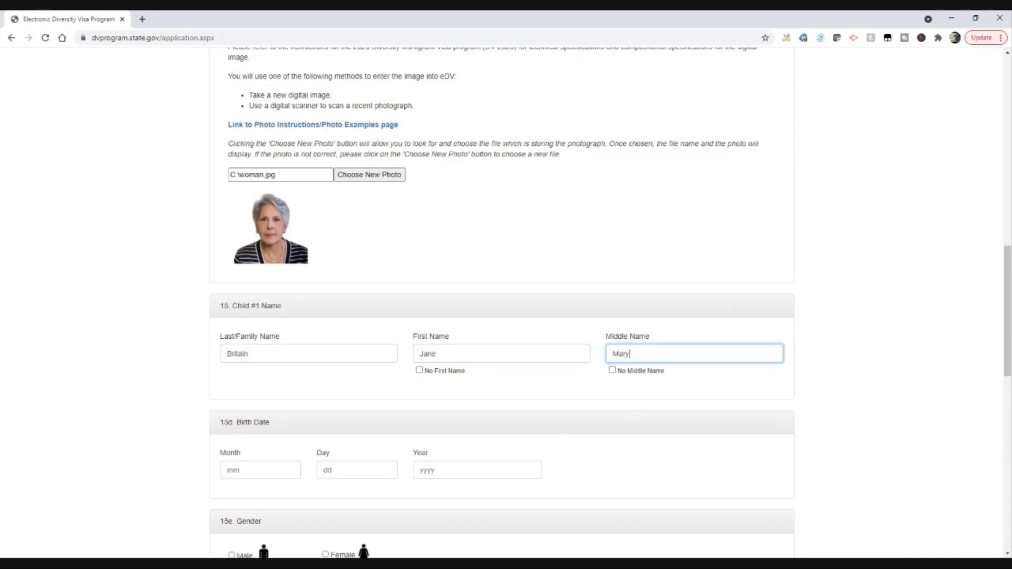
Give the child birth date 12/25/2010, female gender and birth city Paris
click(260, 469)
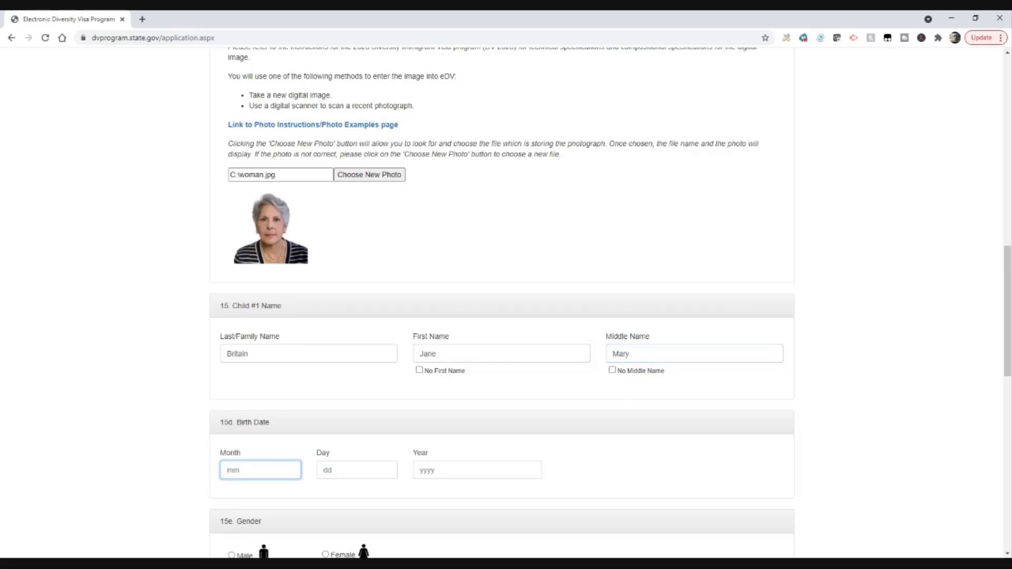
text(12)
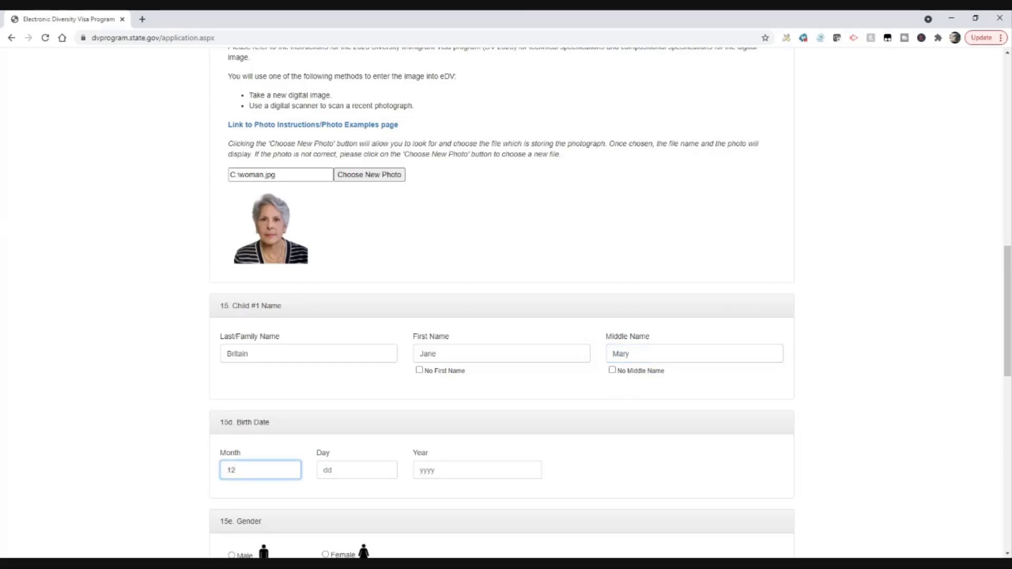
text(25)
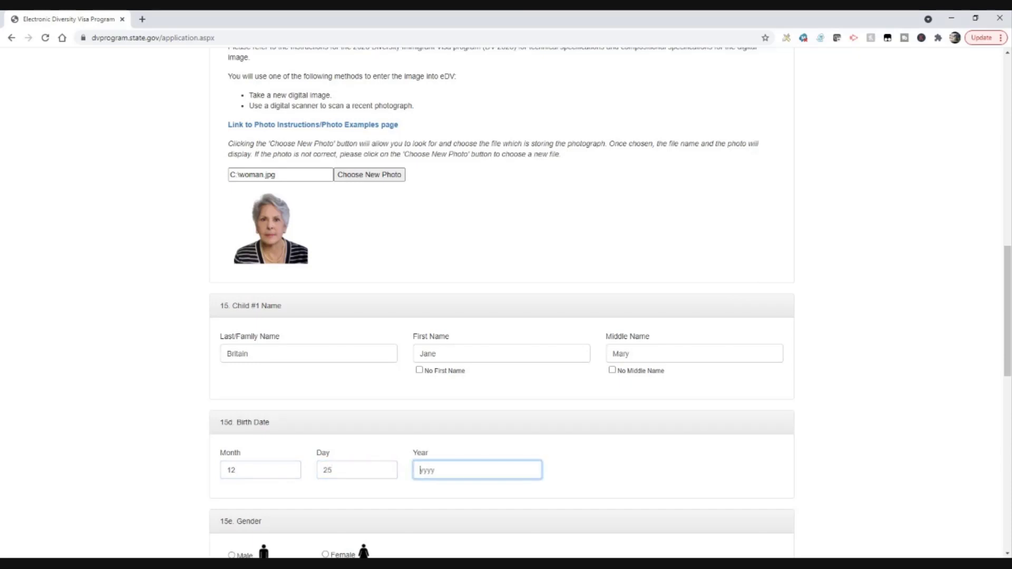
text(2001)
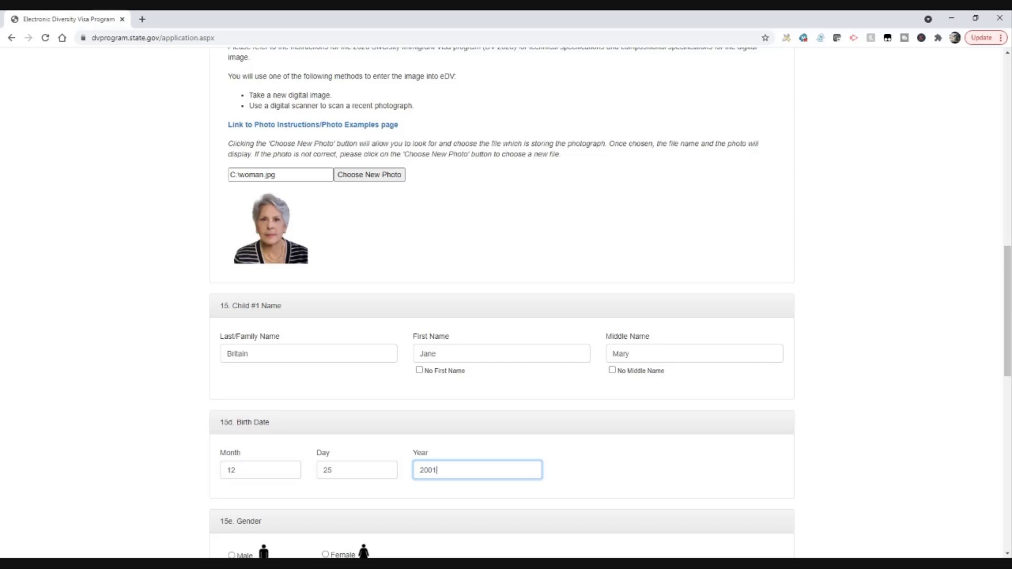
key(Backspace)
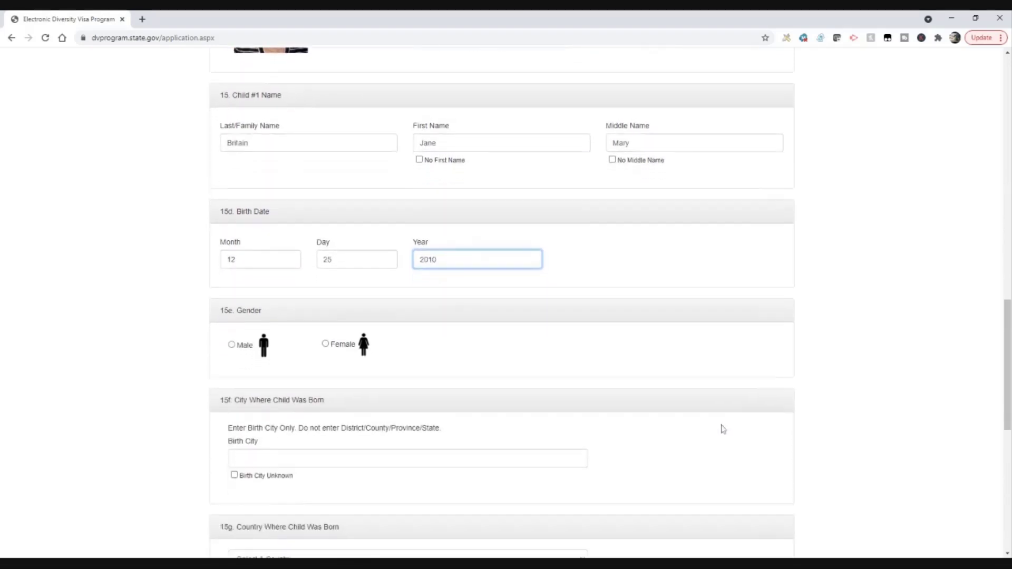
click(326, 343)
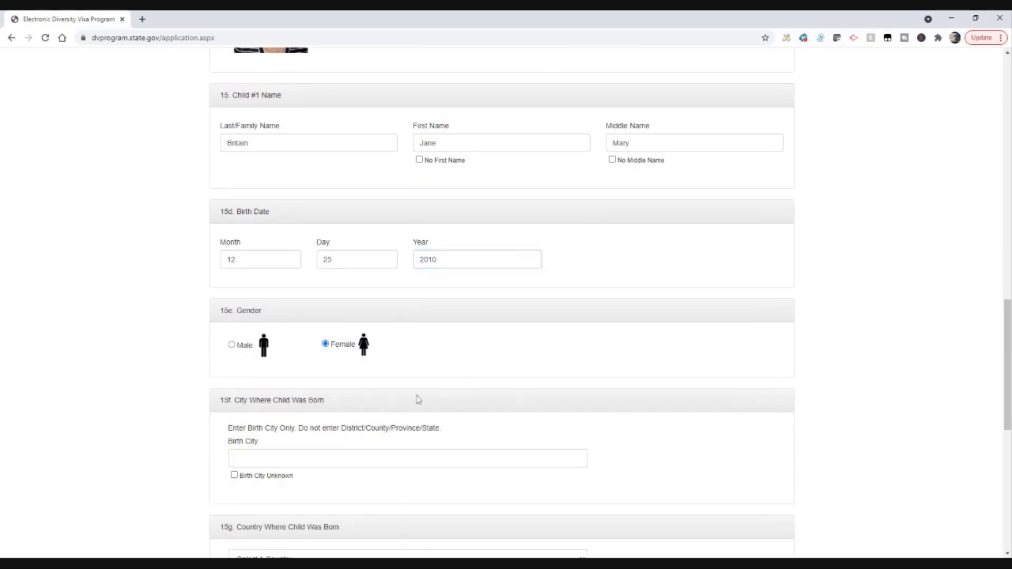
click(407, 459)
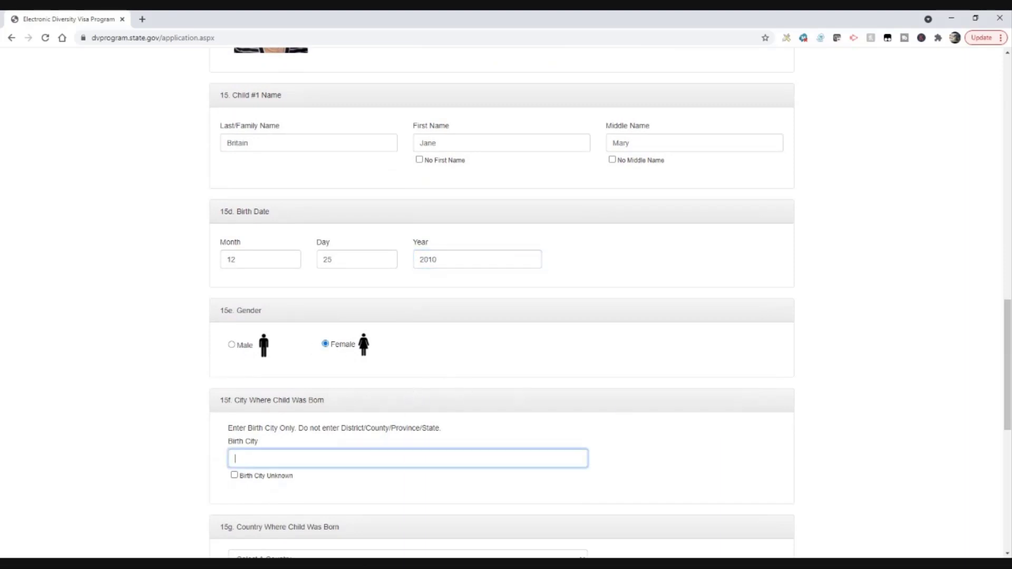
text(Paris)
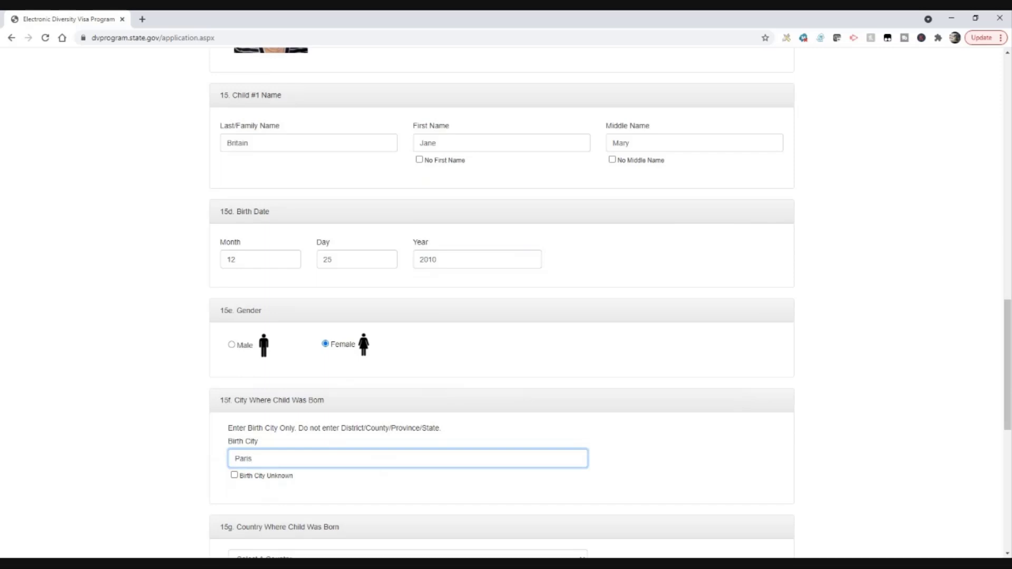
Set the child's birth country to France
scroll(down, 3)
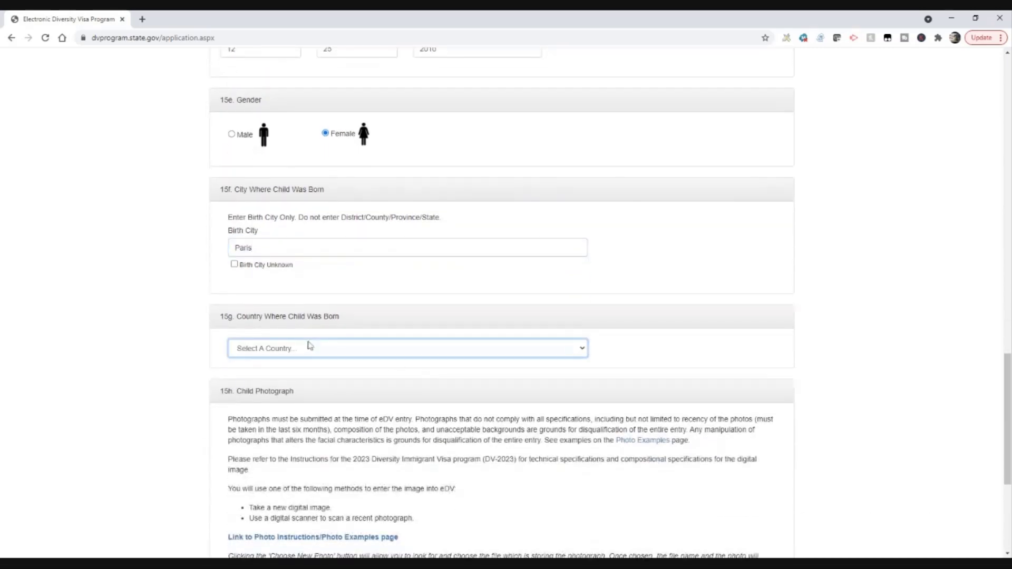
click(408, 348)
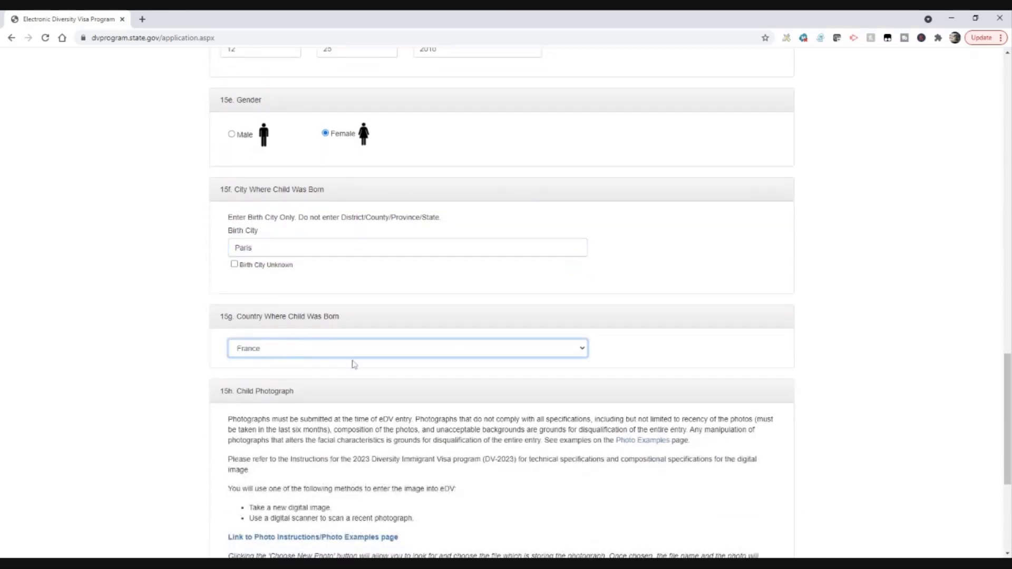
scroll(down, 3)
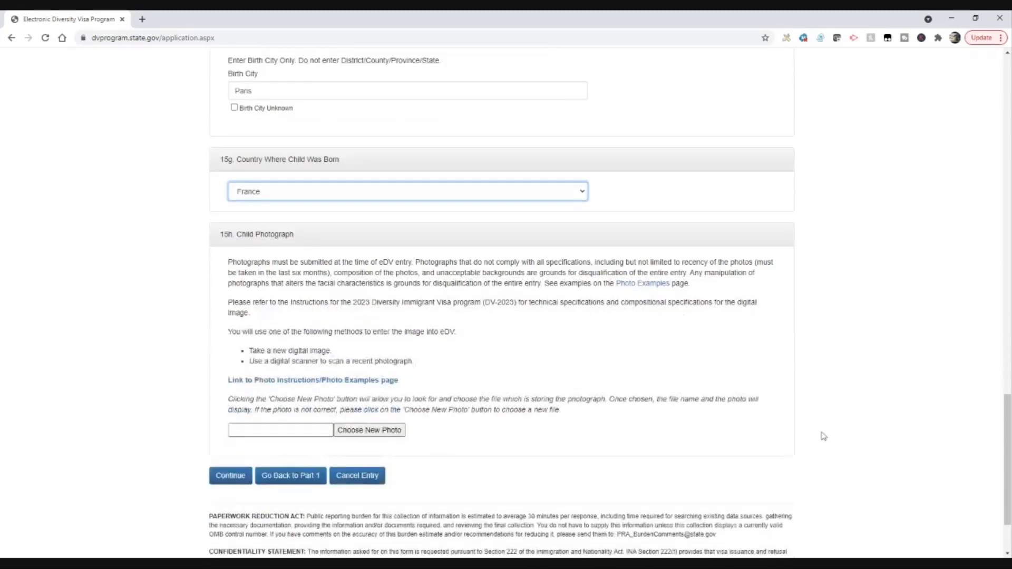
scroll(down, 3)
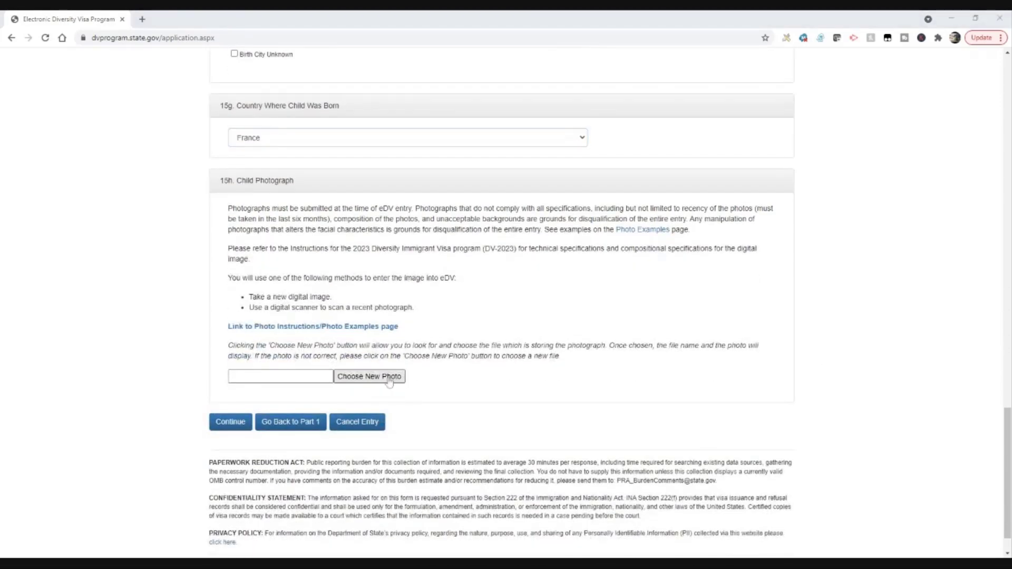
Upload the child's photo cropped-kid.jpg and scroll down to the Continue button
click(369, 376)
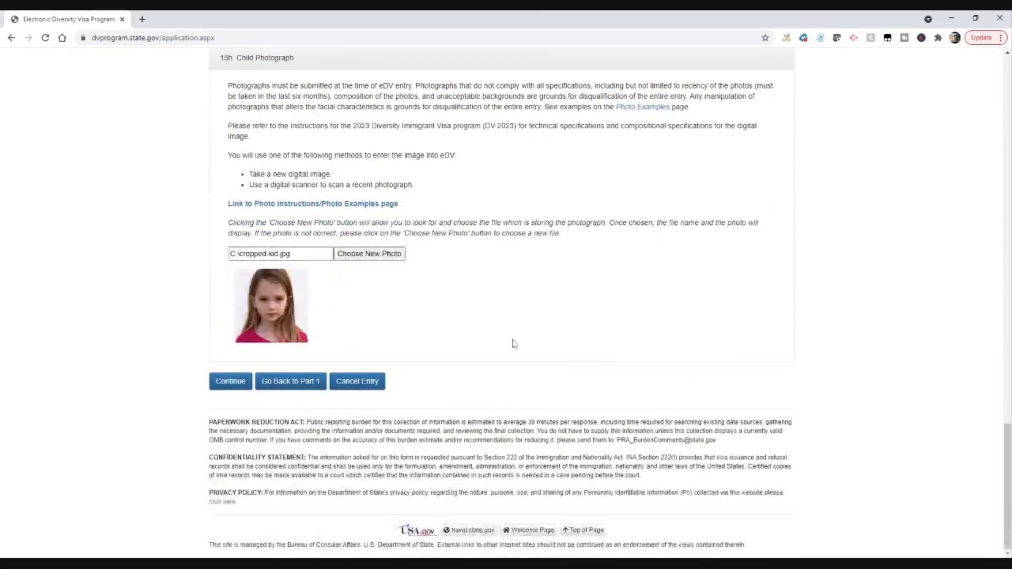
mouse_move(306, 359)
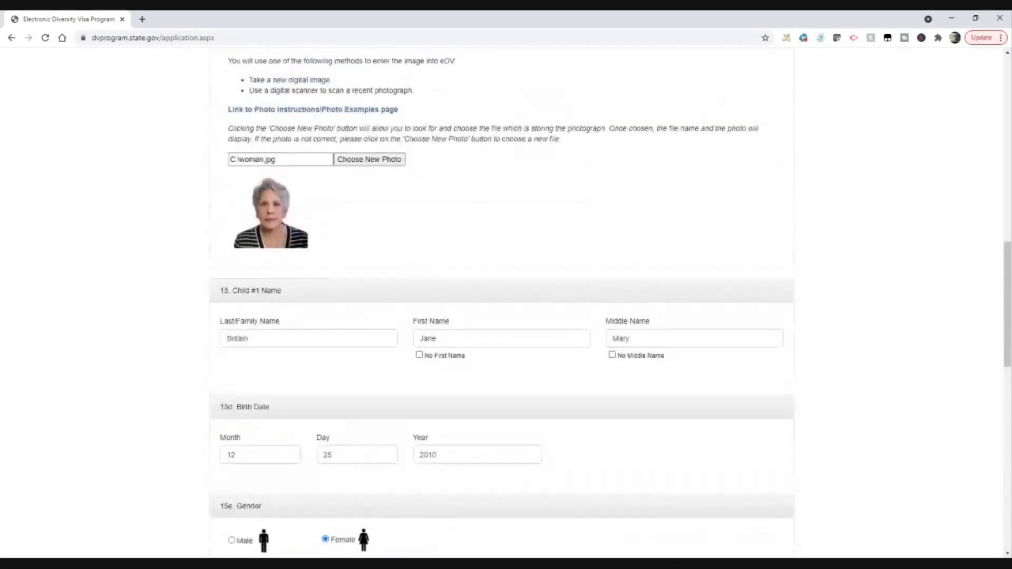
scroll(down, 3)
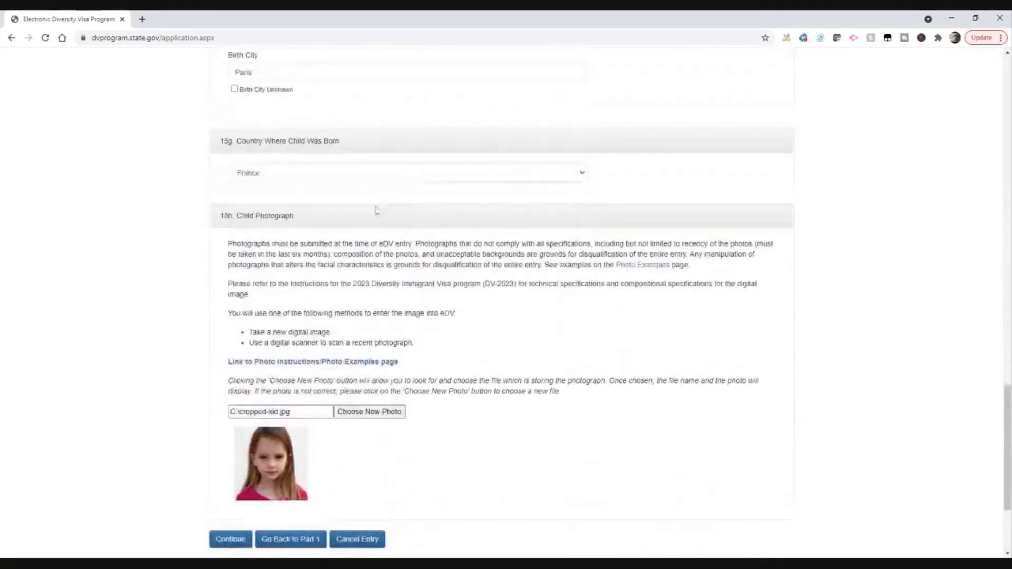
scroll(up, 3)
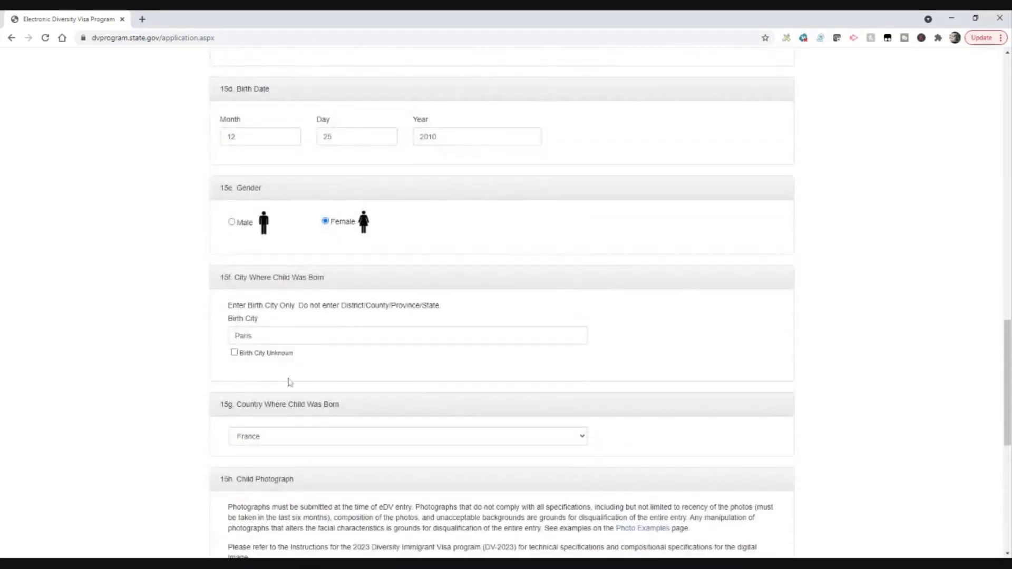
scroll(down, 3)
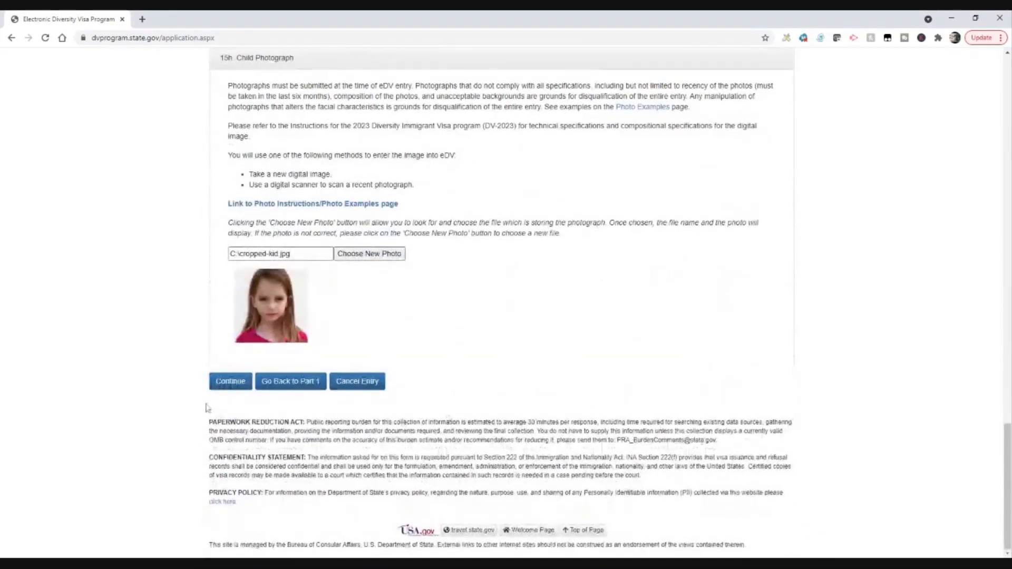
Continue to the review page and scroll through all Part One and Part Two answers to Submit
click(230, 380)
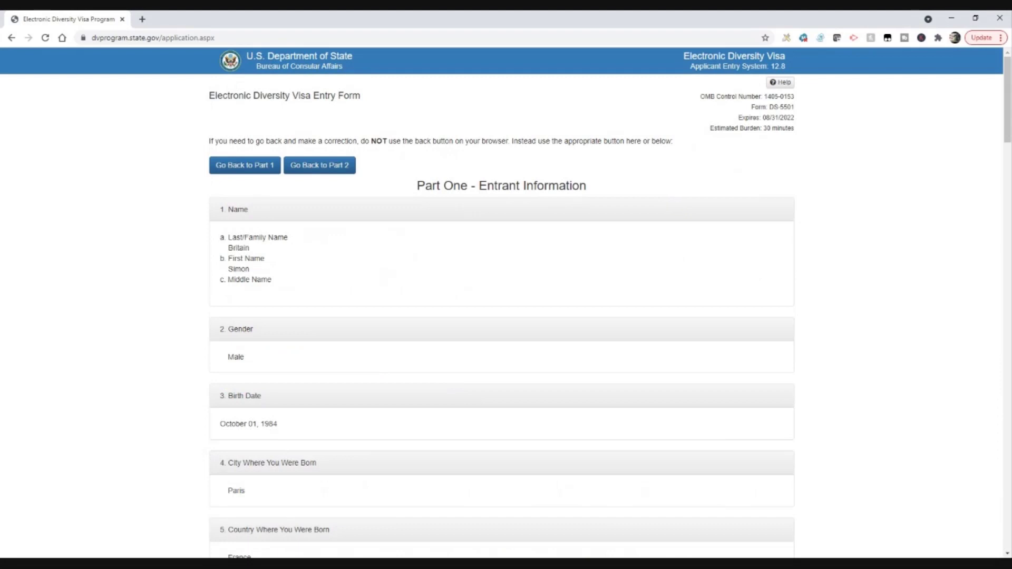
mouse_move(647, 221)
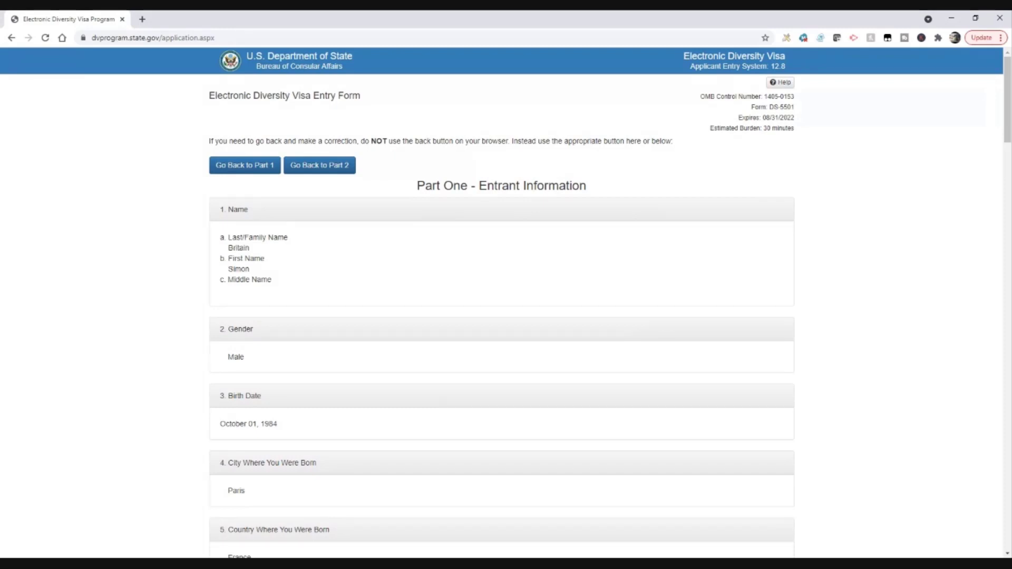
mouse_move(287, 263)
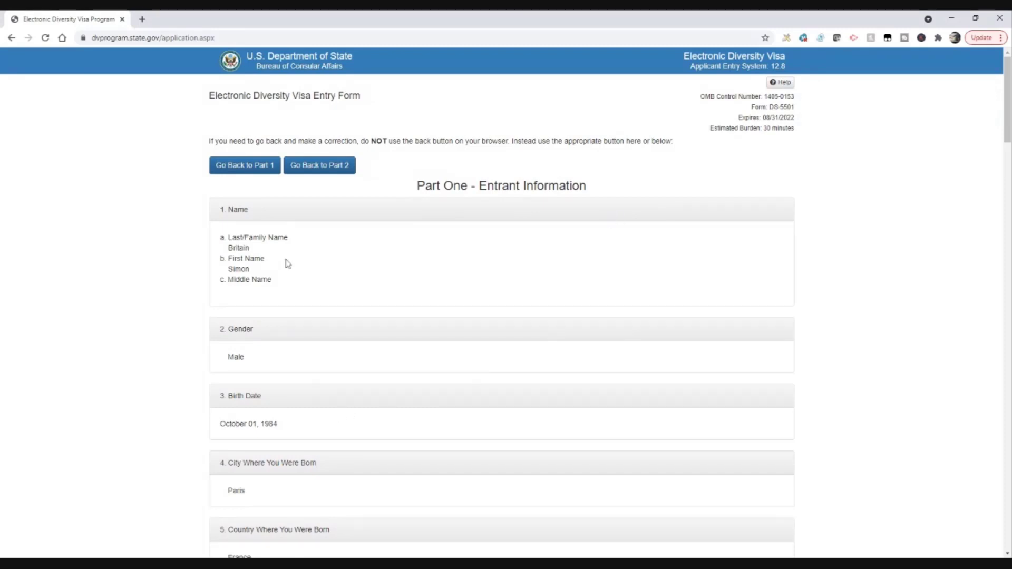
mouse_move(409, 229)
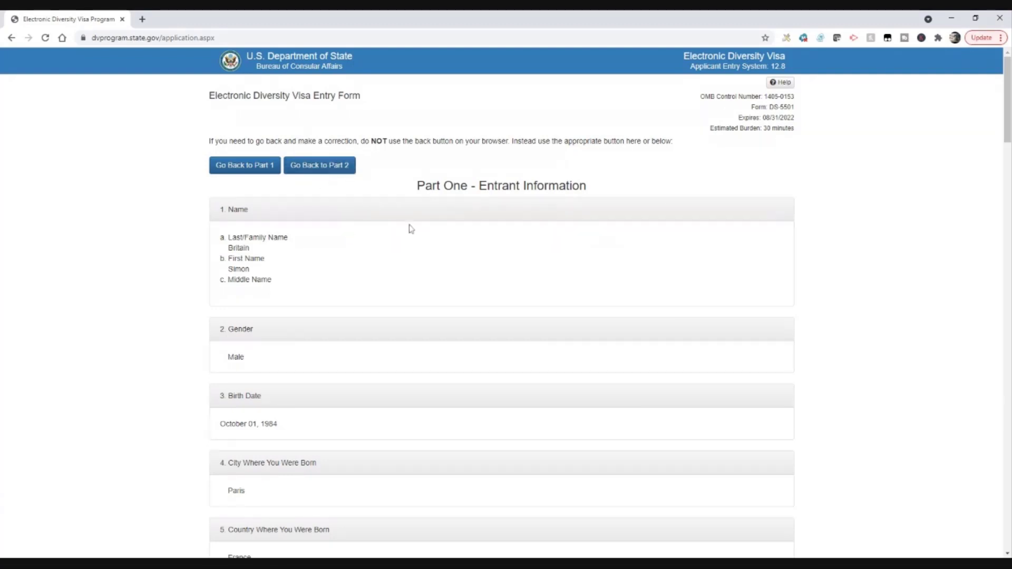
scroll(down, 3)
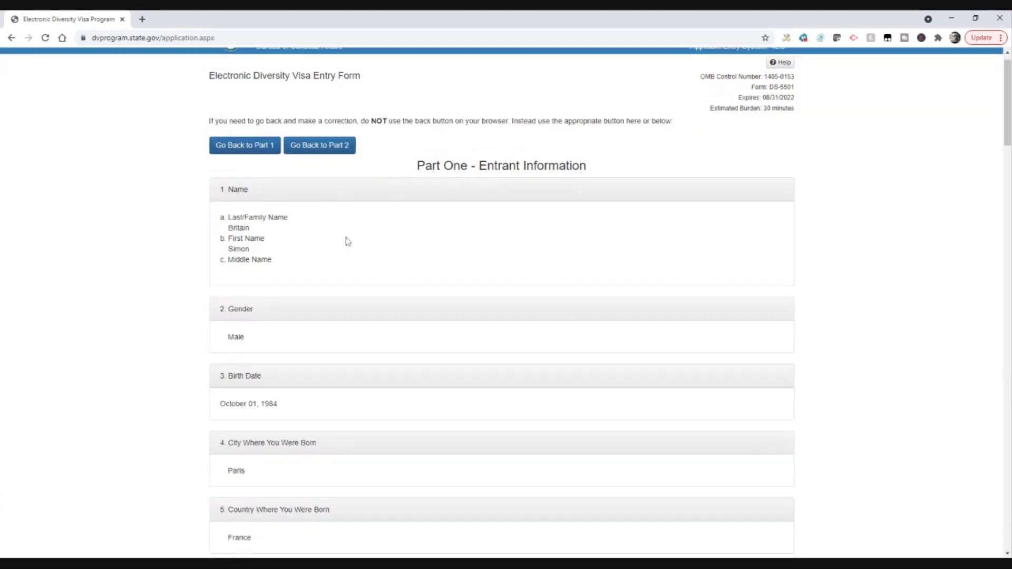
scroll(down, 3)
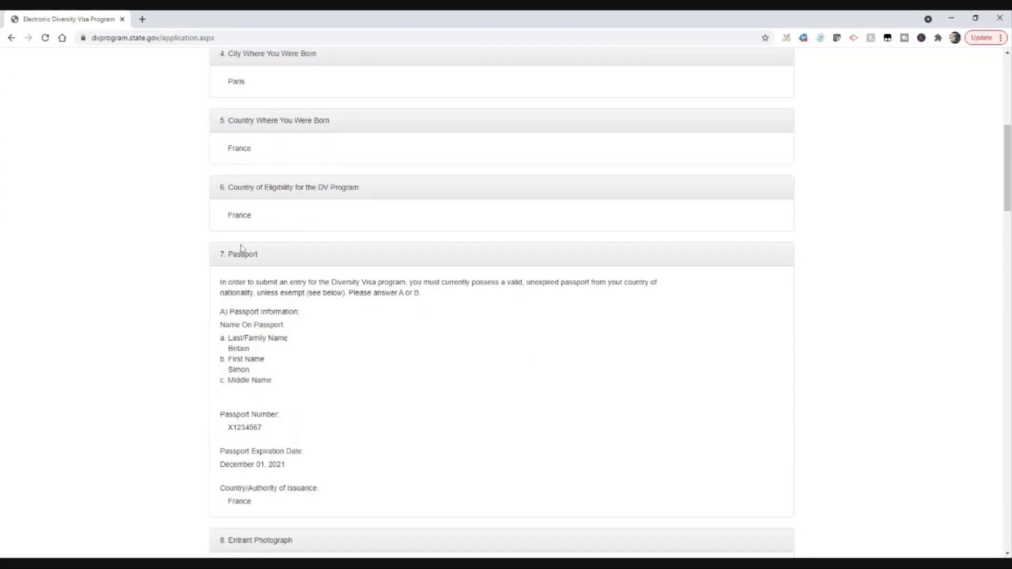
scroll(down, 3)
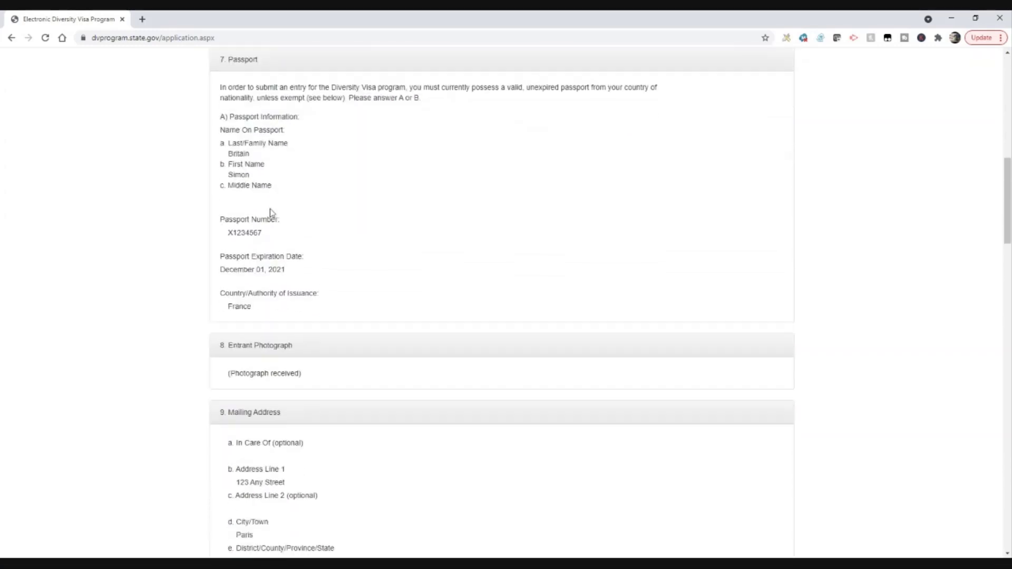
scroll(down, 3)
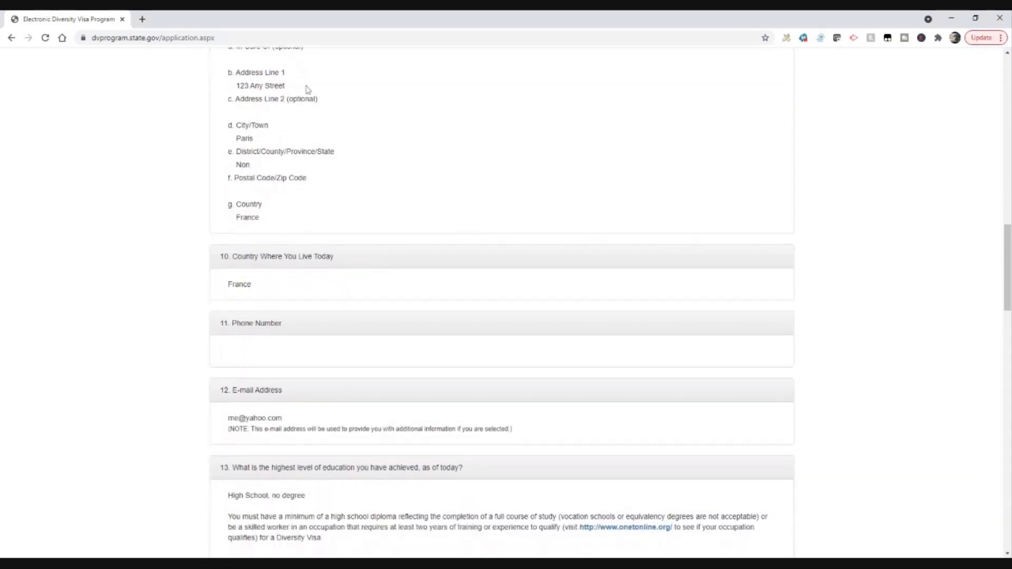
scroll(down, 3)
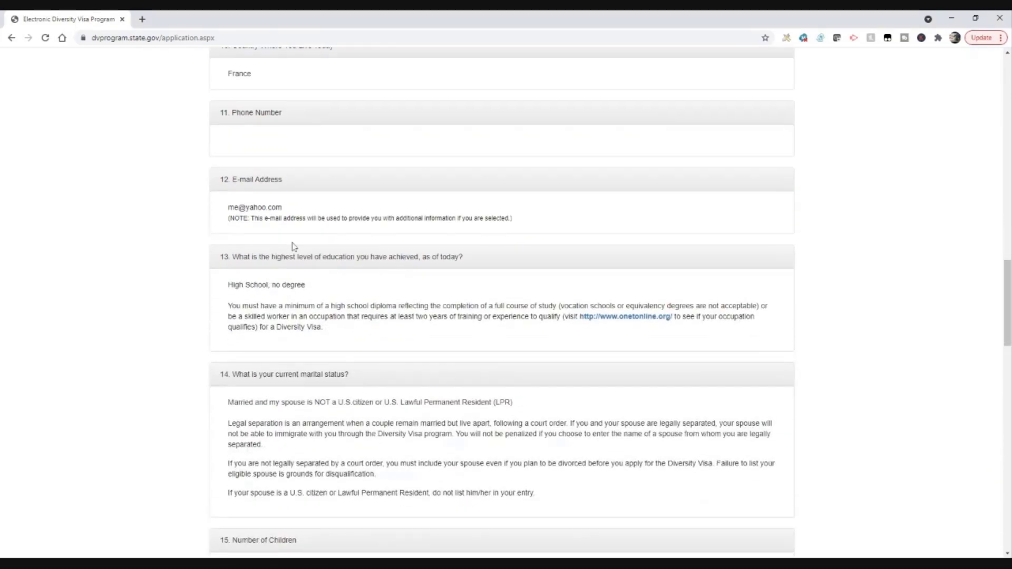
scroll(down, 3)
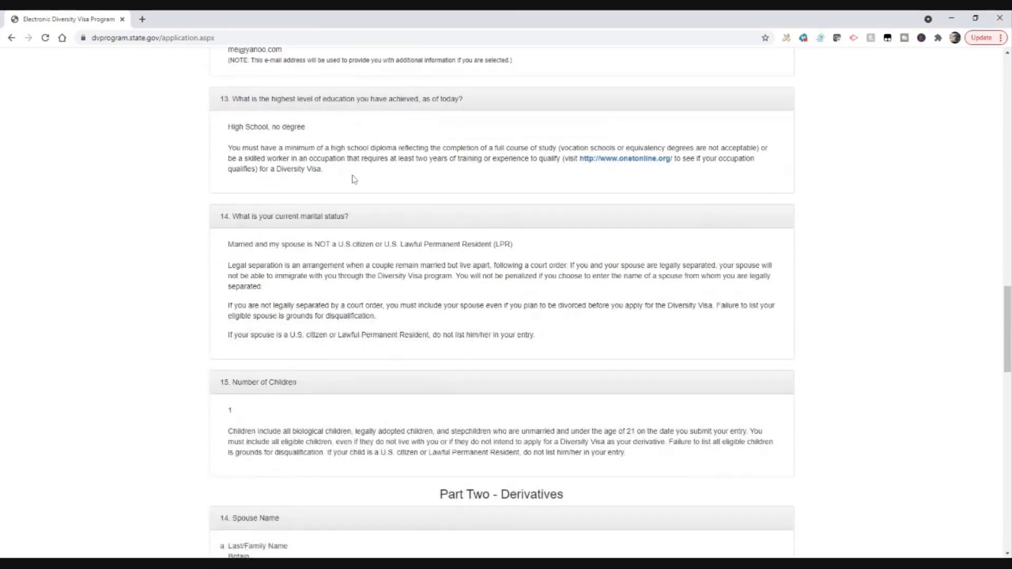
scroll(down, 3)
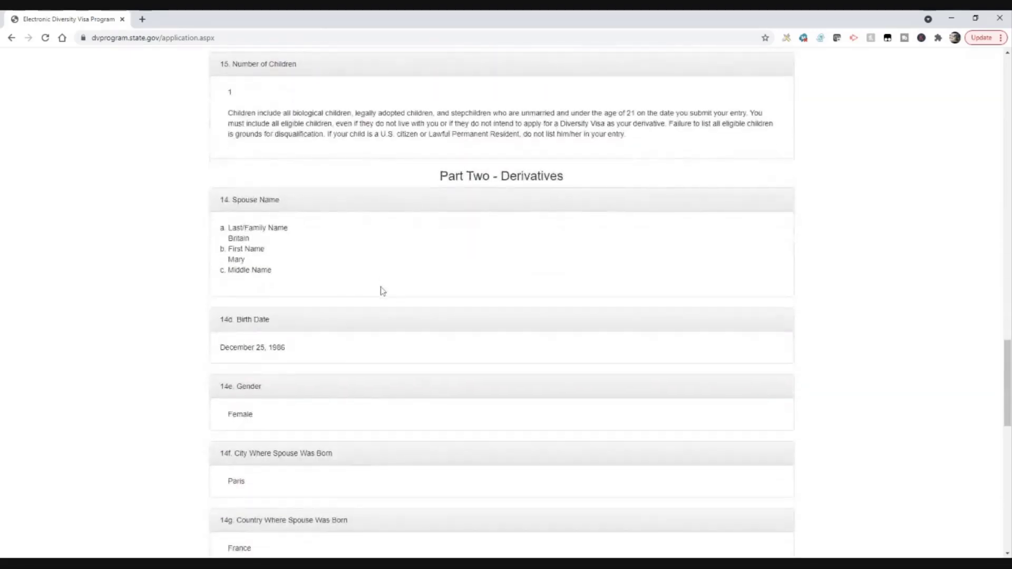
scroll(down, 3)
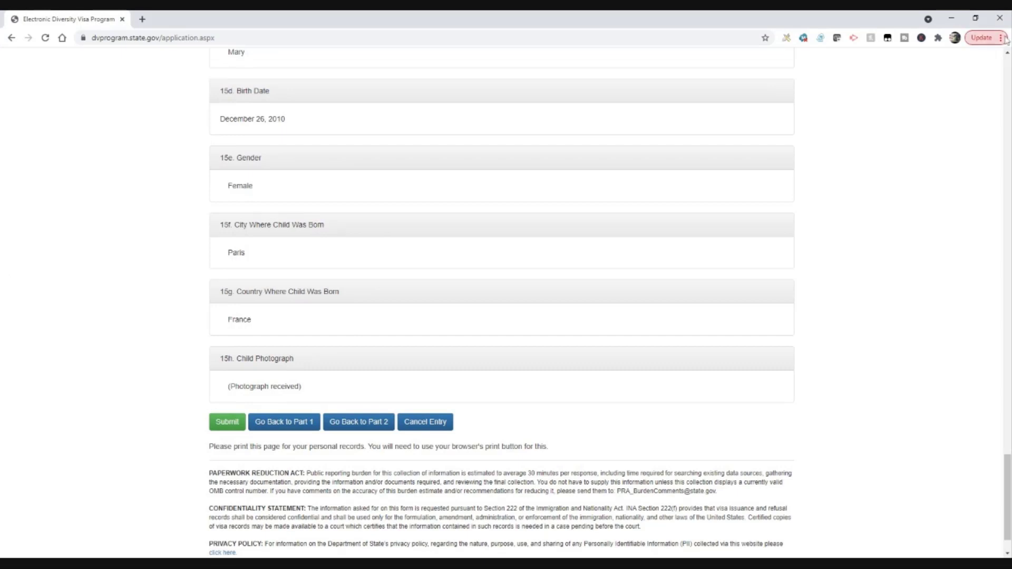
Print the review page with Ctrl+P as Save as PDF and confirm the file save
key(ctrl+p)
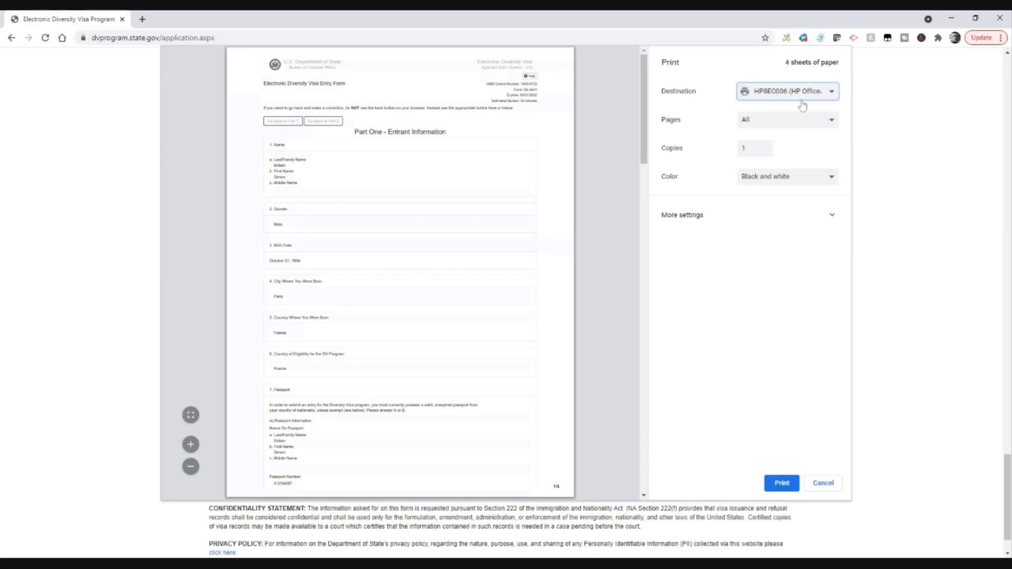
click(786, 91)
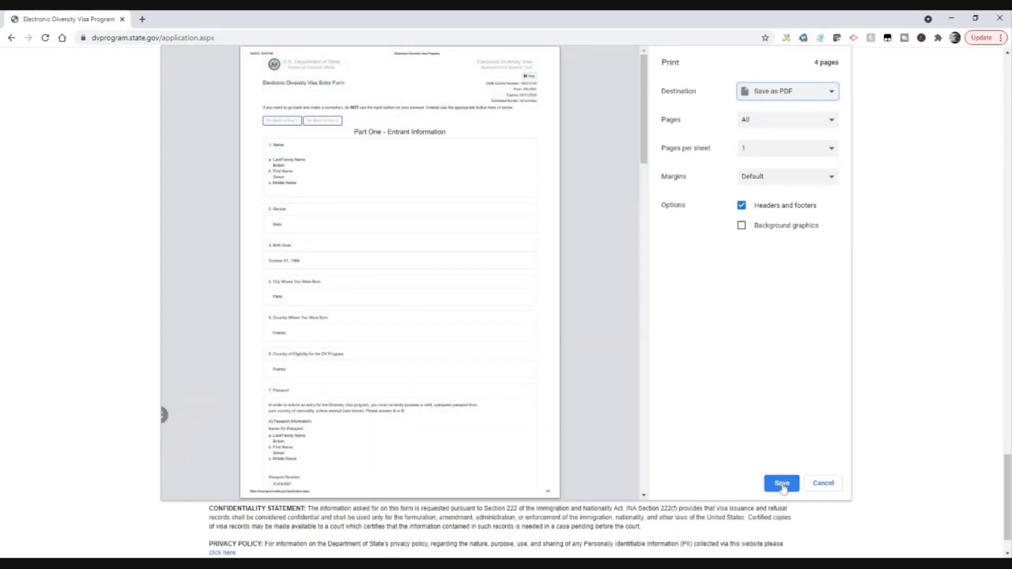
click(780, 483)
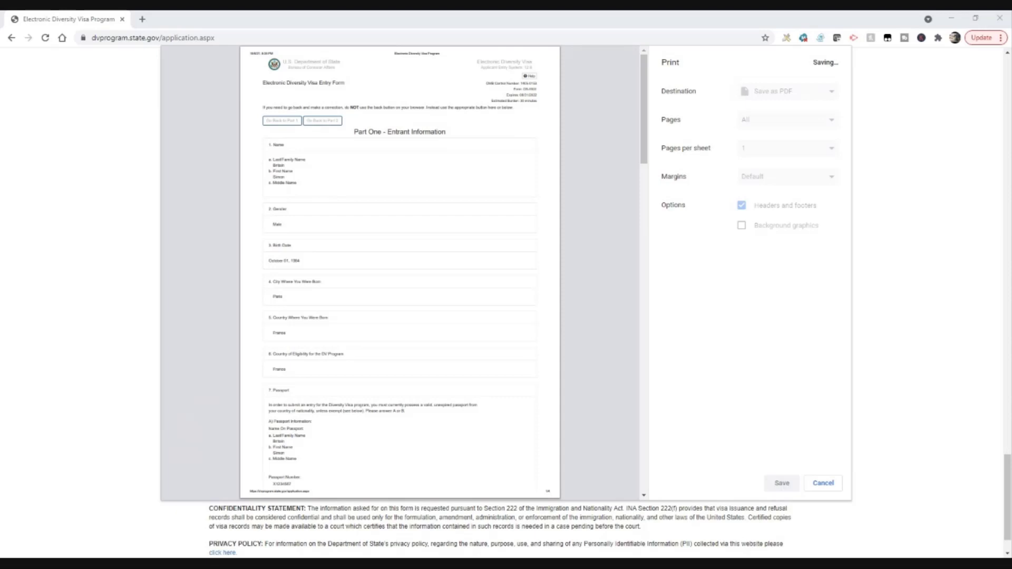
click(822, 483)
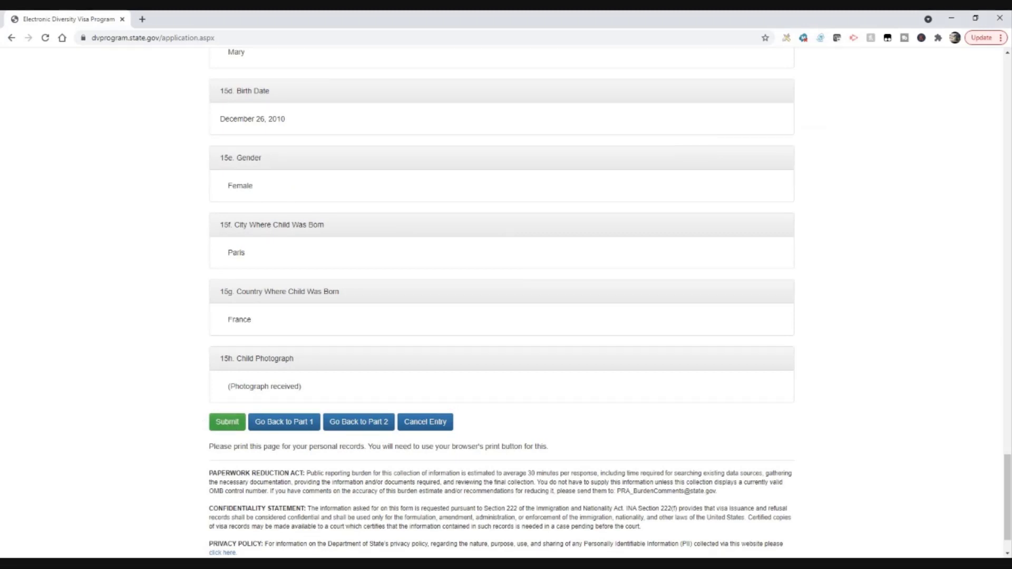
Submit the entry, reaching the DV-2023 success confirmation with its confirmation number
click(227, 422)
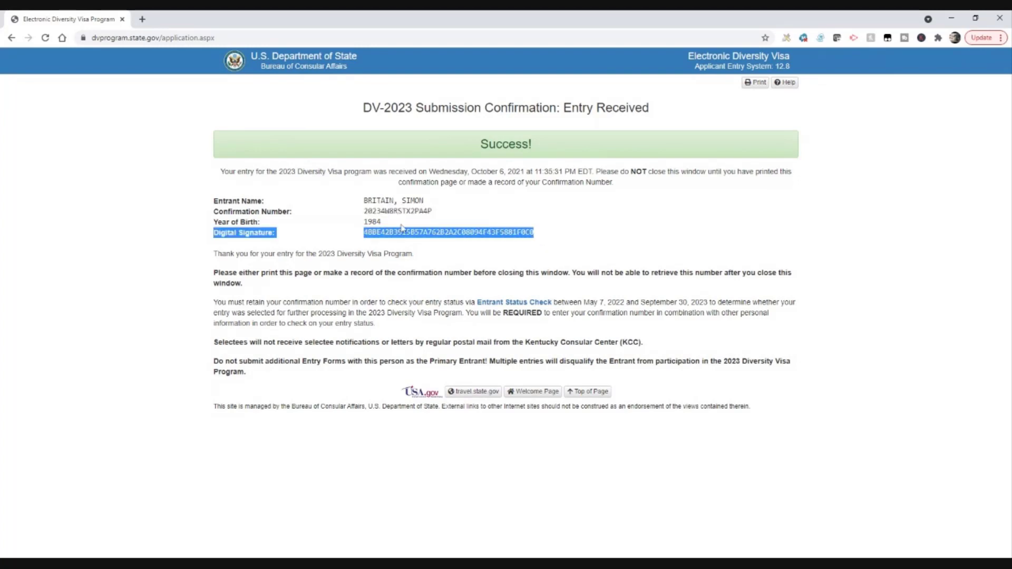
click(568, 225)
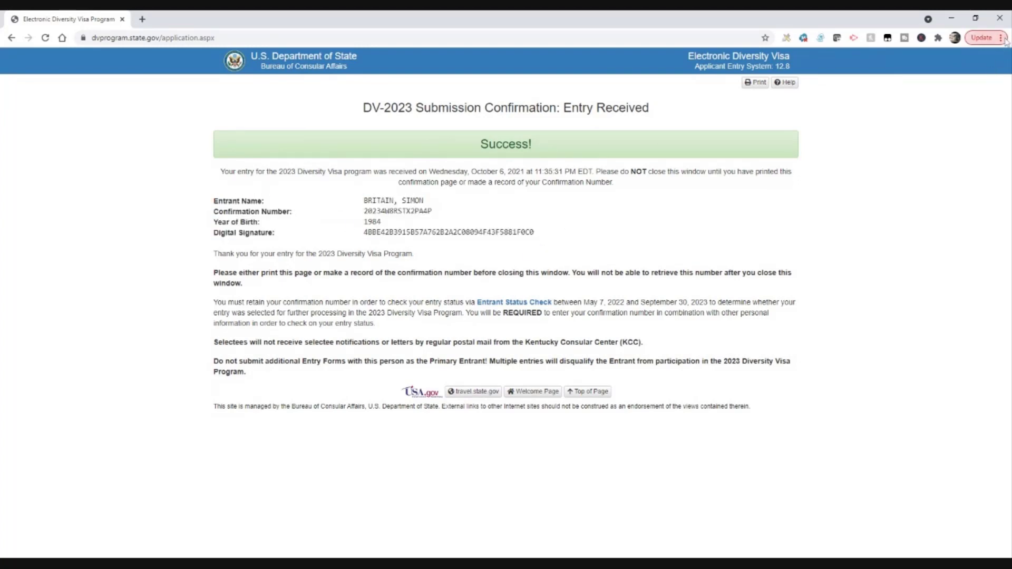
Print the success confirmation page from Chrome's menu as Save as PDF
click(752, 83)
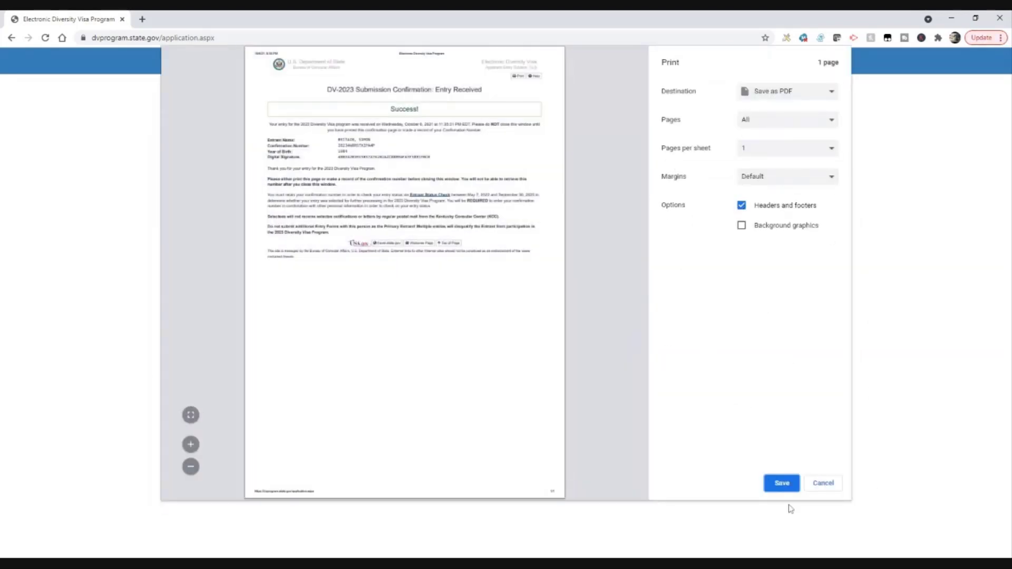
click(781, 482)
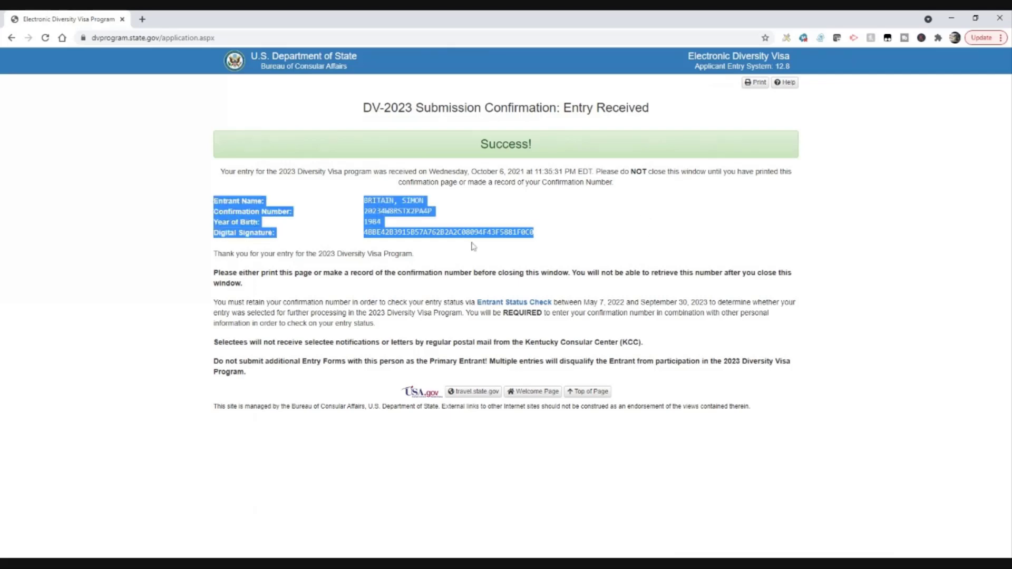
mouse_move(560, 220)
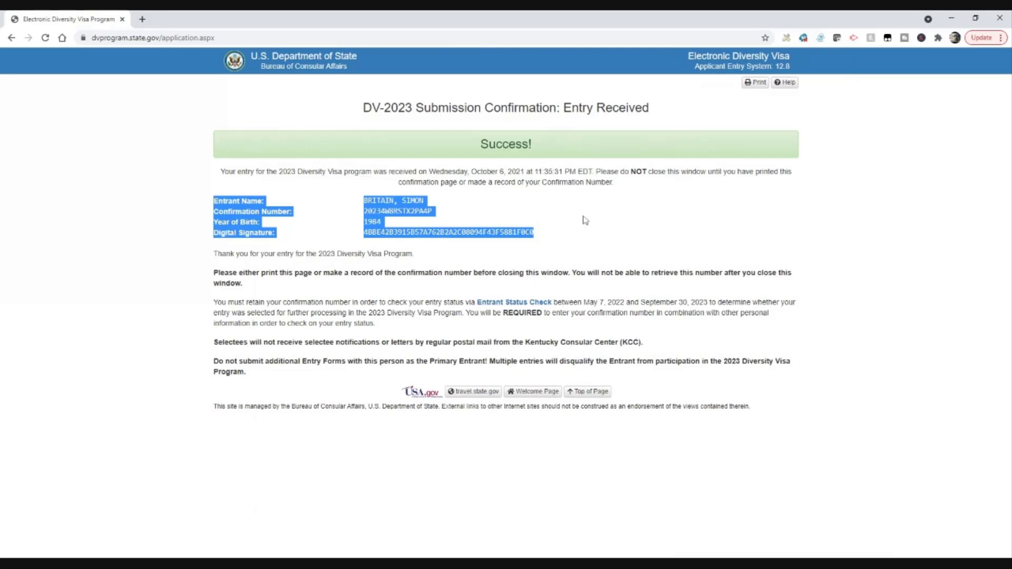
click(412, 224)
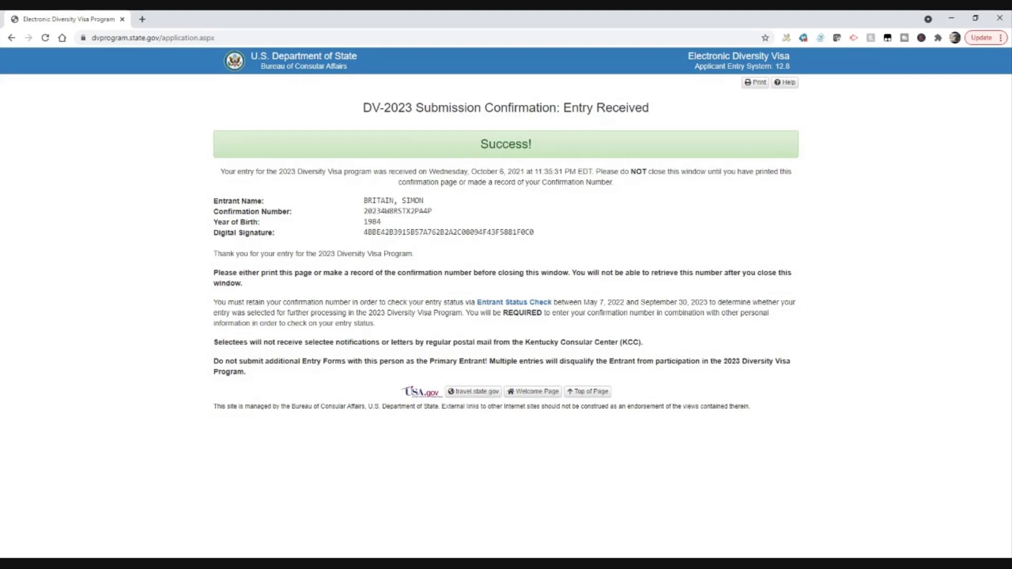
mouse_move(465, 251)
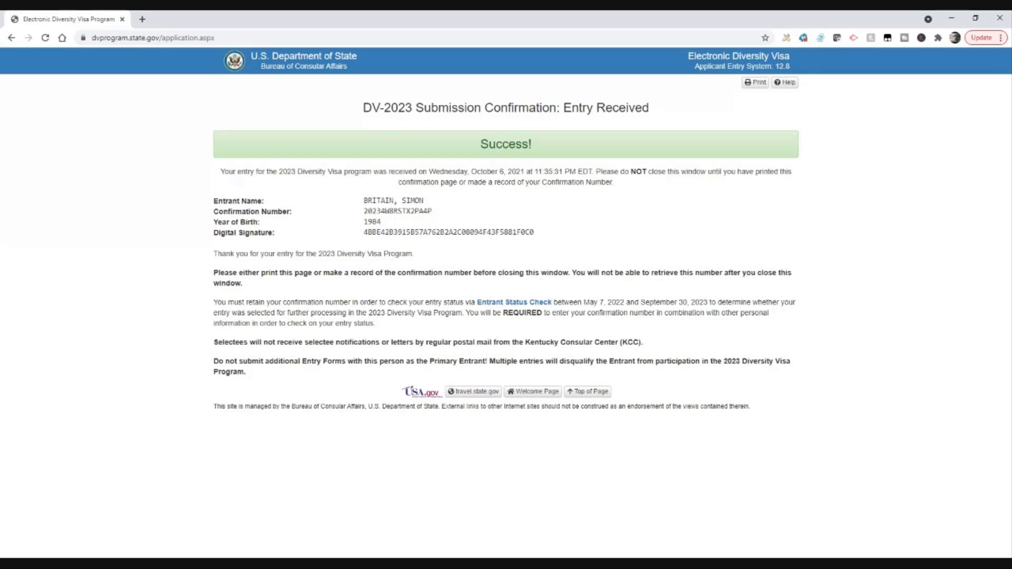
mouse_move(325, 209)
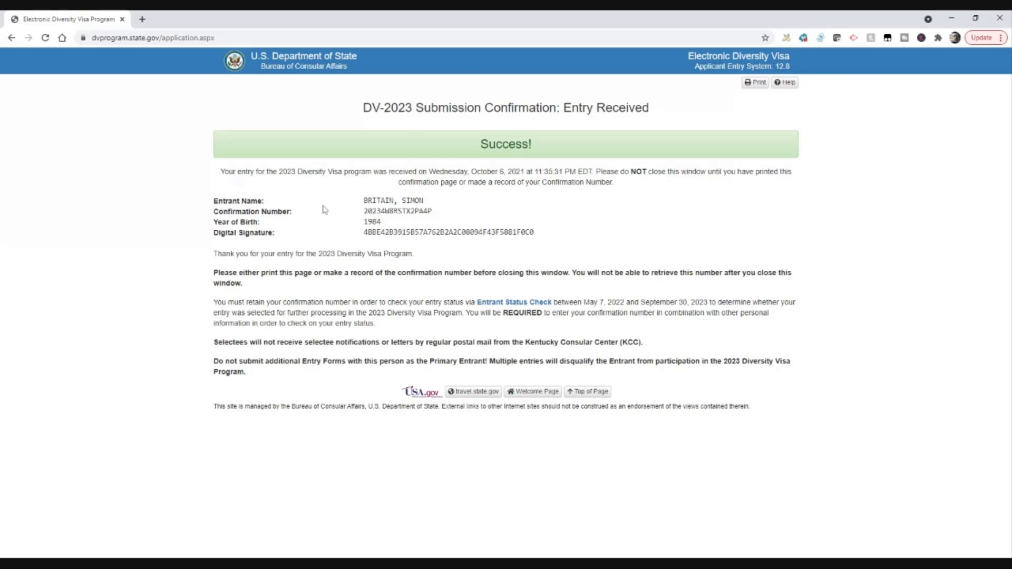
mouse_move(393, 222)
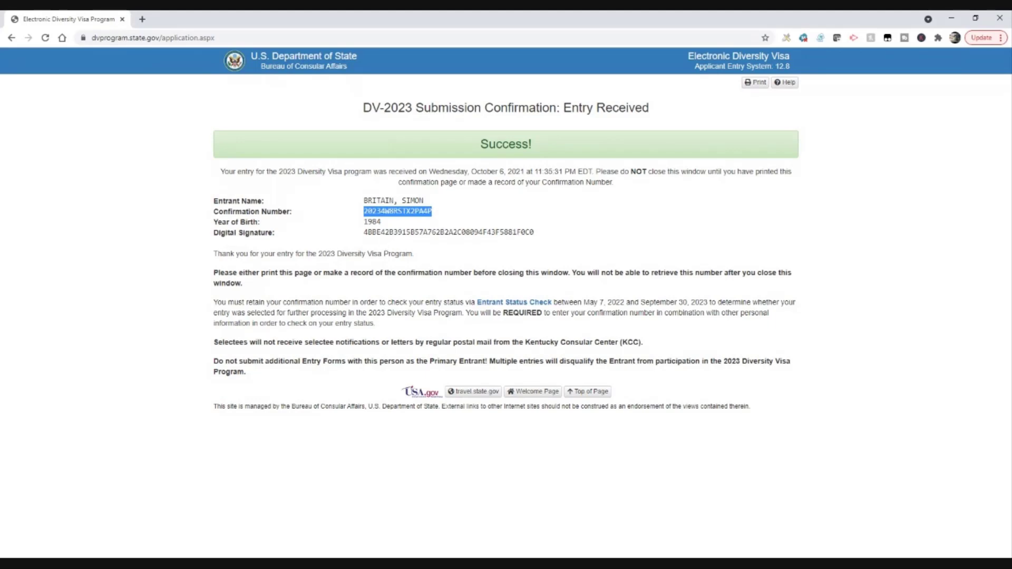
click(404, 221)
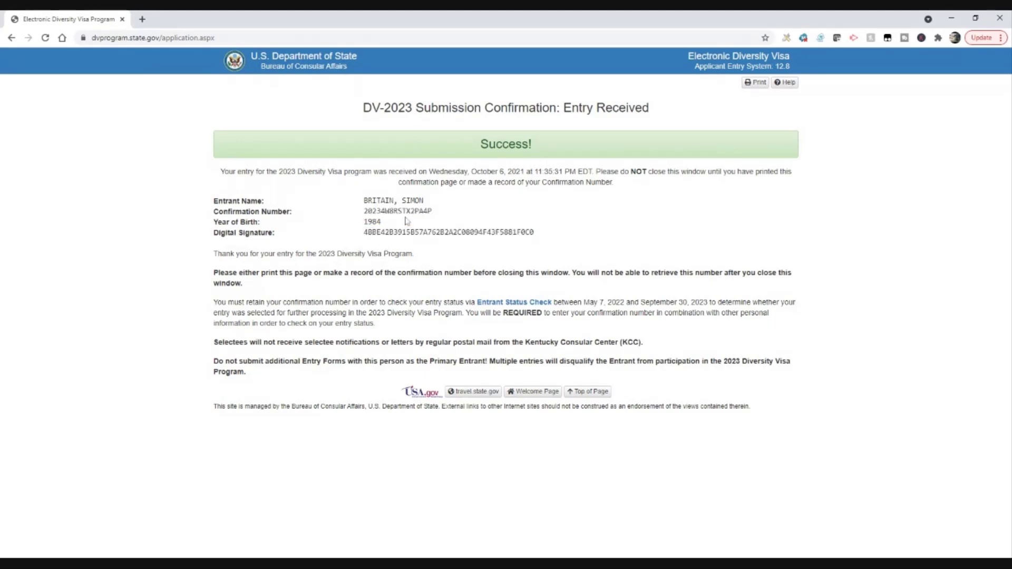